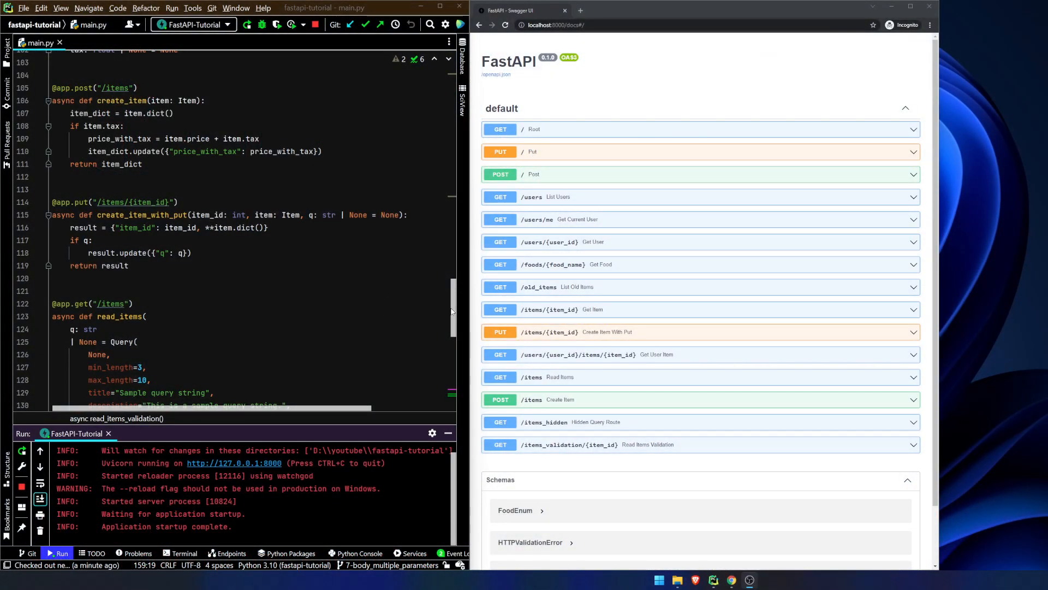
# At the end of main.py add a triple-quoted 'Part 7 -> Body - Multiple Parameters' heading.
pyautogui.scroll(3)
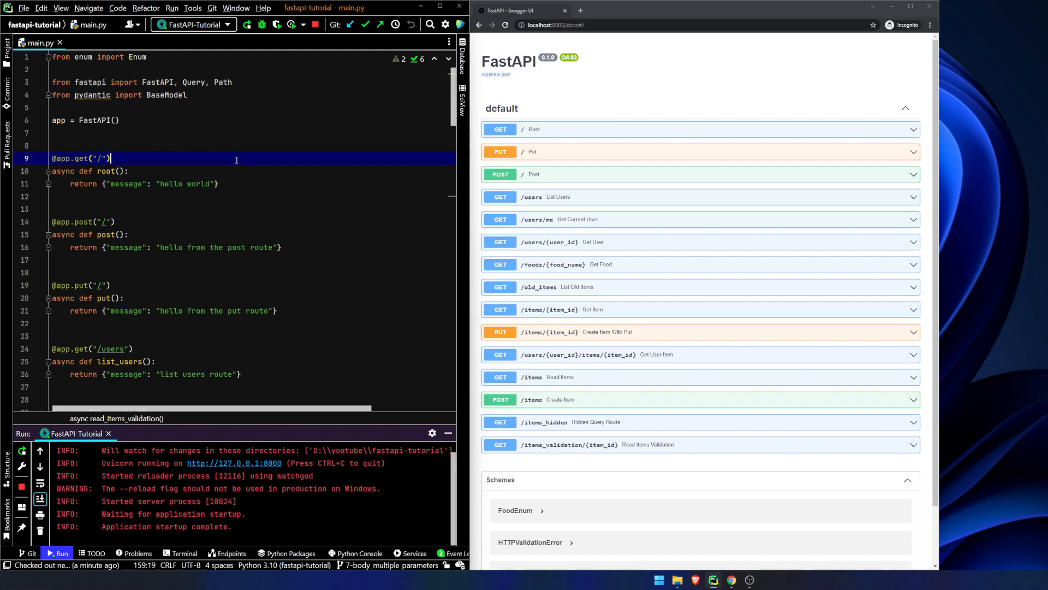
pyautogui.scroll(-3)
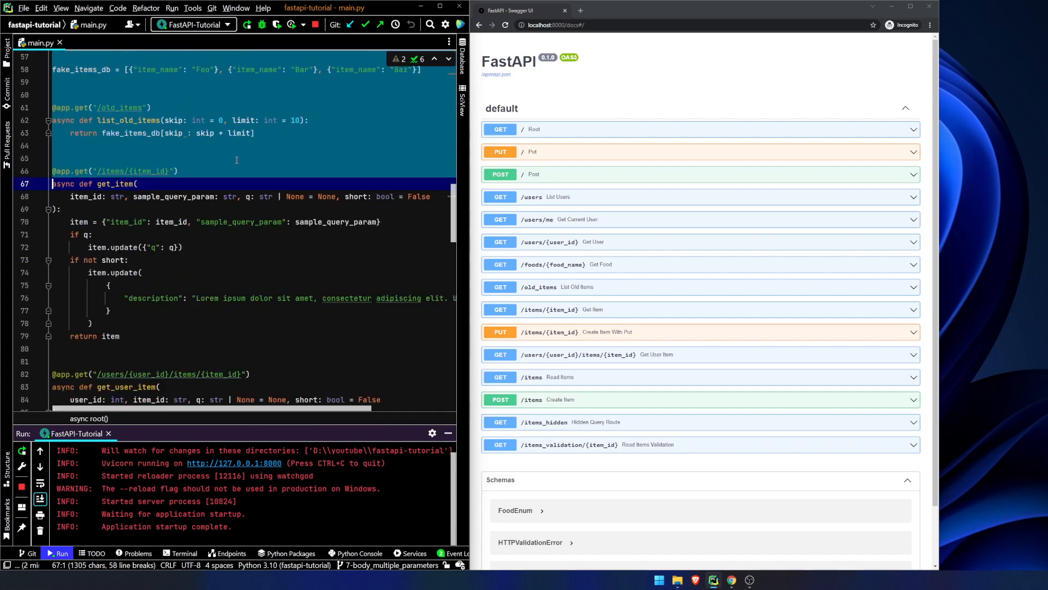
pyautogui.scroll(-3)
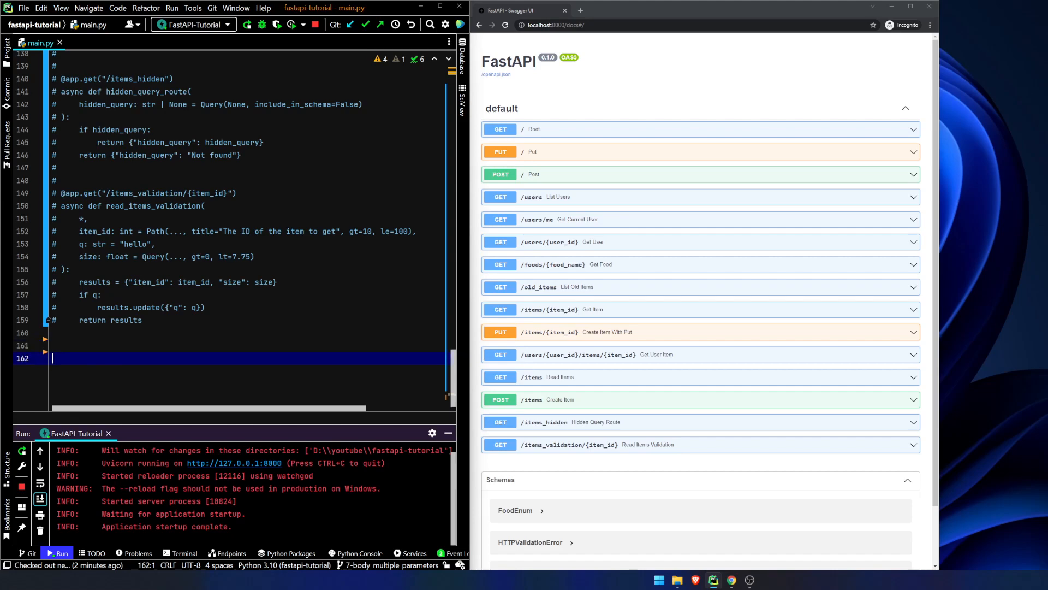
pyautogui.write('#')
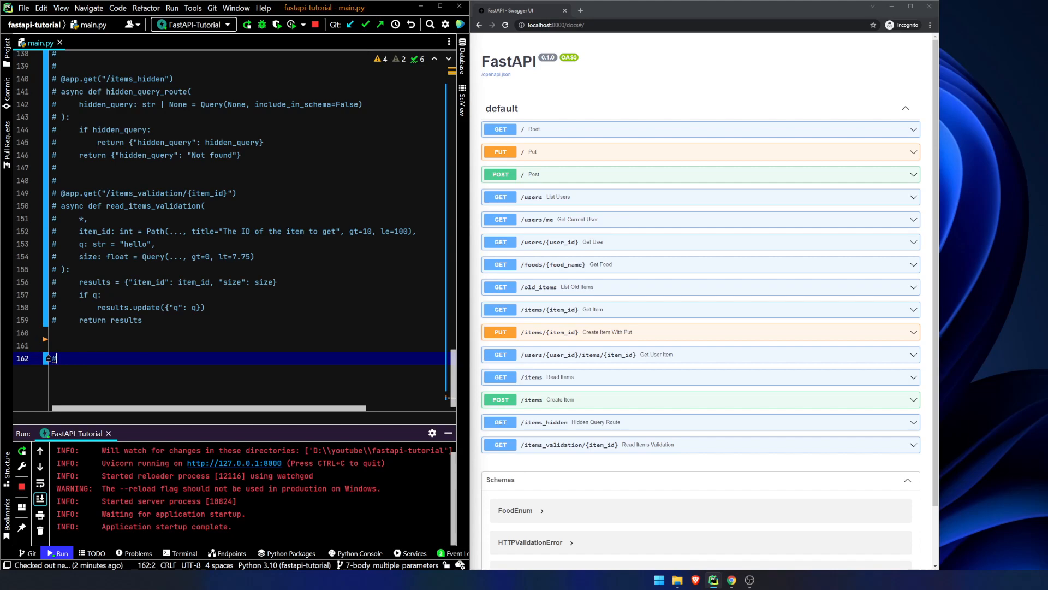
pyautogui.write('"""')
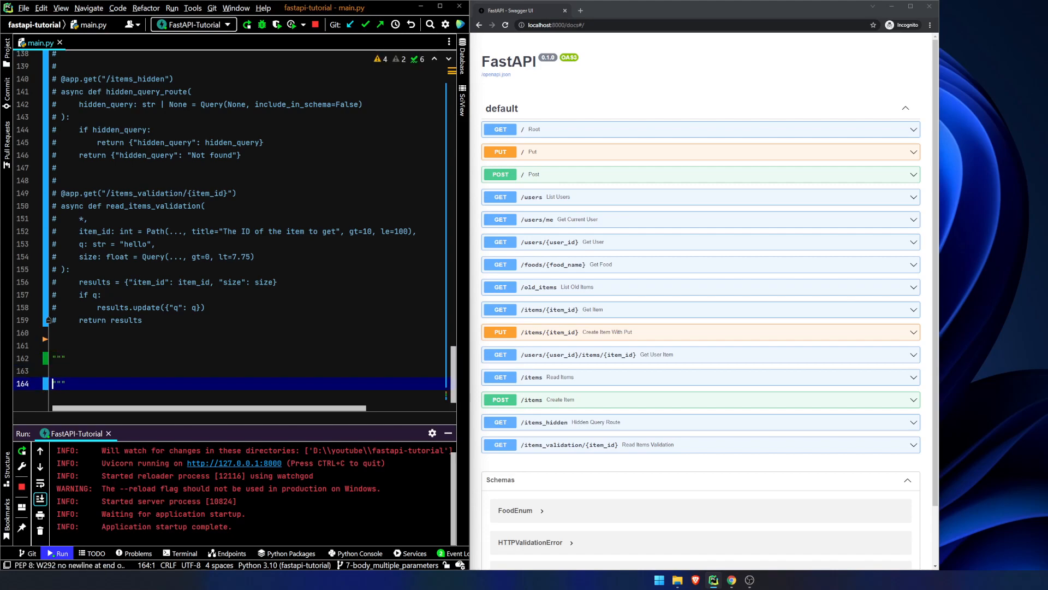
pyautogui.write('Part 7 -> Body - Multiple Parameters')
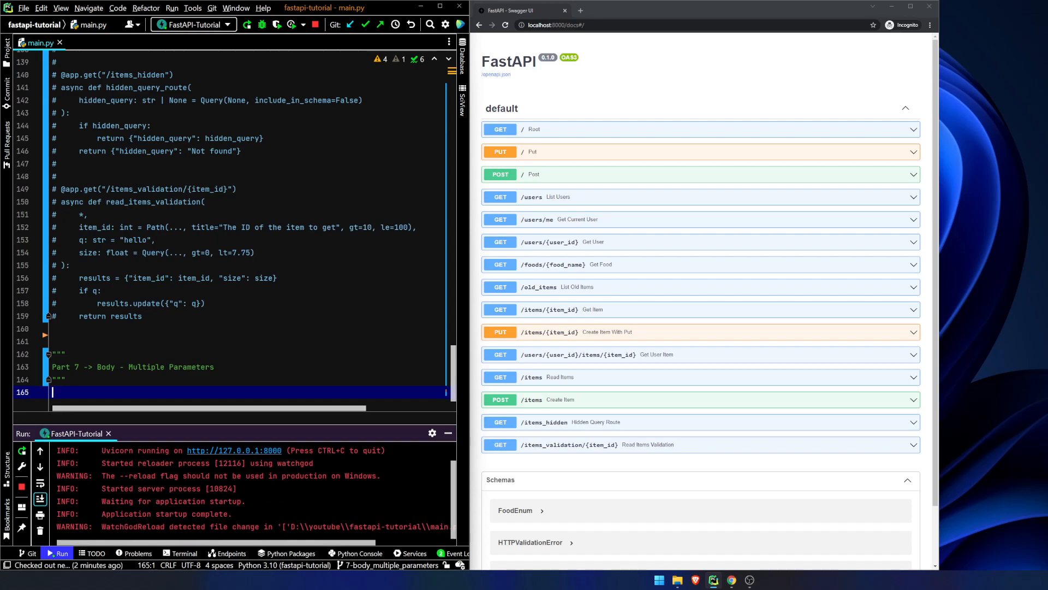
pyautogui.click(505, 25)
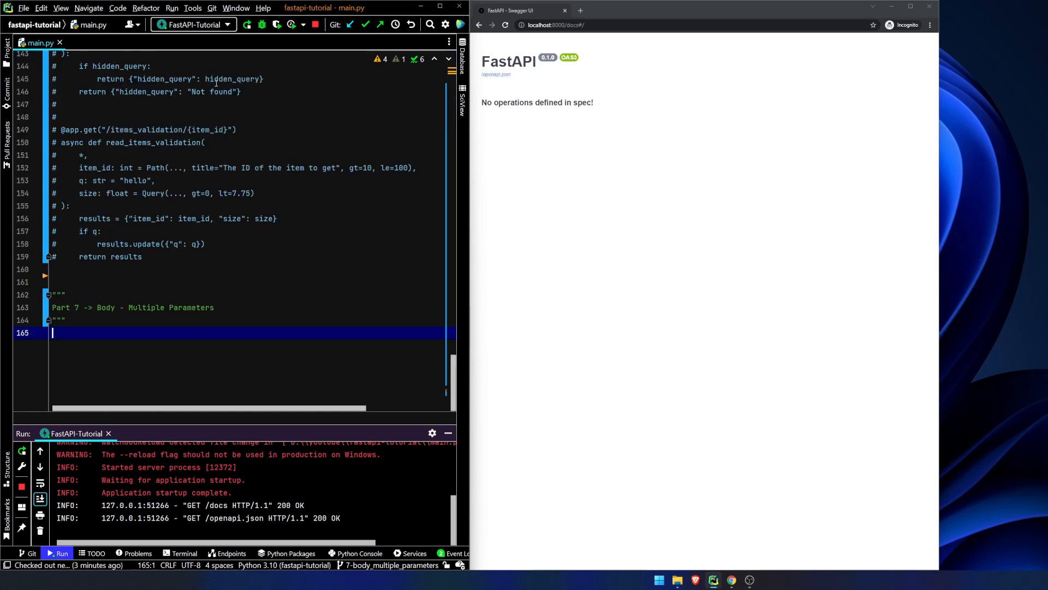
# Define class Item(BaseModel) with name: str and description: str | None = None.
pyautogui.write('class Item')
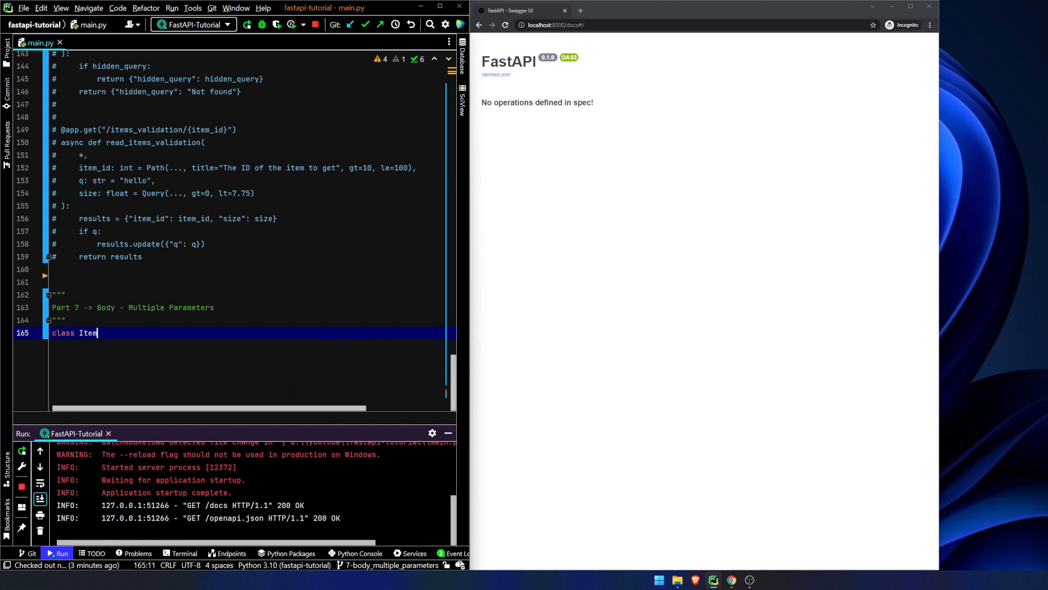
pyautogui.write('(BaseModel):')
pyautogui.write('n')
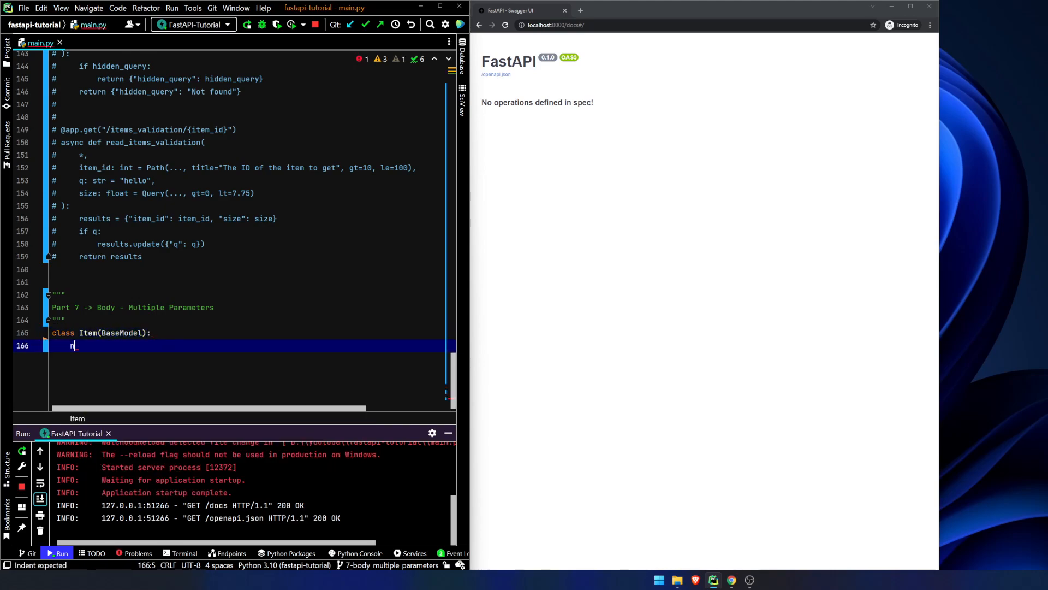
pyautogui.write('ame: str')
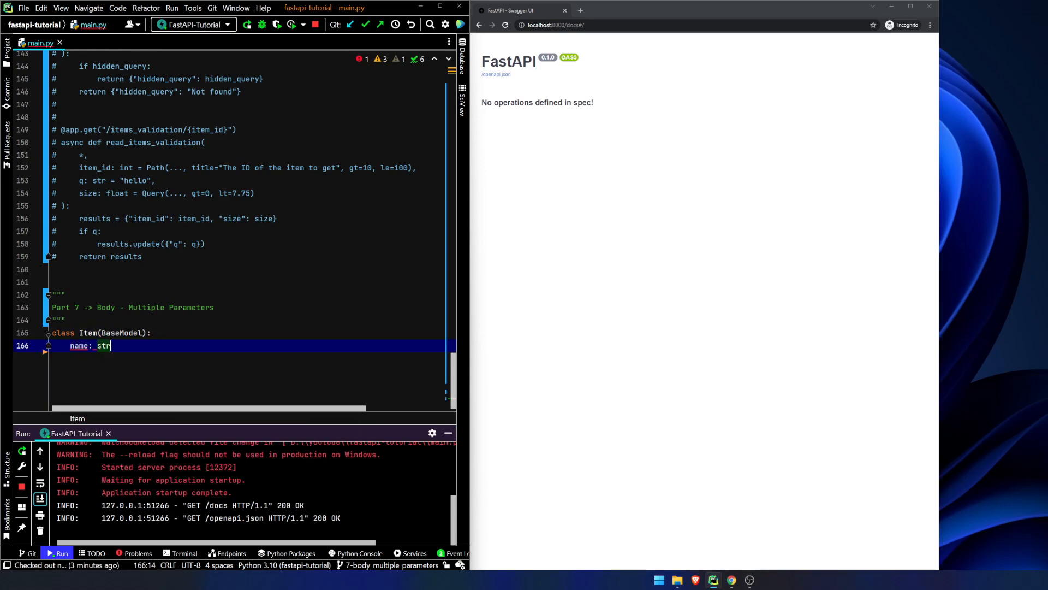
pyautogui.write('des')
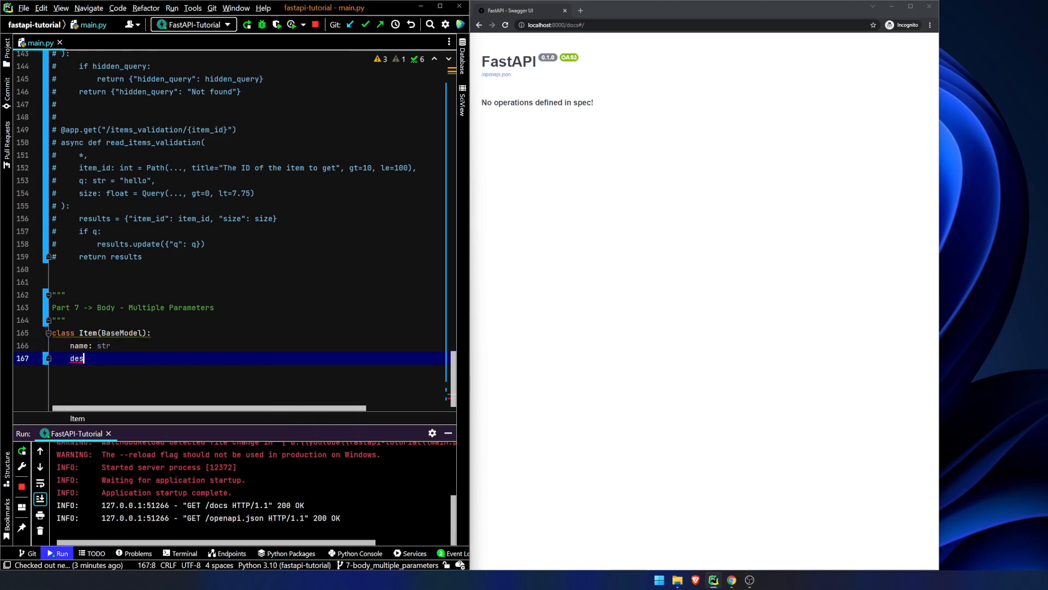
pyautogui.write('cription: str | None = None')
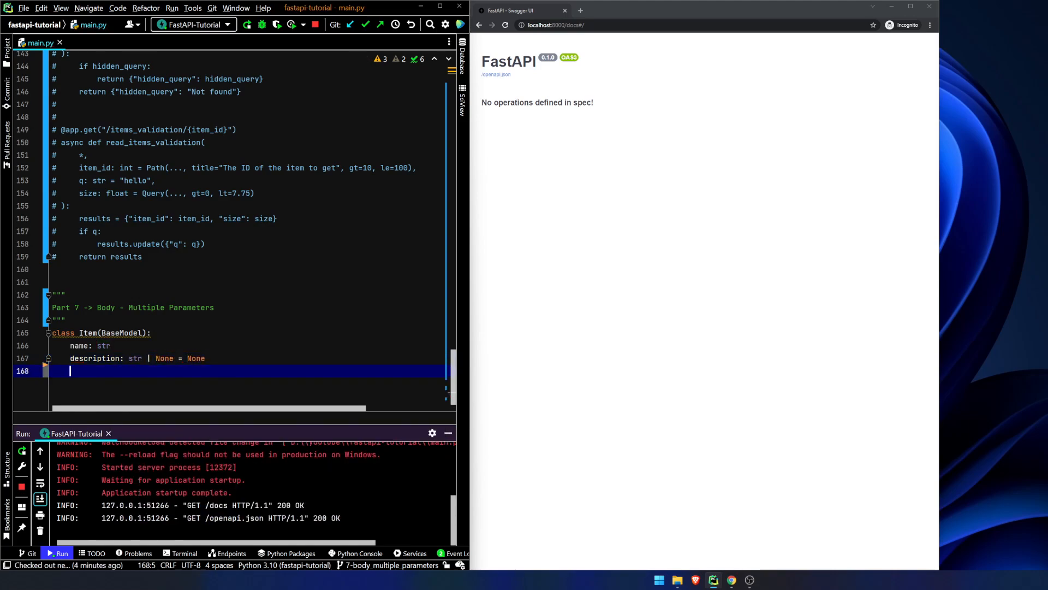
# Add price: float and tax: float | None = None fields to the Item model.
pyautogui.write('price: s')
pyautogui.write('t')
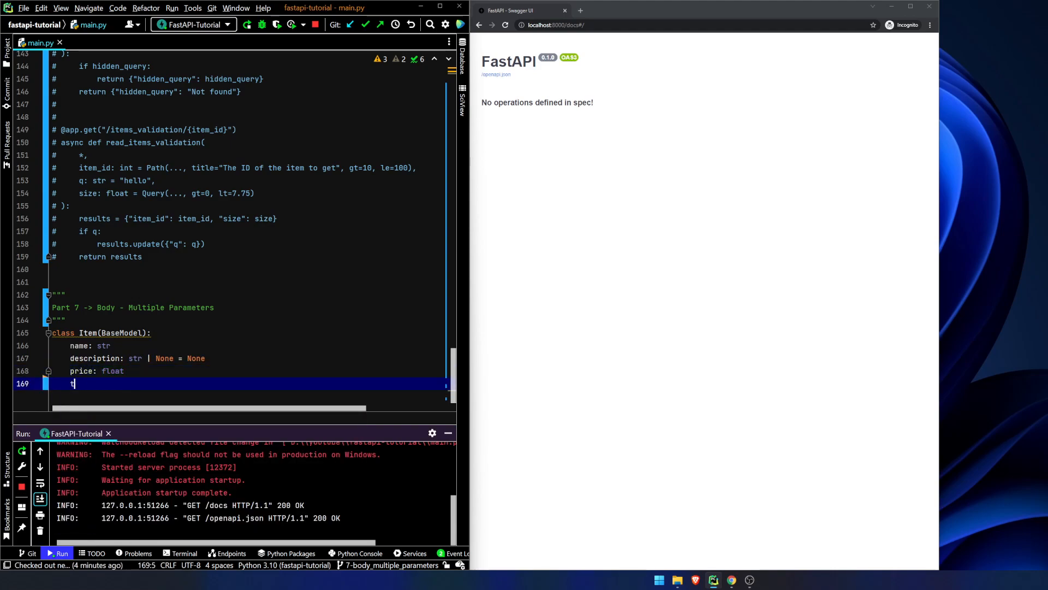
pyautogui.write('ax: float |')
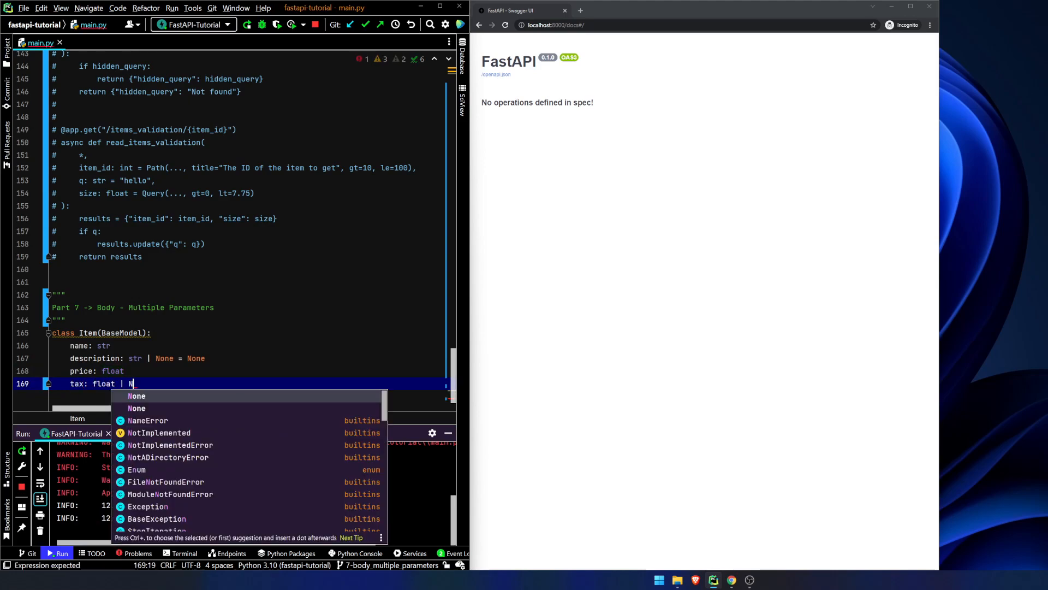
pyautogui.write('None = None')
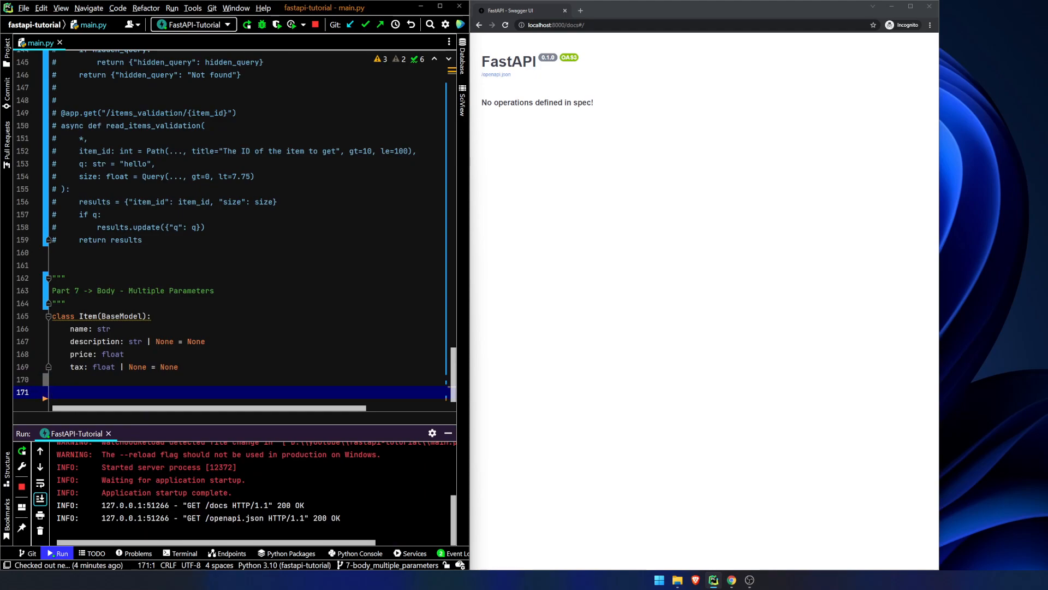
pyautogui.press('enter')
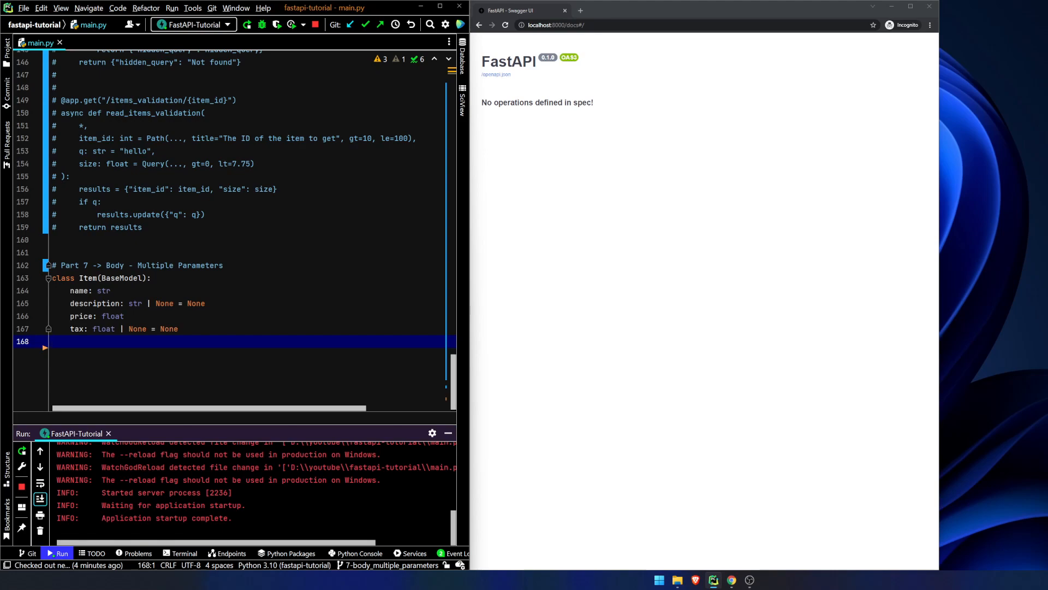
pyautogui.write('@')
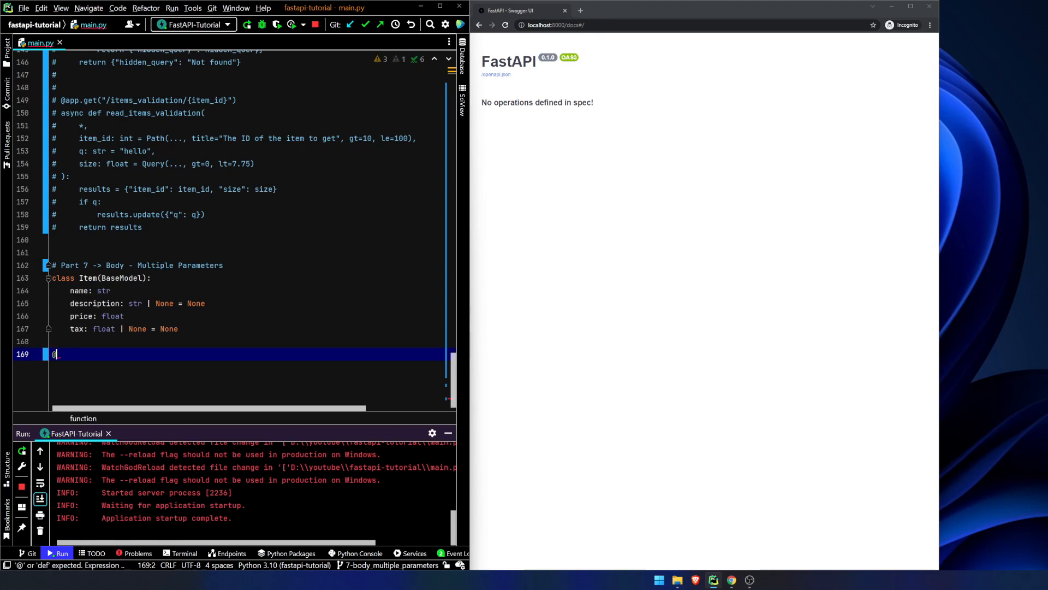
pyautogui.write('@app.put()')
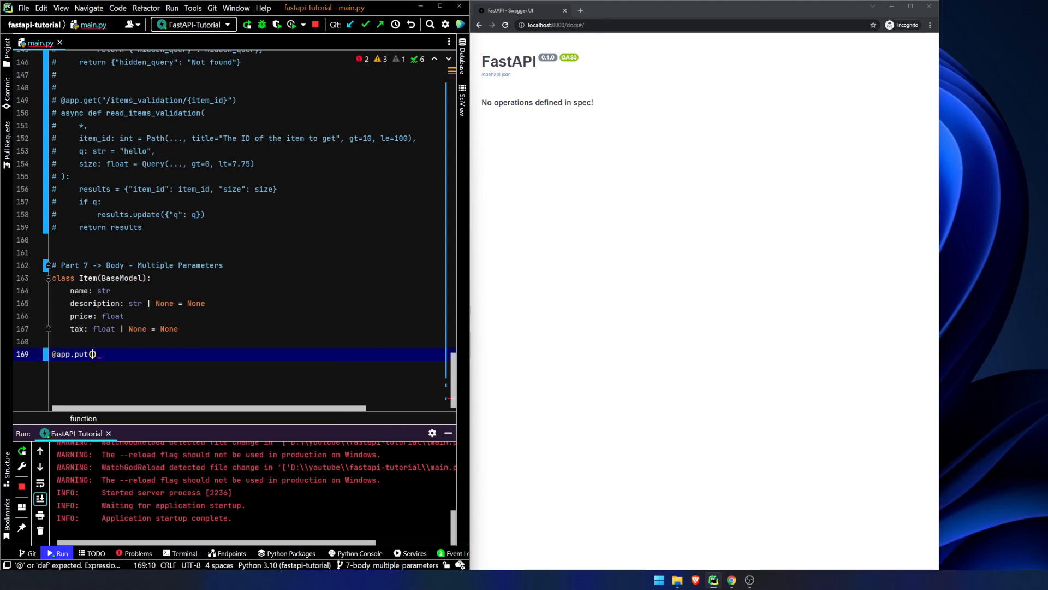
pyautogui.write('"/items/{}"')
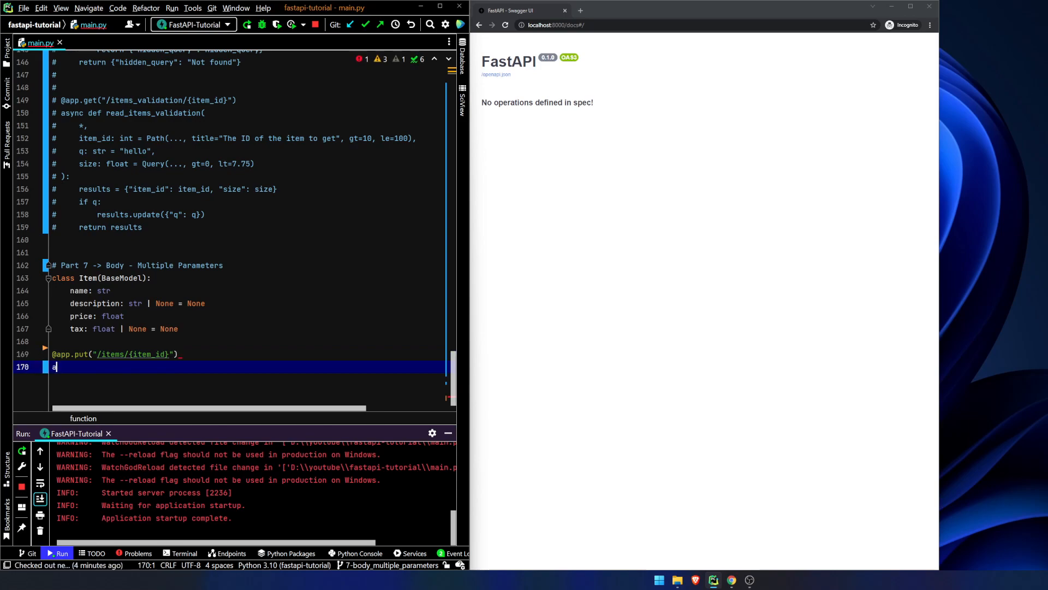
pyautogui.write('sync def update_item(')
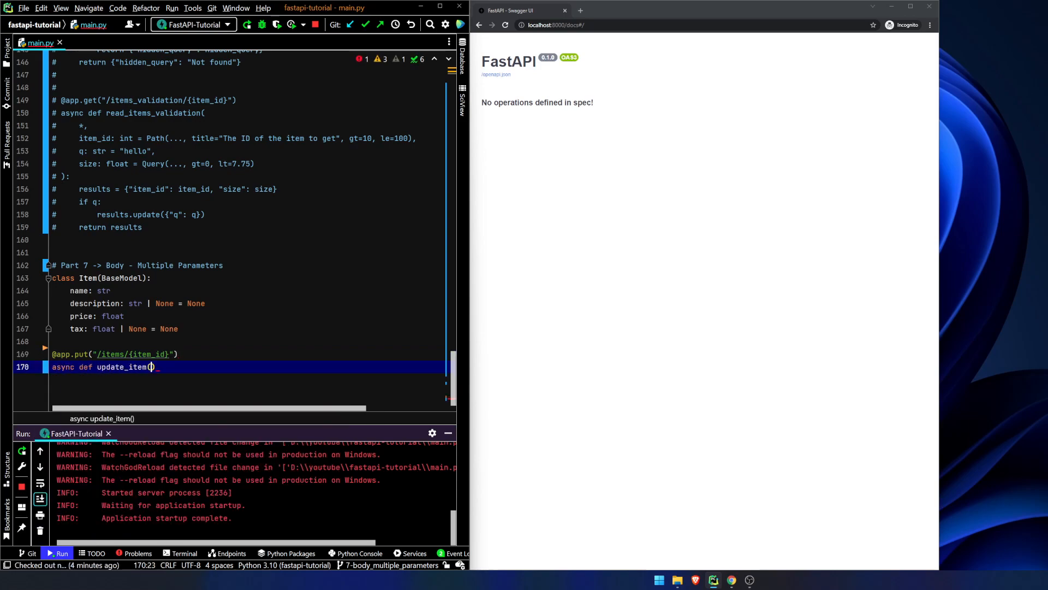
pyautogui.write('*')
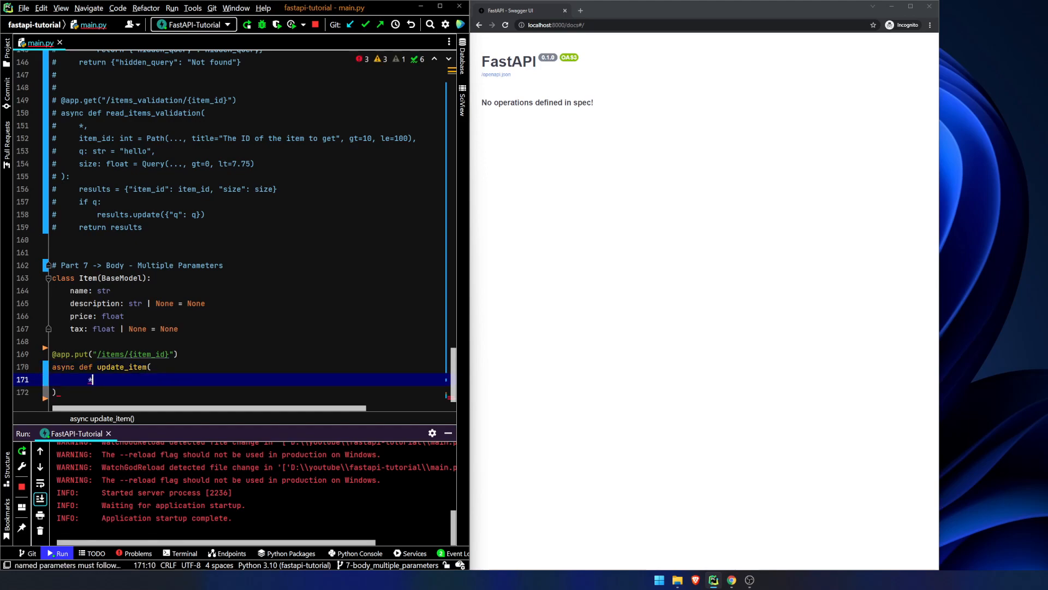
pyautogui.write(',')
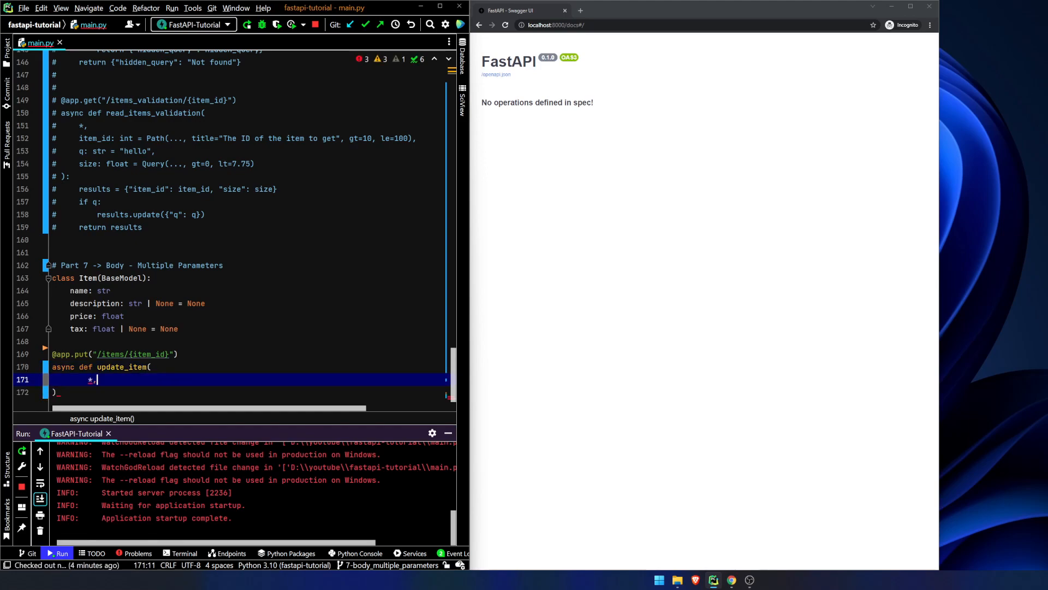
pyautogui.press('enter')
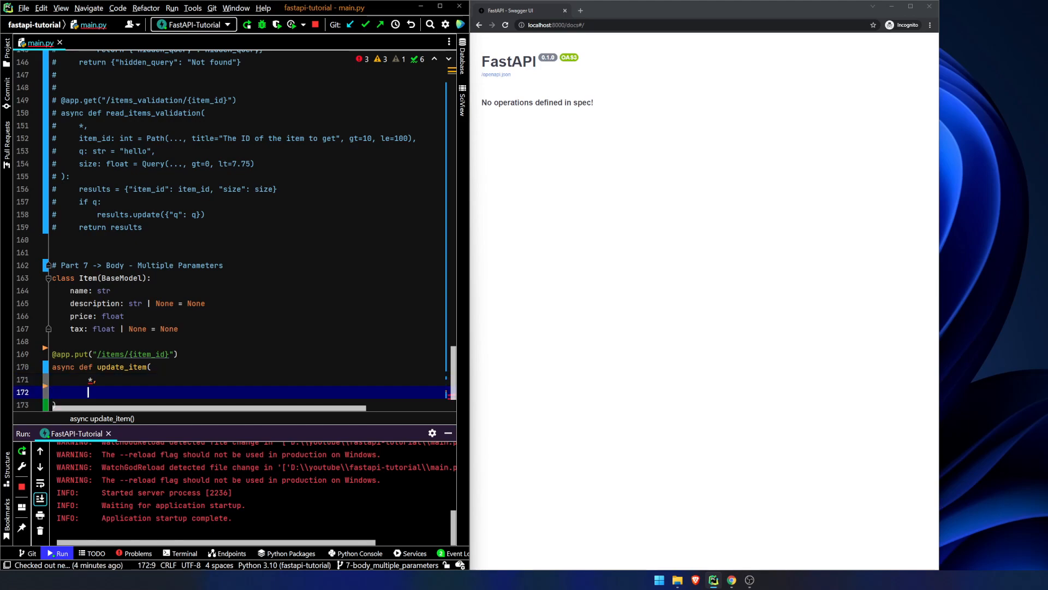
# Add item_id: int = Path(...) validated with le=150 to the signature.
pyautogui.write('item_')
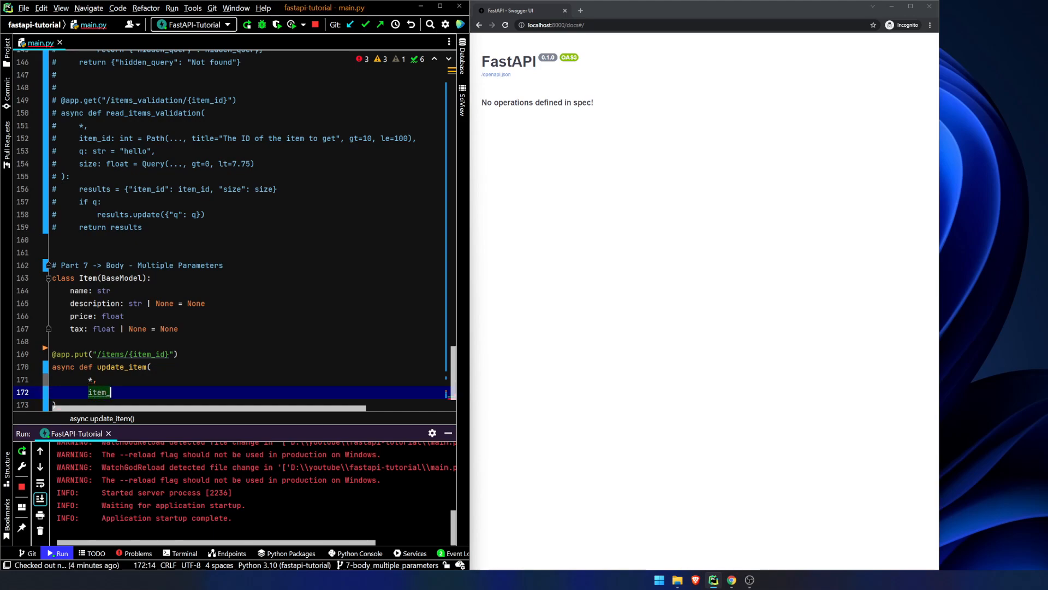
pyautogui.write('d: int')
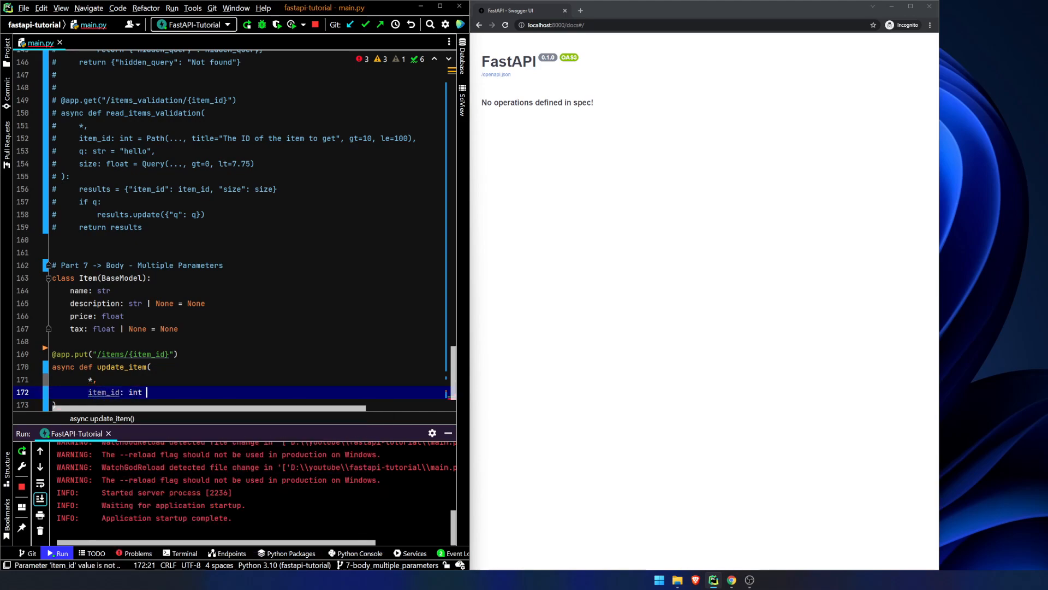
pyautogui.write('= Path(...)')
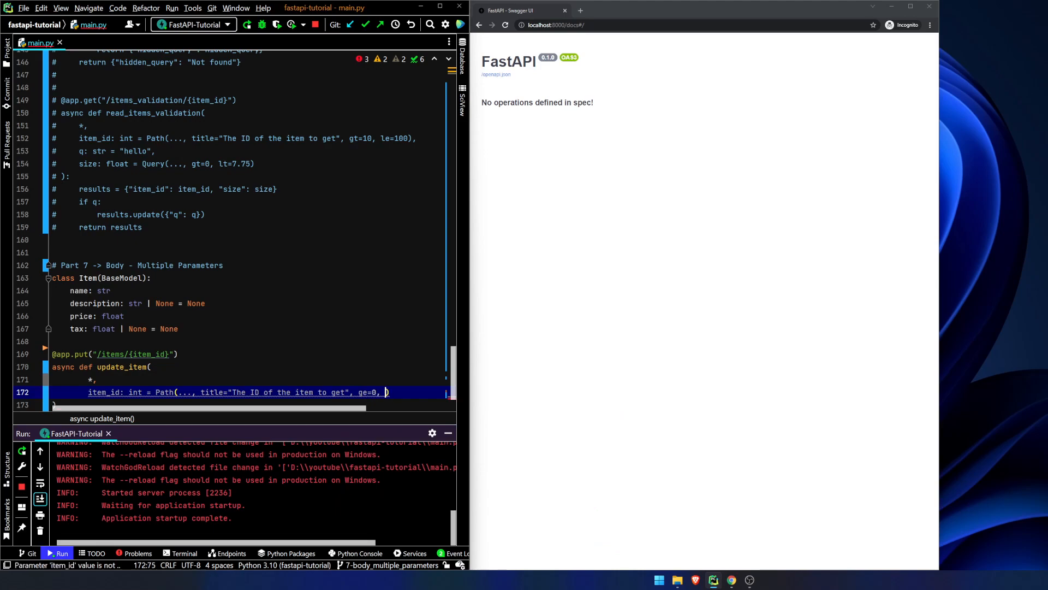
pyautogui.write('le=')
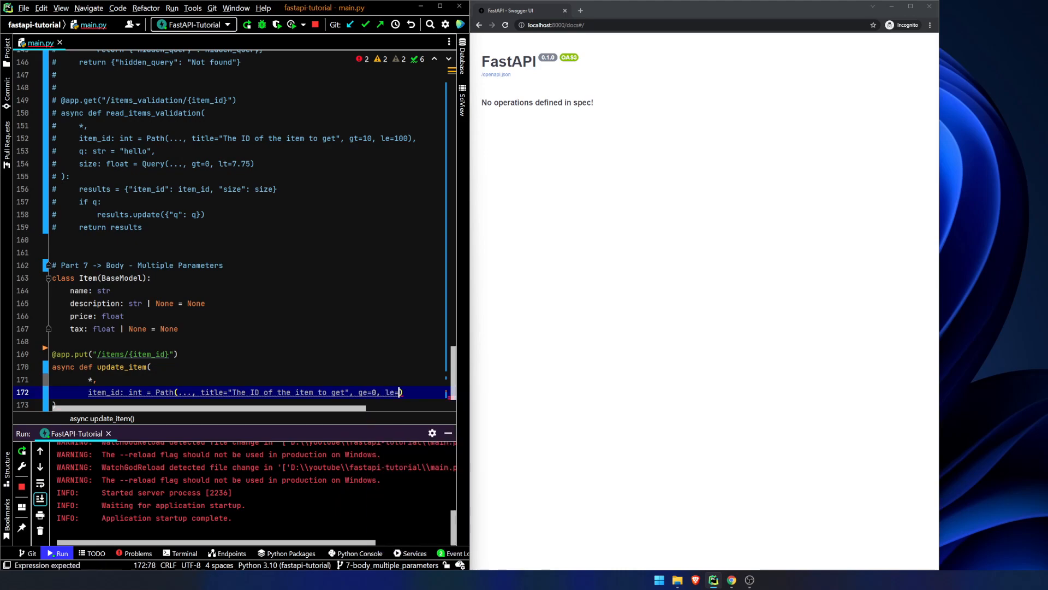
pyautogui.write('150')
pyautogui.write('q')
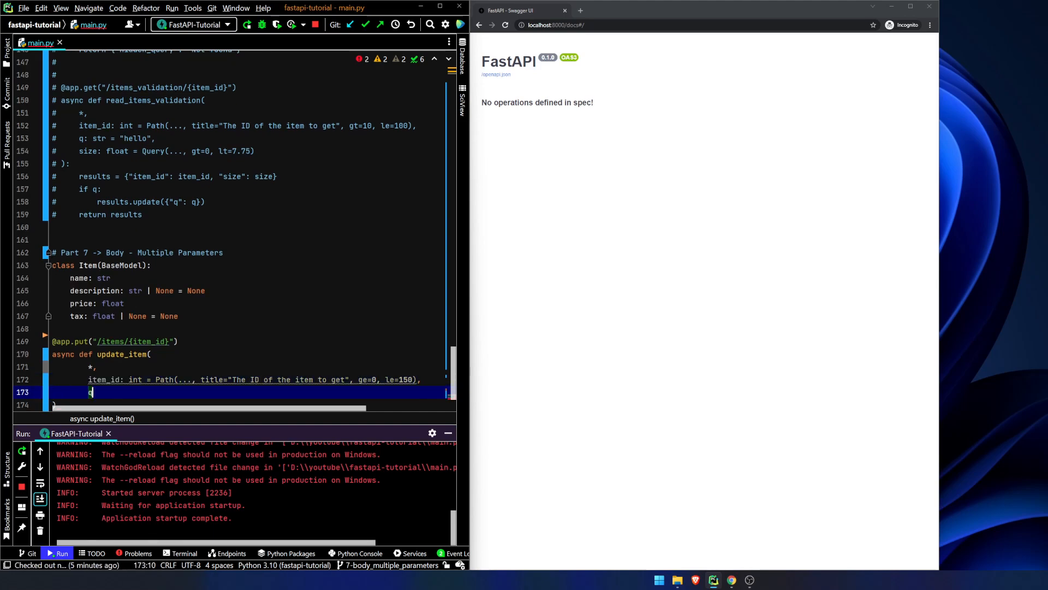
# Add an optional q: str | None = None query parameter.
pyautogui.write(': str')
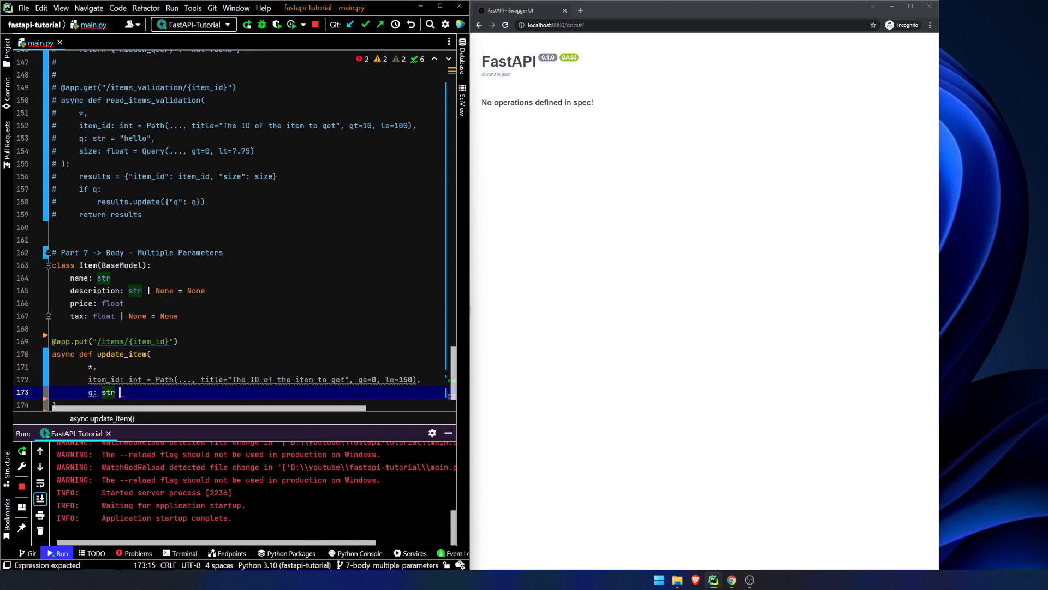
pyautogui.write('| None =')
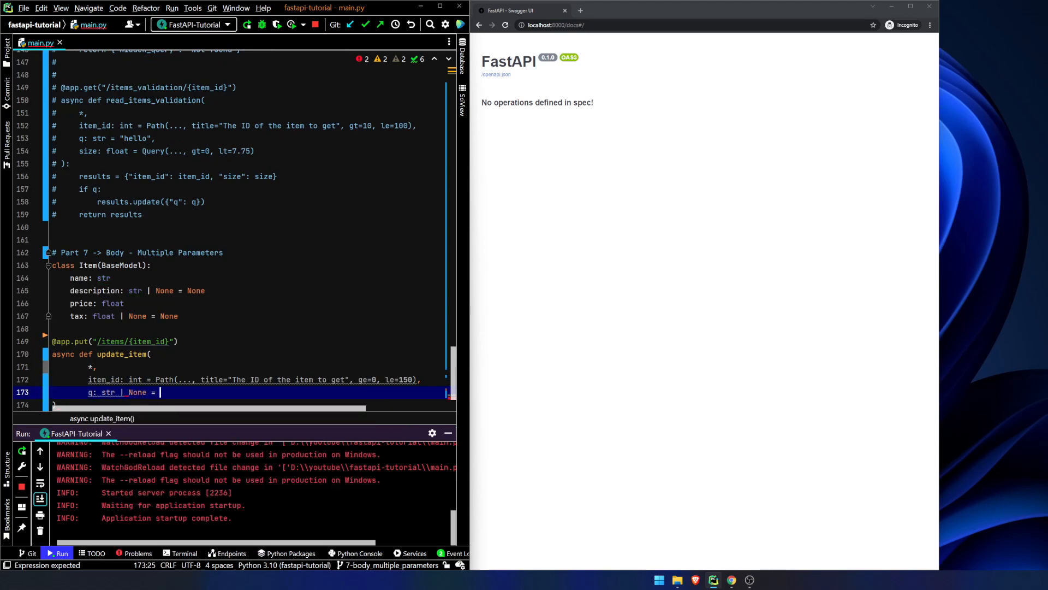
pyautogui.write('None,')
pyautogui.write('item: Item | N')
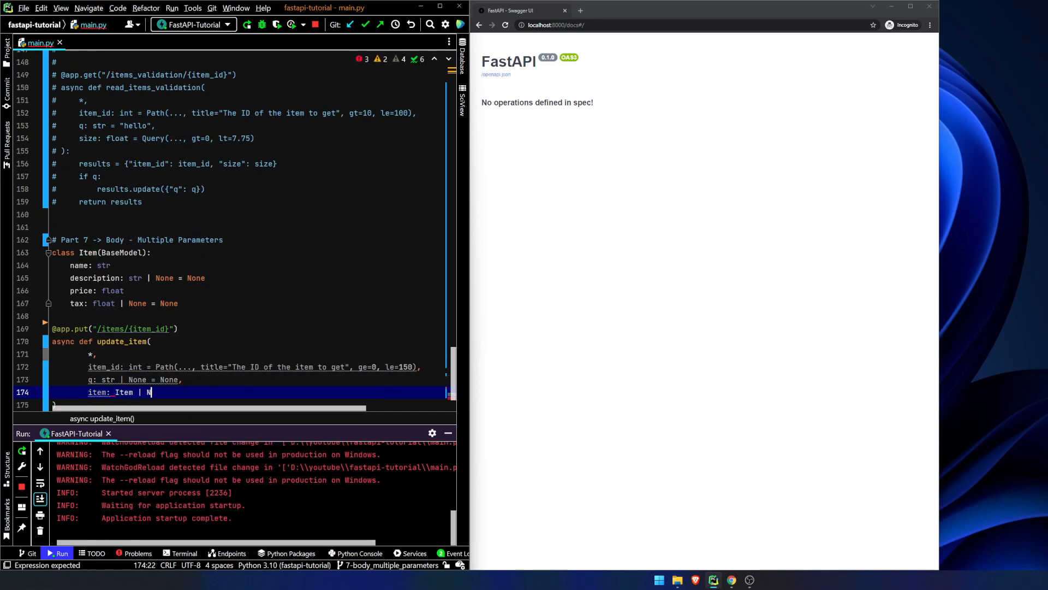
# Finish item: Item | None = None and create results = {"item_id": item_id}.
pyautogui.write('one = None')
pyautogui.write('pass')
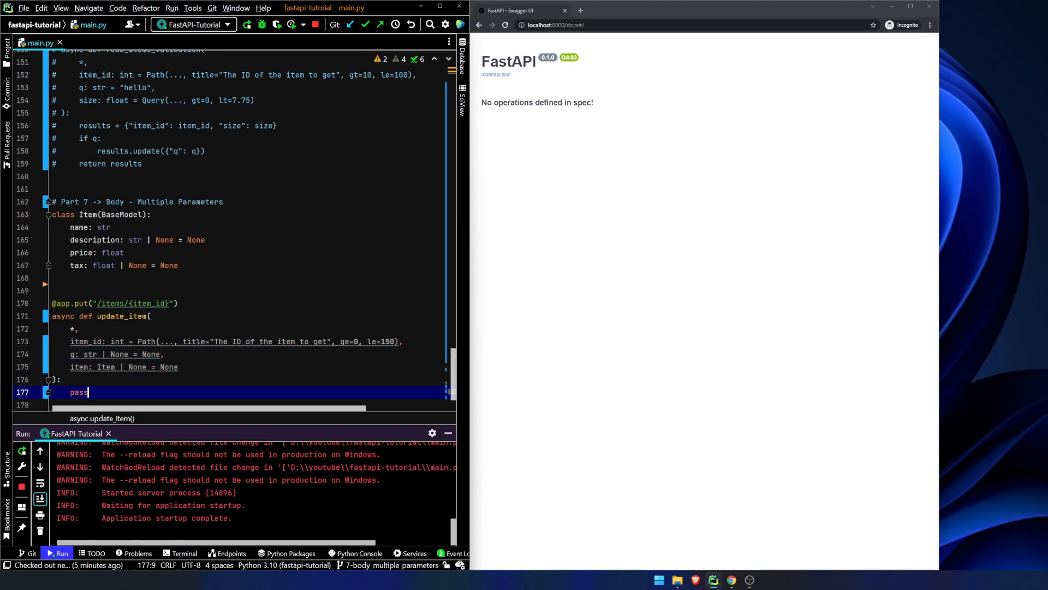
pyautogui.write('results = {"item_id": item')
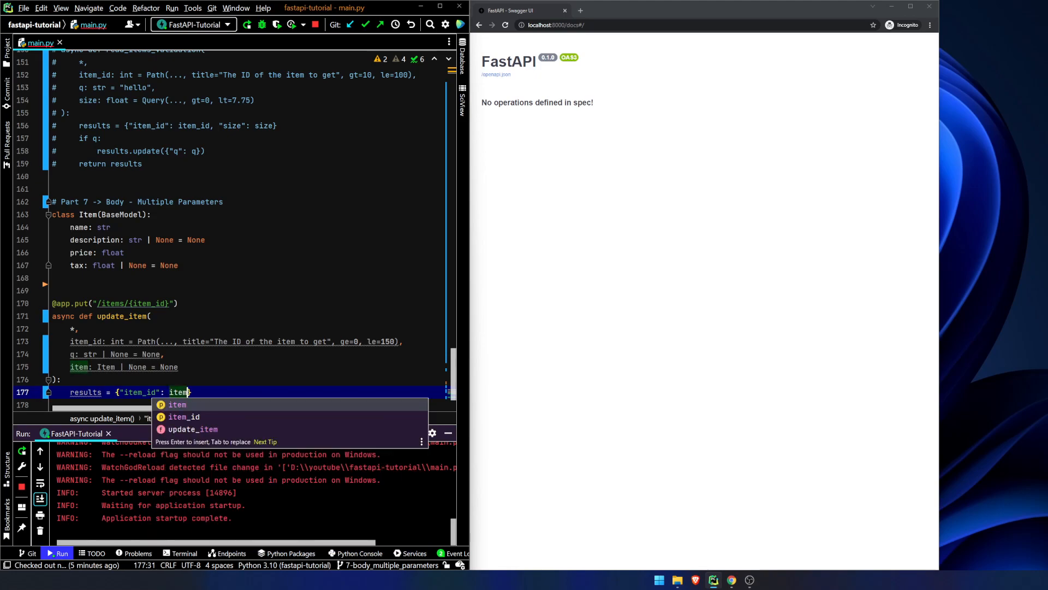
pyautogui.press('enter')
pyautogui.write('results.update({')
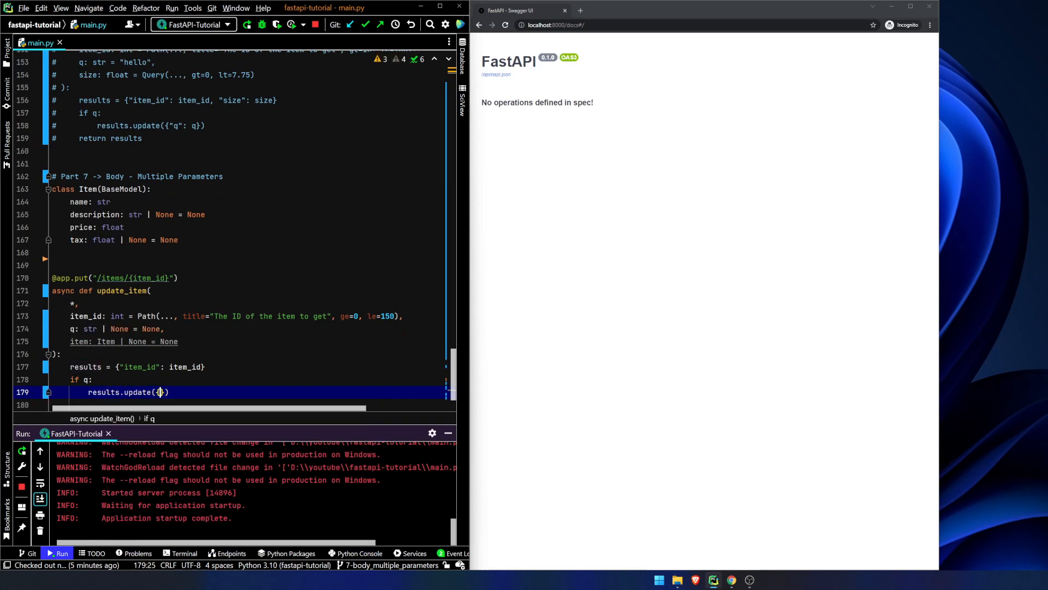
# Update results with q and item when given, then return results.
pyautogui.write('"q": q')
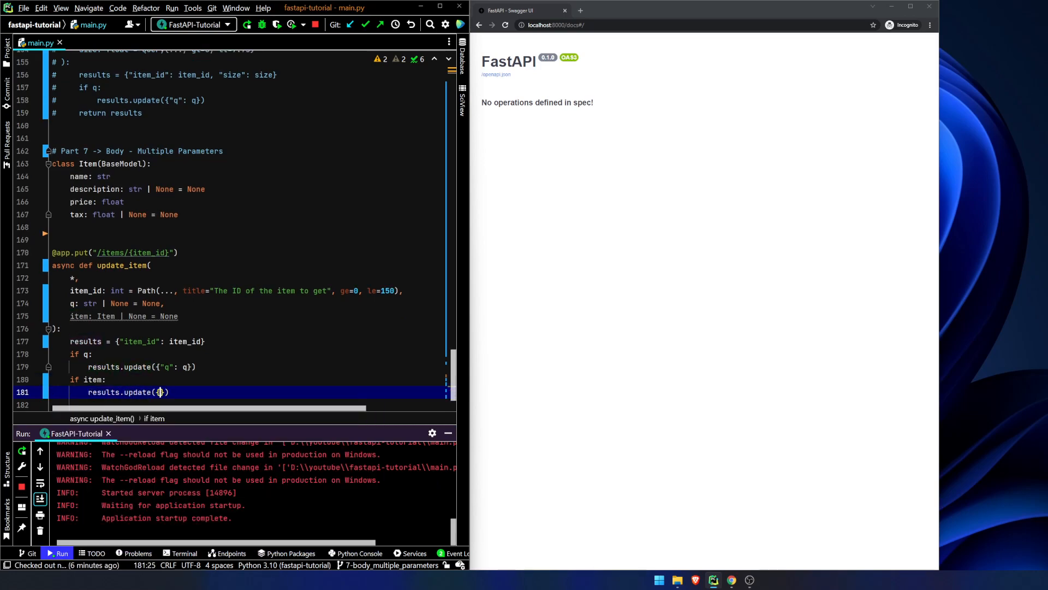
pyautogui.write('"item": item')
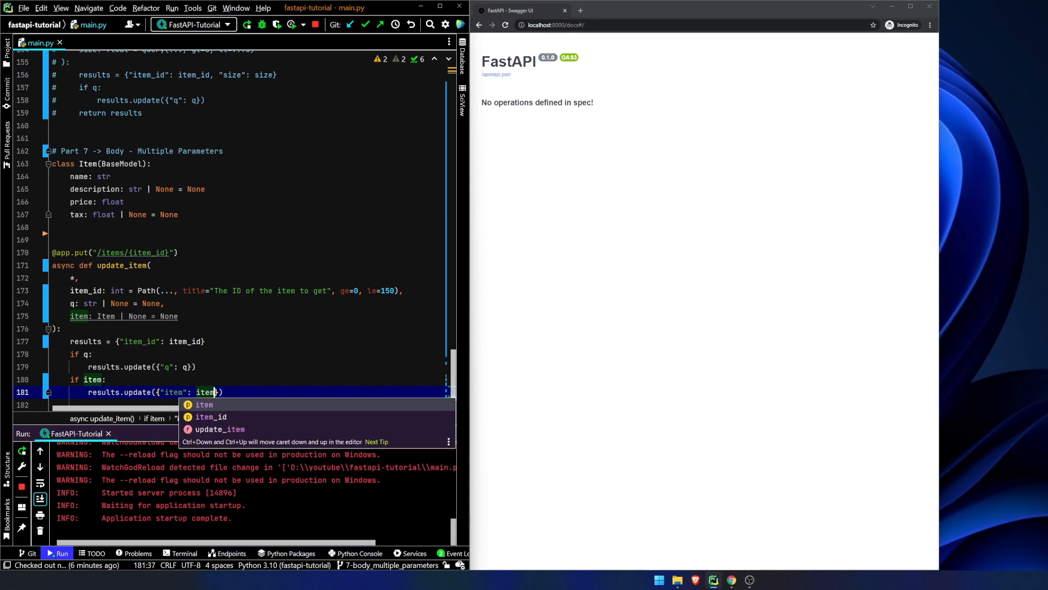
pyautogui.press('enter')
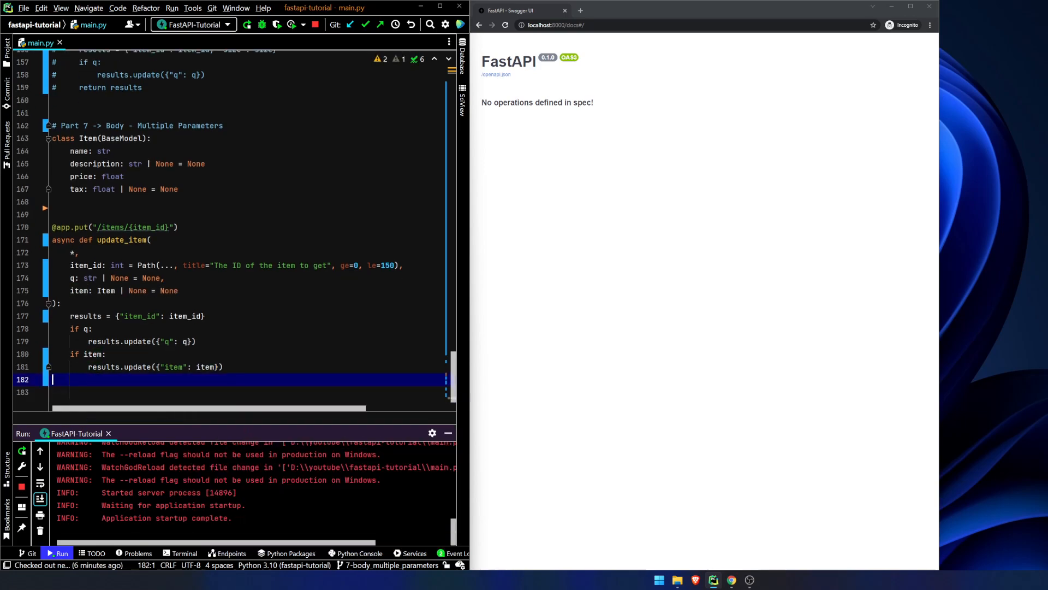
pyautogui.write('return results')
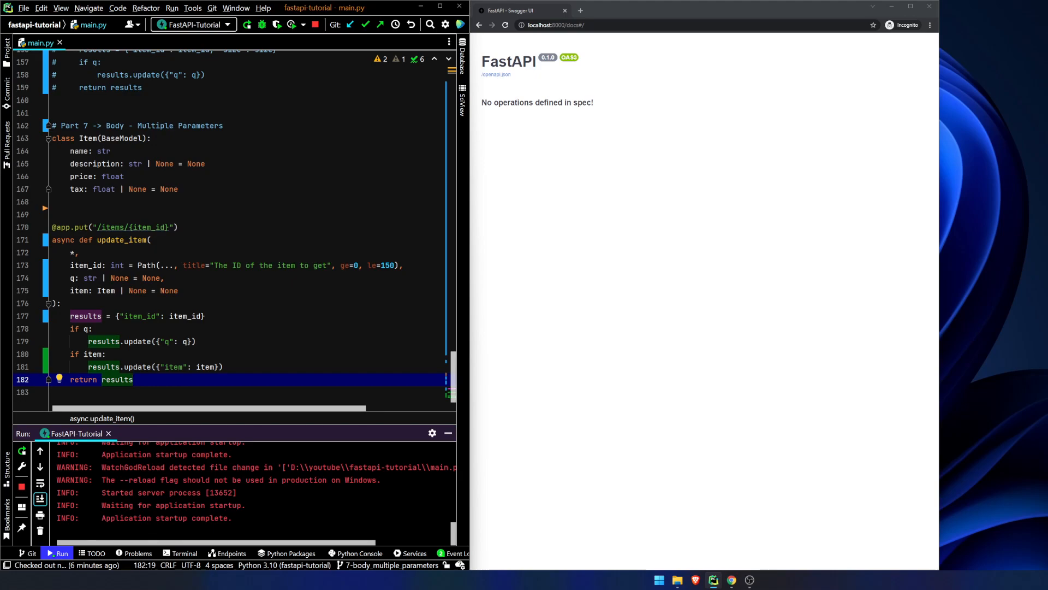
pyautogui.moveTo(526, 46)
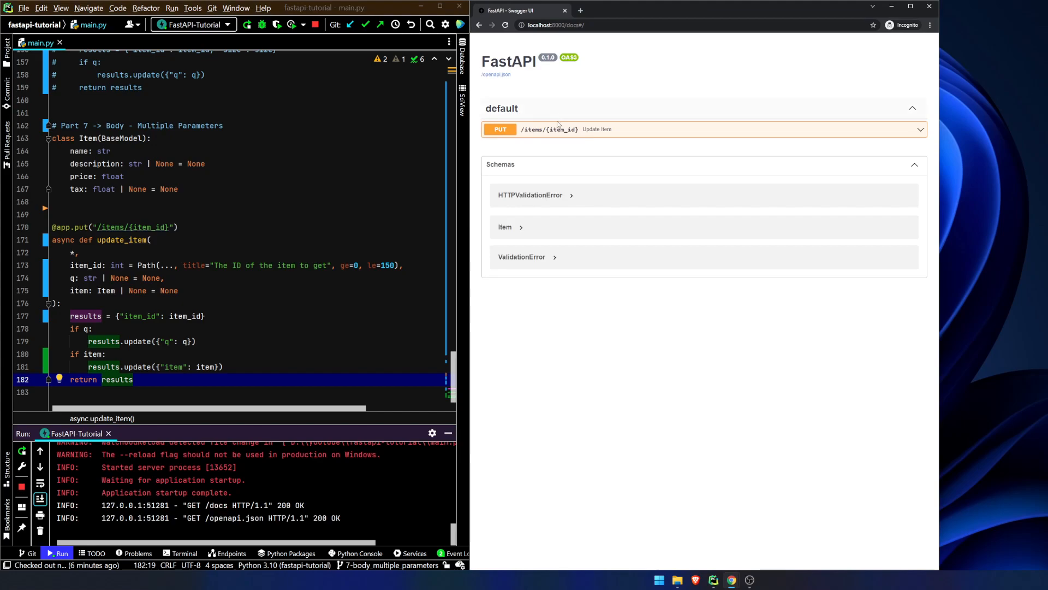
# Try the PUT /items request with item_id -1 to see validation reject it.
pyautogui.click(702, 129)
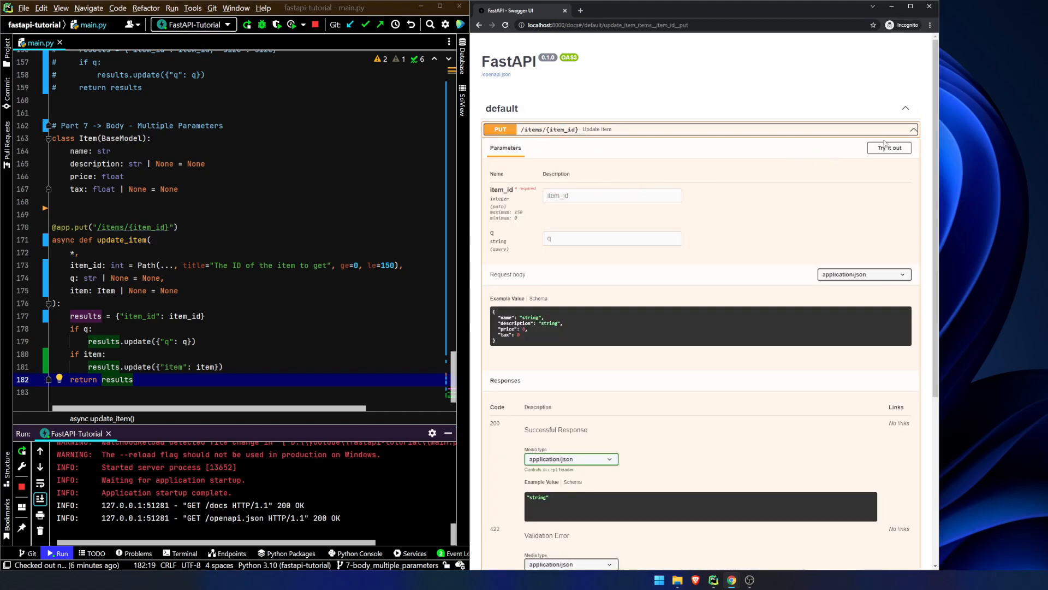
pyautogui.click(889, 147)
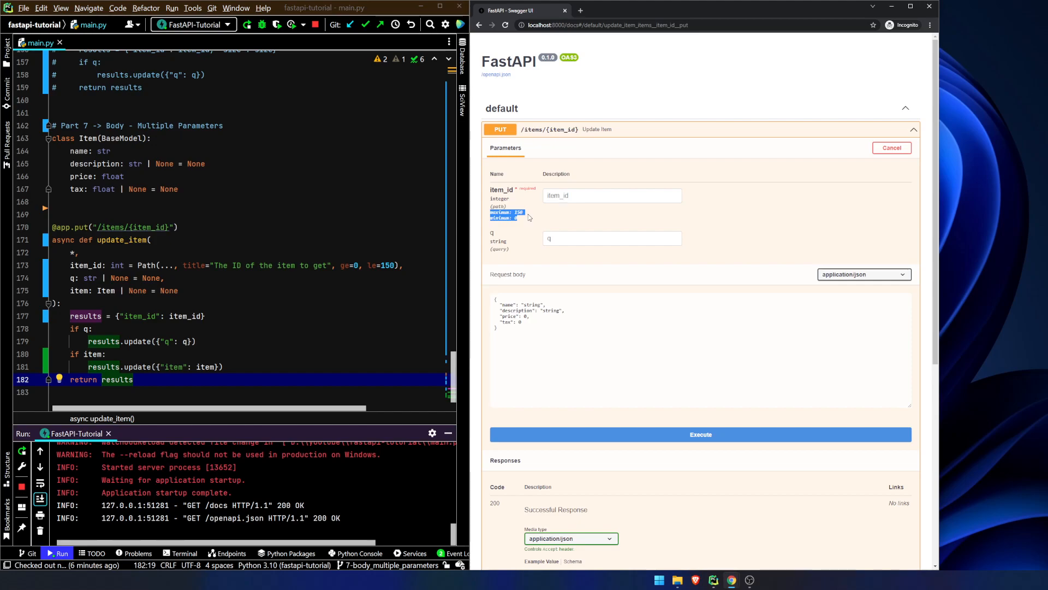
pyautogui.click(611, 195)
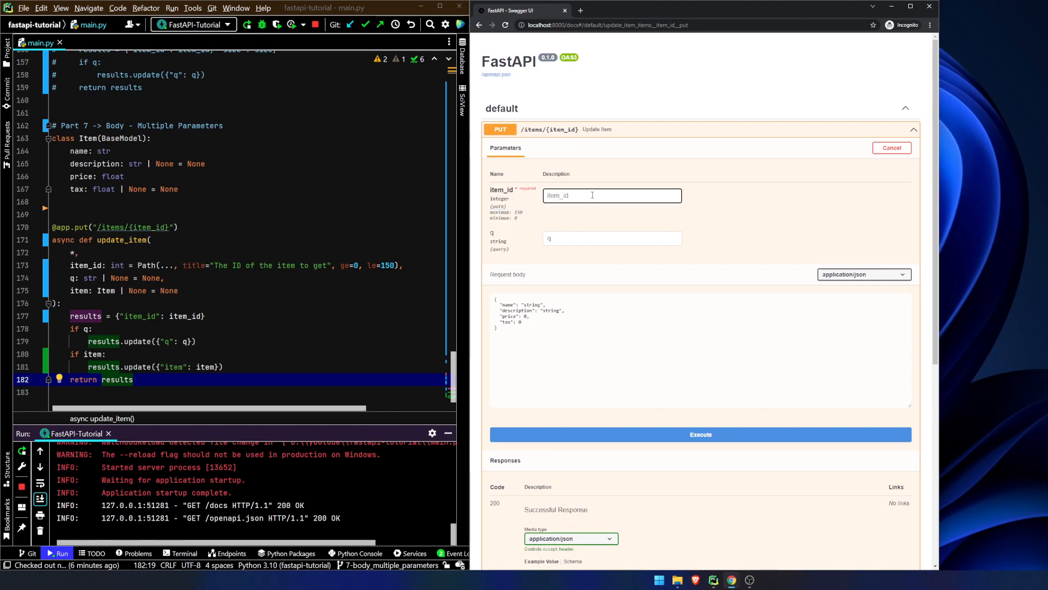
pyautogui.write('-1')
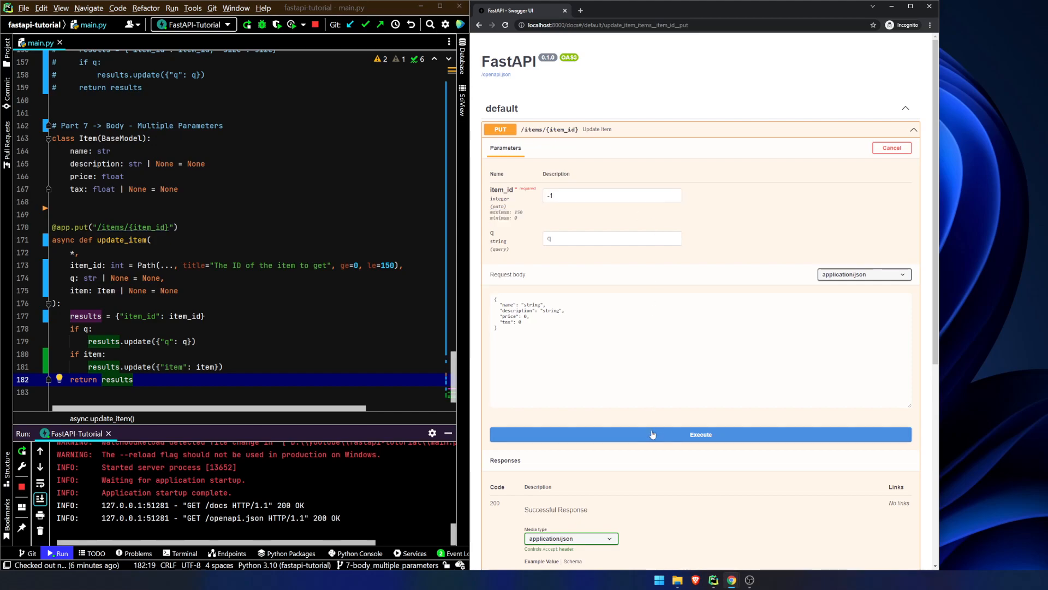
pyautogui.click(700, 433)
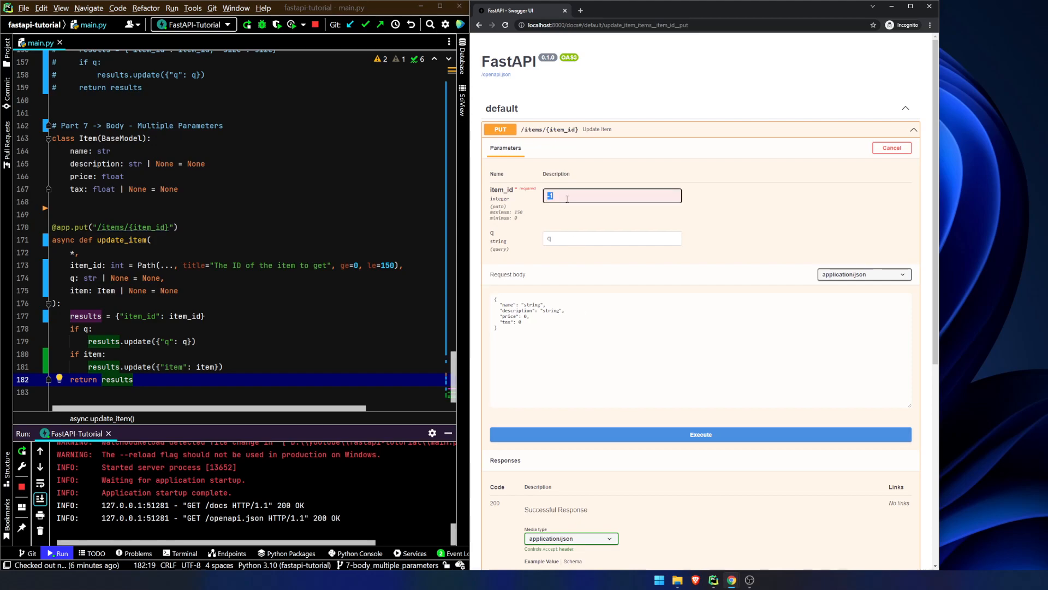
# Execute PUT /items/10 with q 'hello' and get a 200 response echoing the item.
pyautogui.write('10')
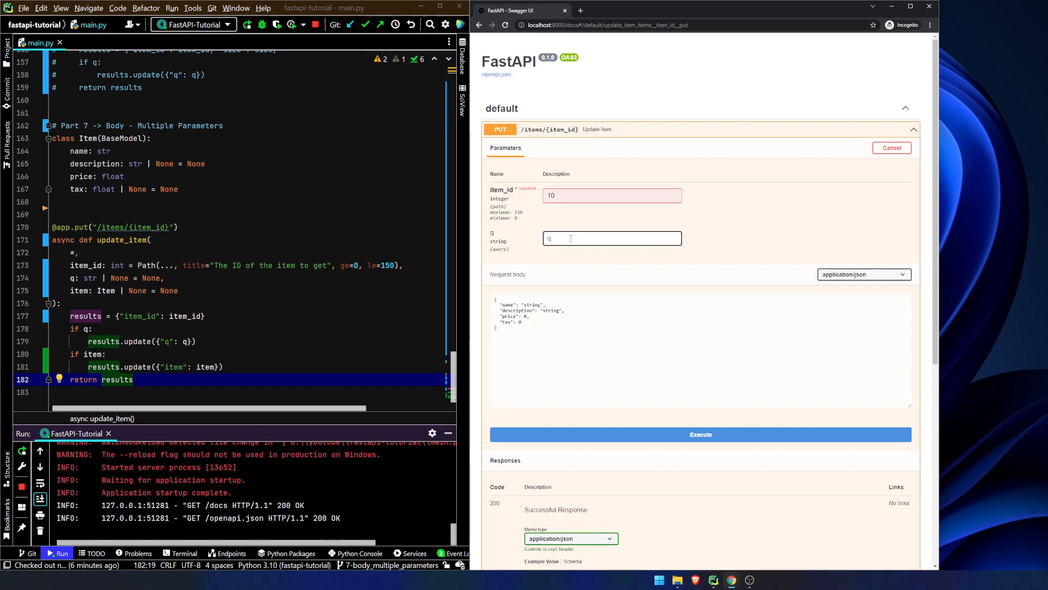
pyautogui.write('hello')
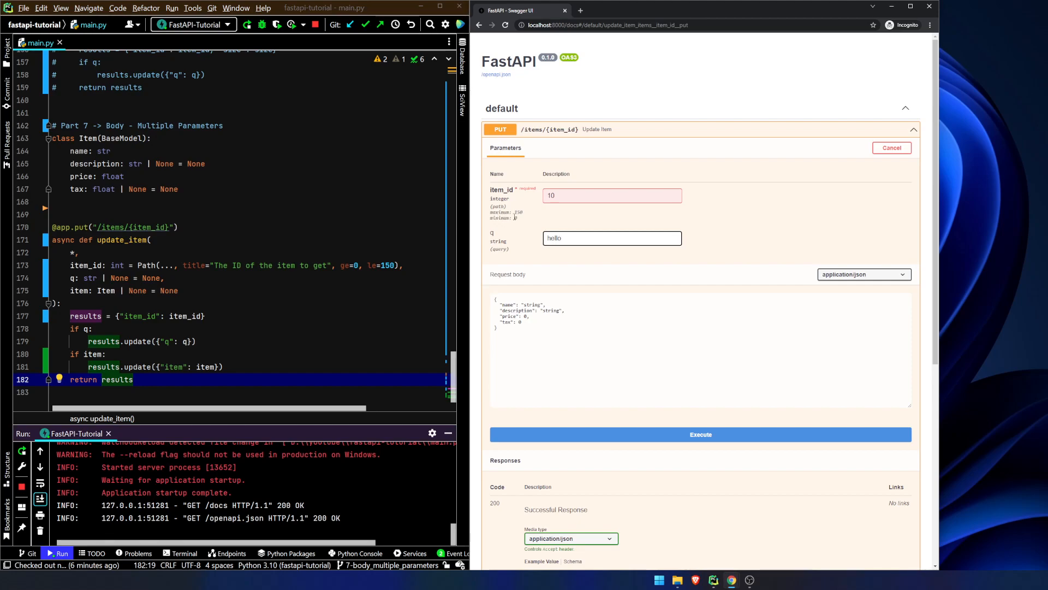
pyautogui.moveTo(545, 283)
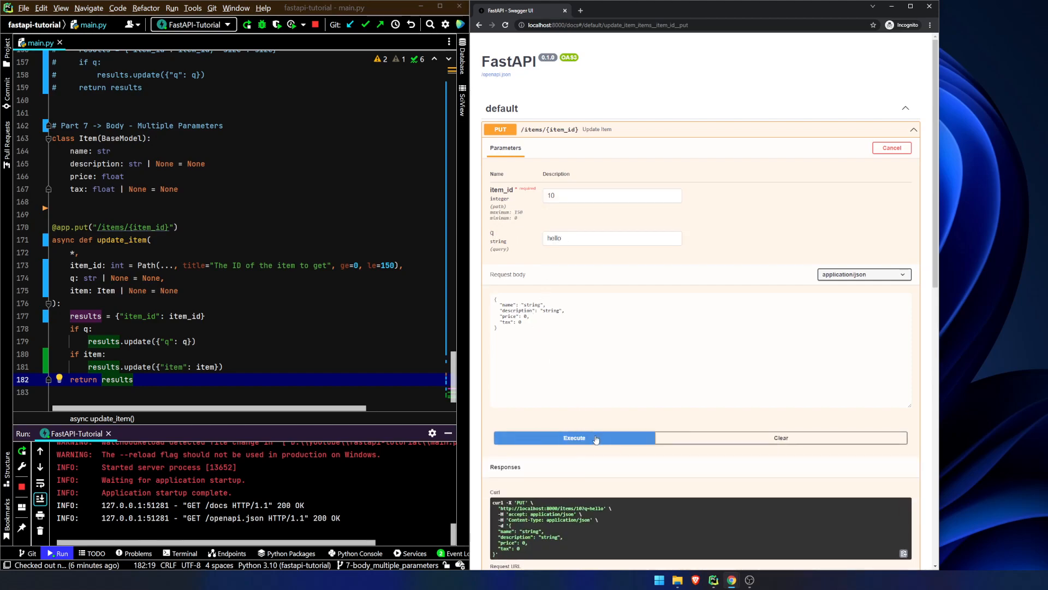
pyautogui.click(573, 437)
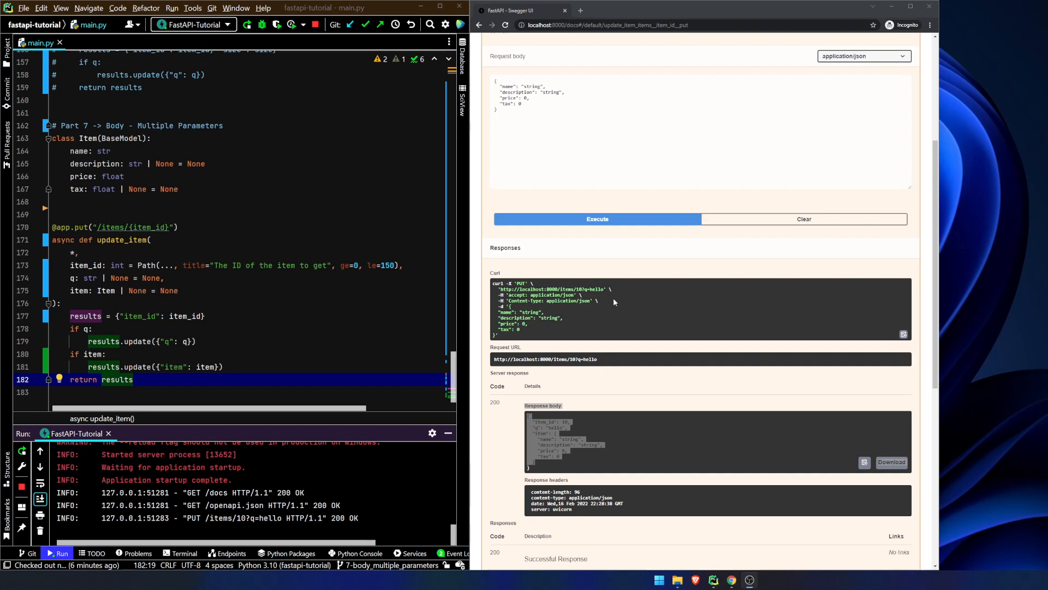
pyautogui.moveTo(590, 299)
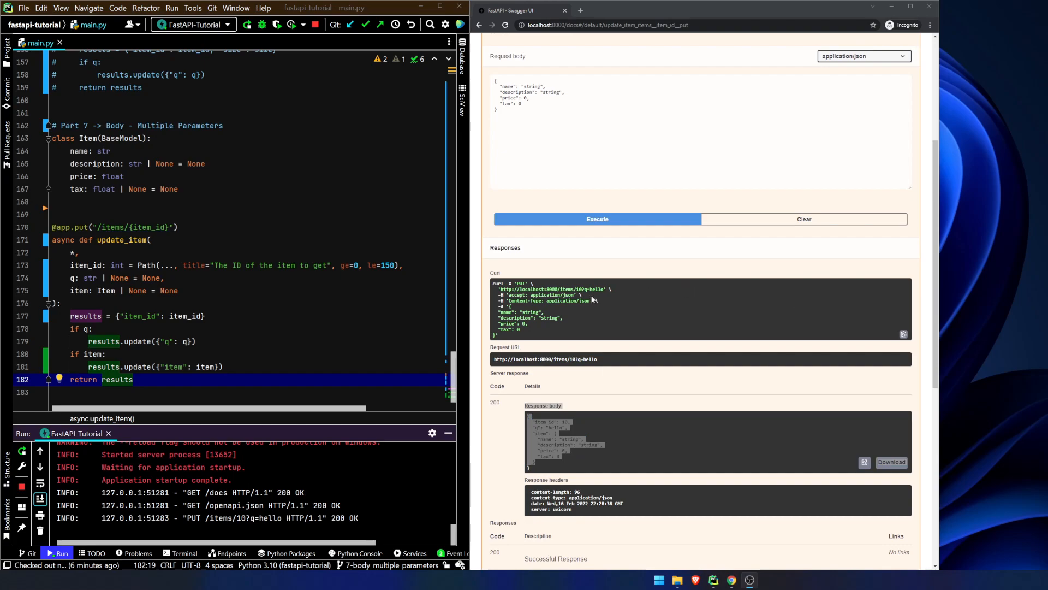
pyautogui.moveTo(587, 299)
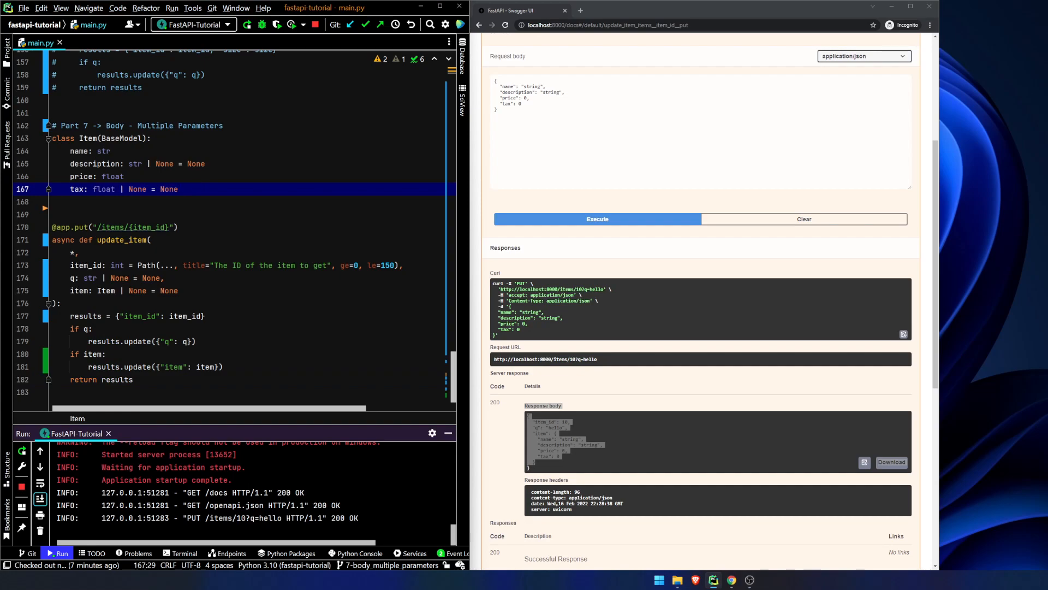
# Define class User(BaseModel) with username: str and optional full_name.
pyautogui.write('class')
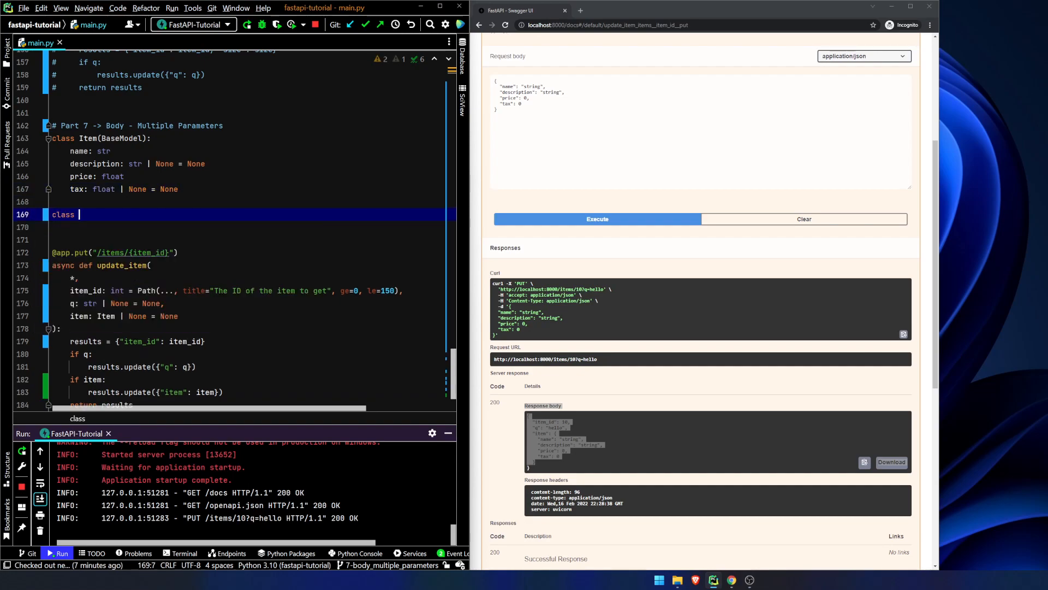
pyautogui.write('_User(BaseModel):')
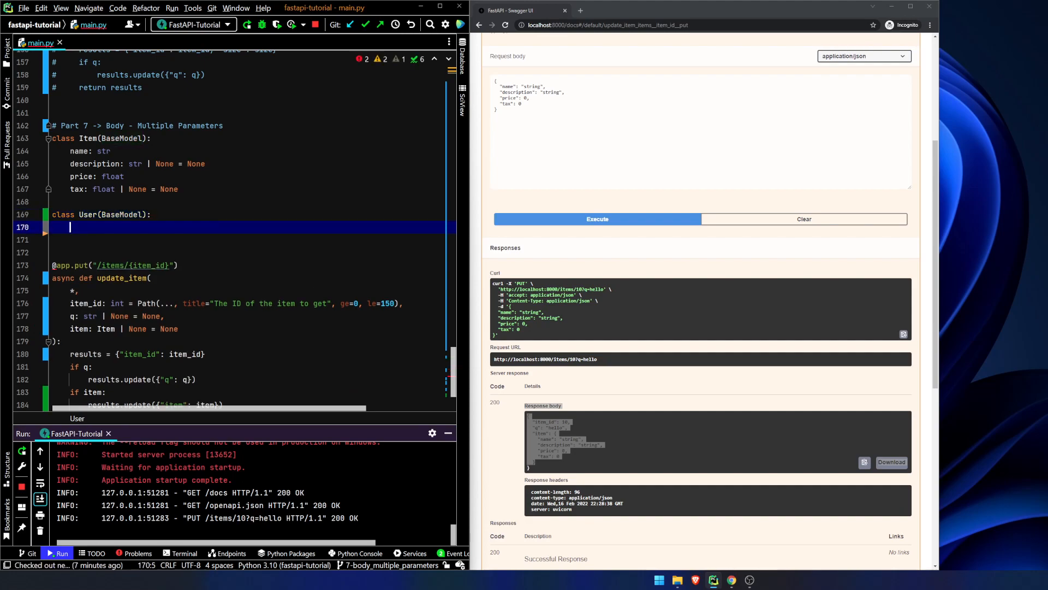
pyautogui.write('username =')
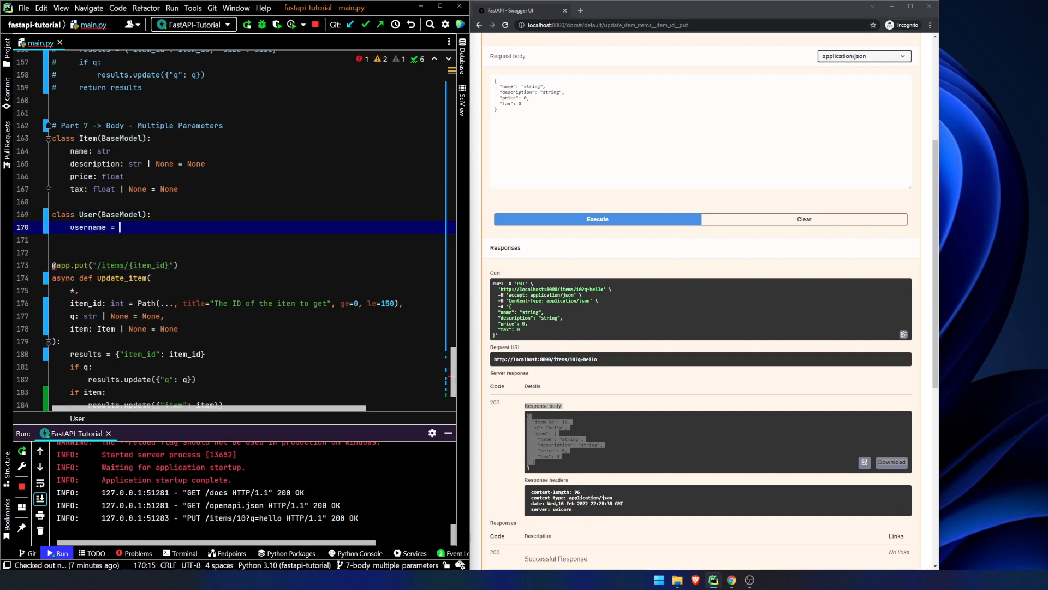
pyautogui.write(': str')
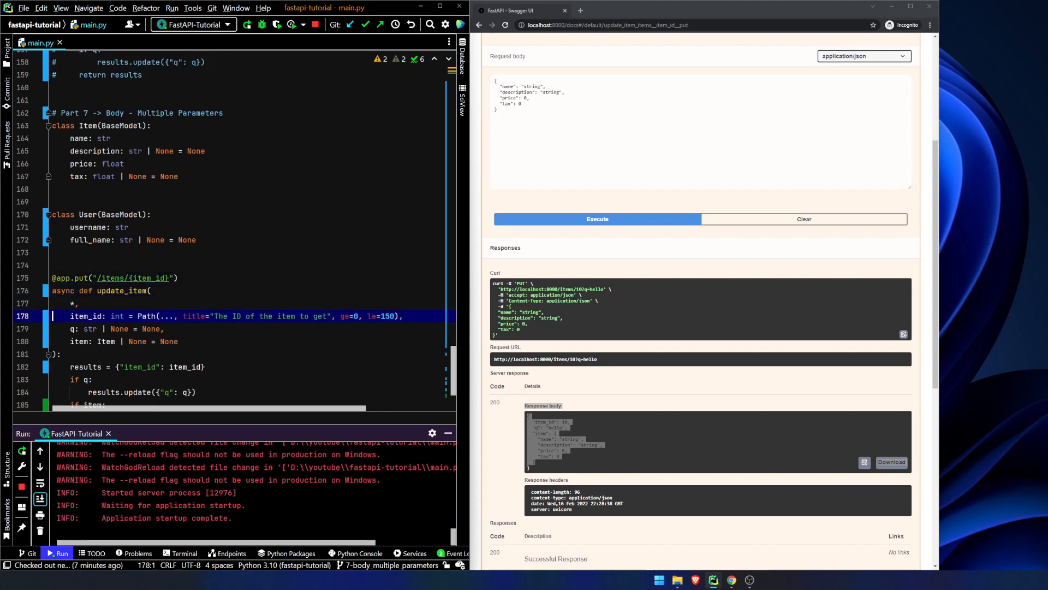
# Add a user: User parameter to update_item and an if user results update.
pyautogui.click(178, 342)
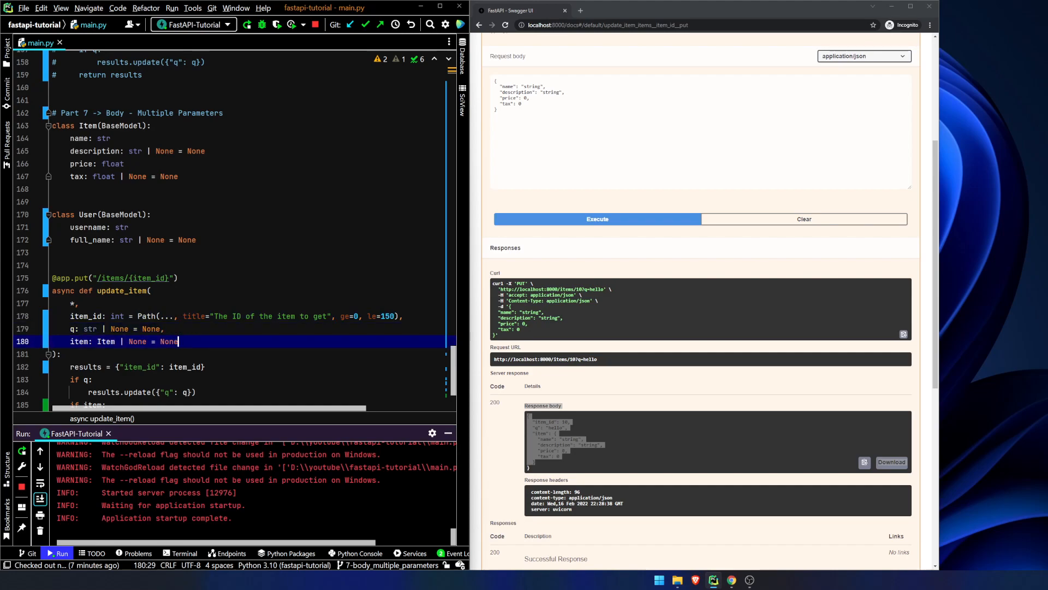
pyautogui.press('enter')
pyautogui.write('user:')
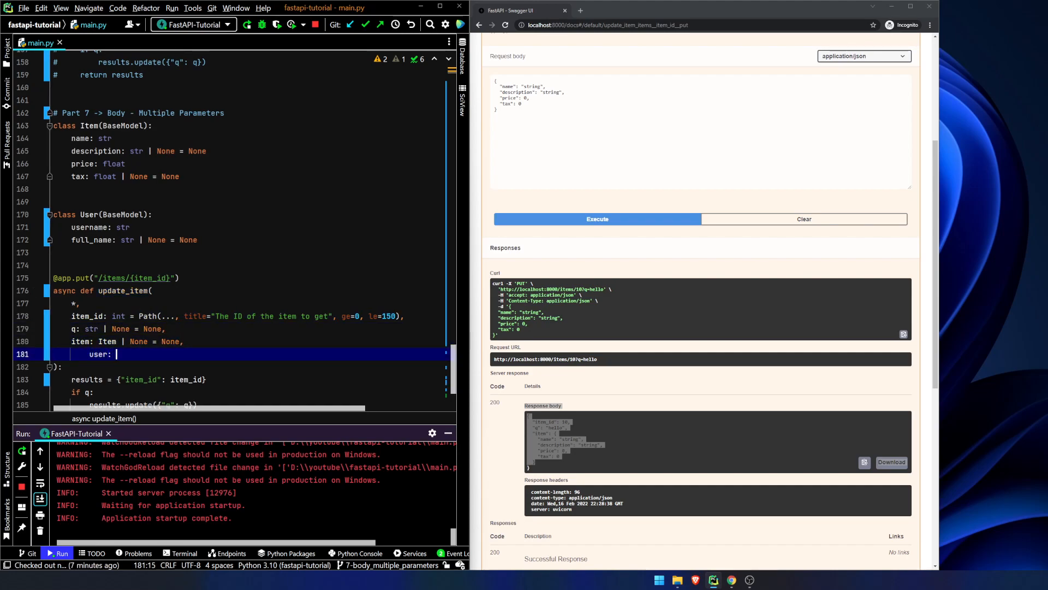
pyautogui.write('User')
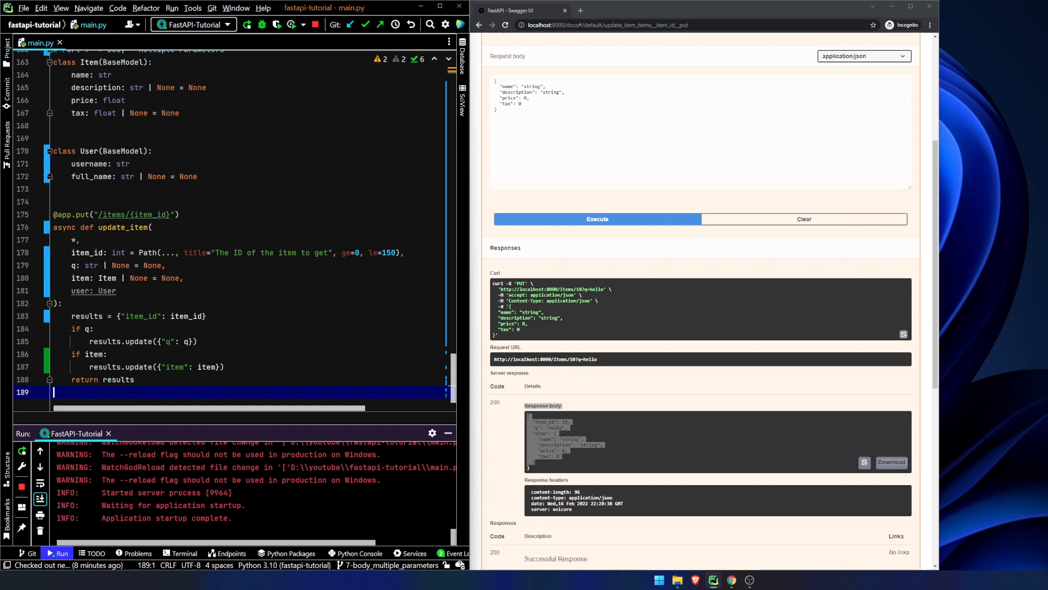
pyautogui.write('if user:')
pyautogui.write('results.update({"user": user})')
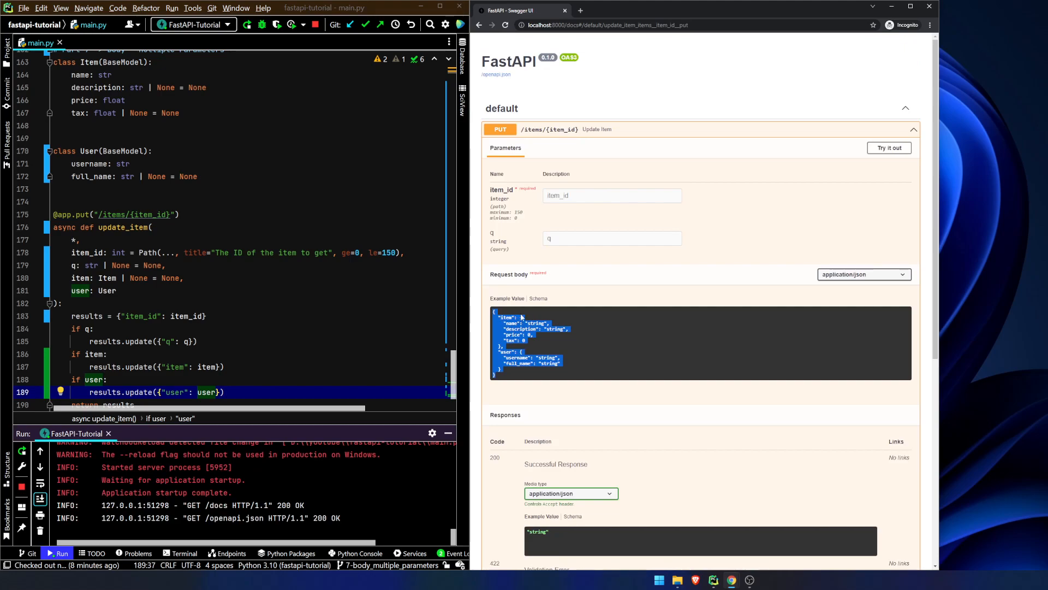
pyautogui.moveTo(524, 309)
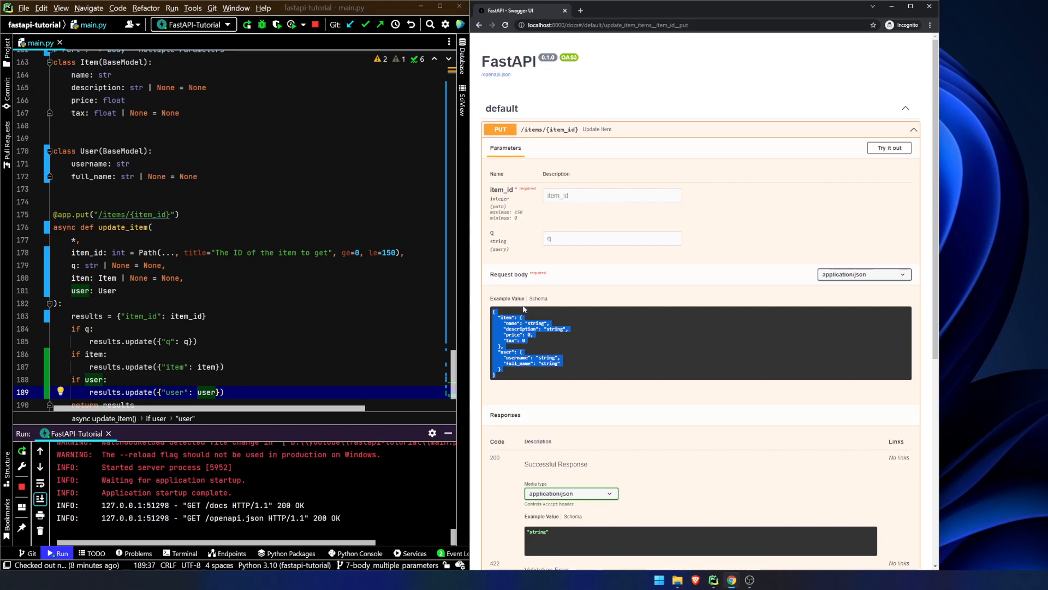
pyautogui.moveTo(882, 242)
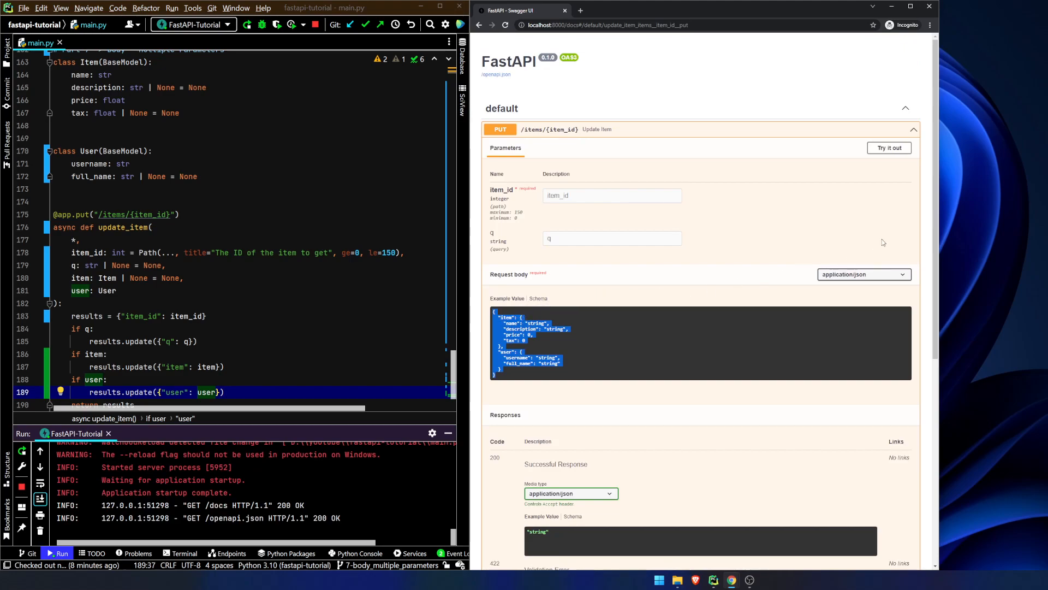
# Remove the user: User parameter so the request body expects only the item's fields.
pyautogui.click(888, 148)
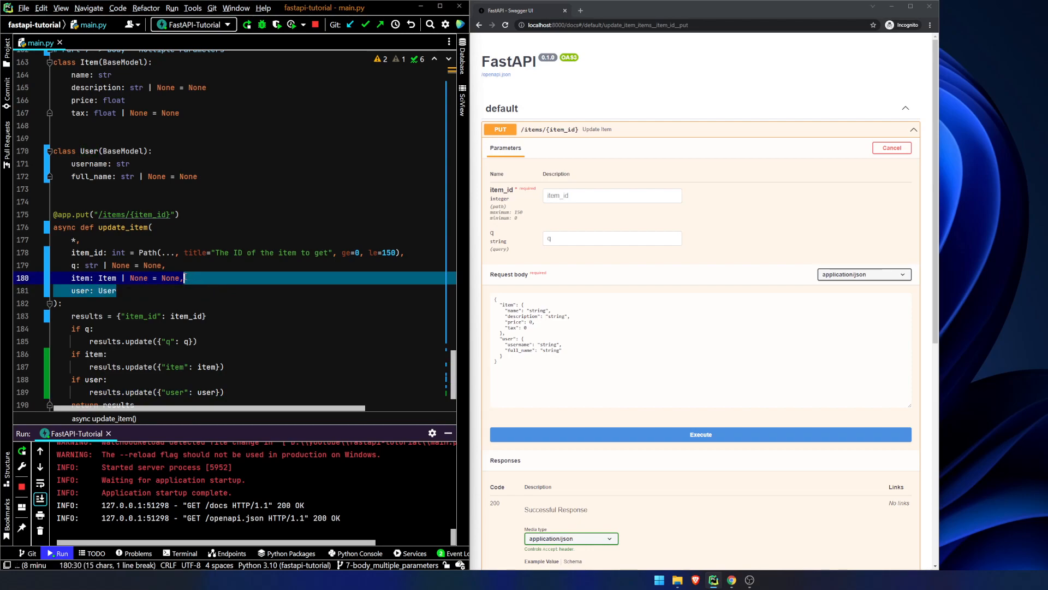
pyautogui.press('Delete')
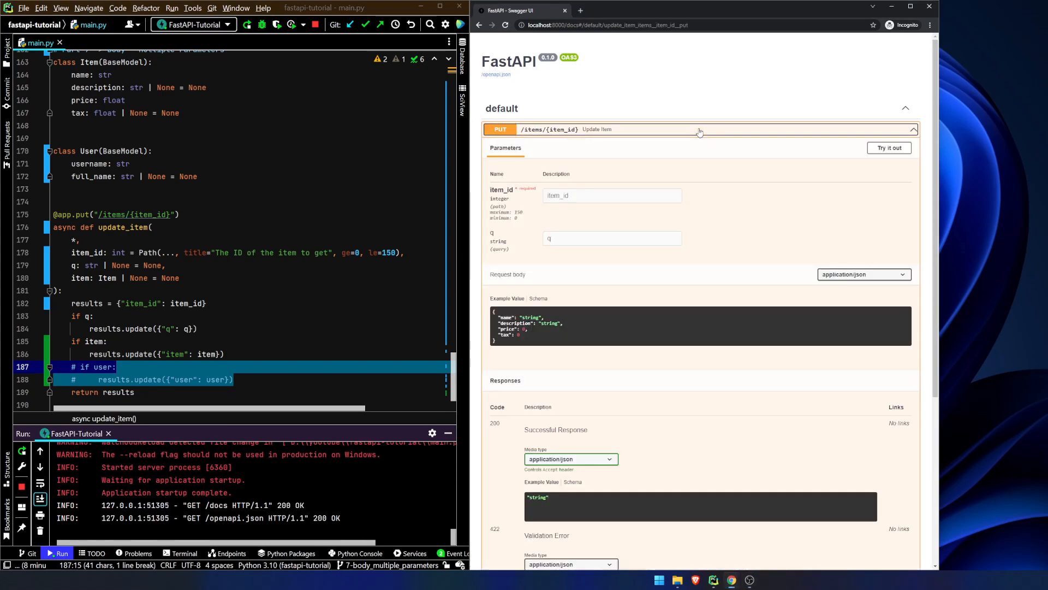
pyautogui.moveTo(518, 343)
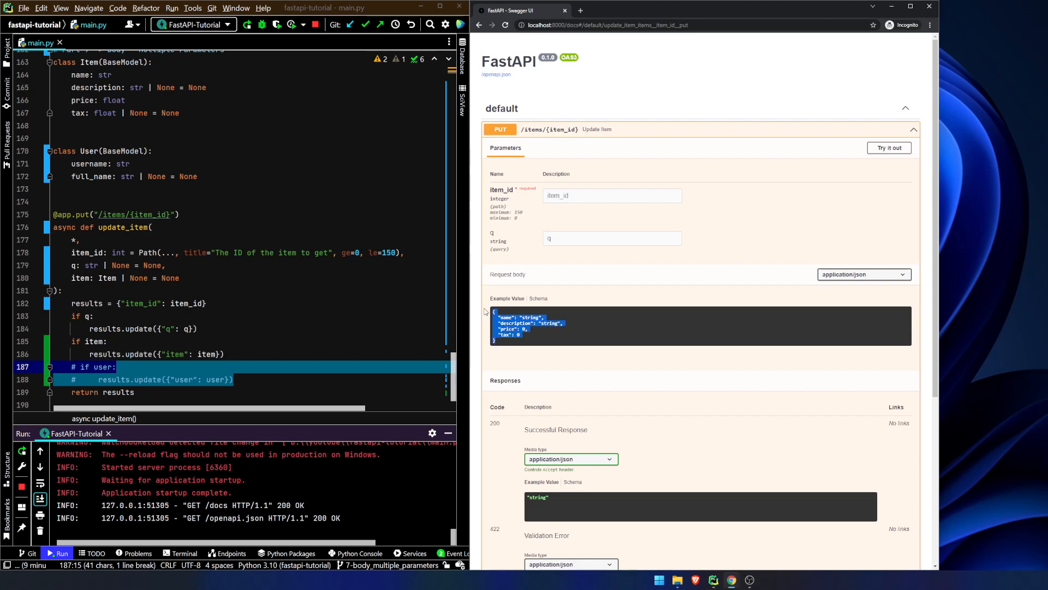
pyautogui.moveTo(506, 311)
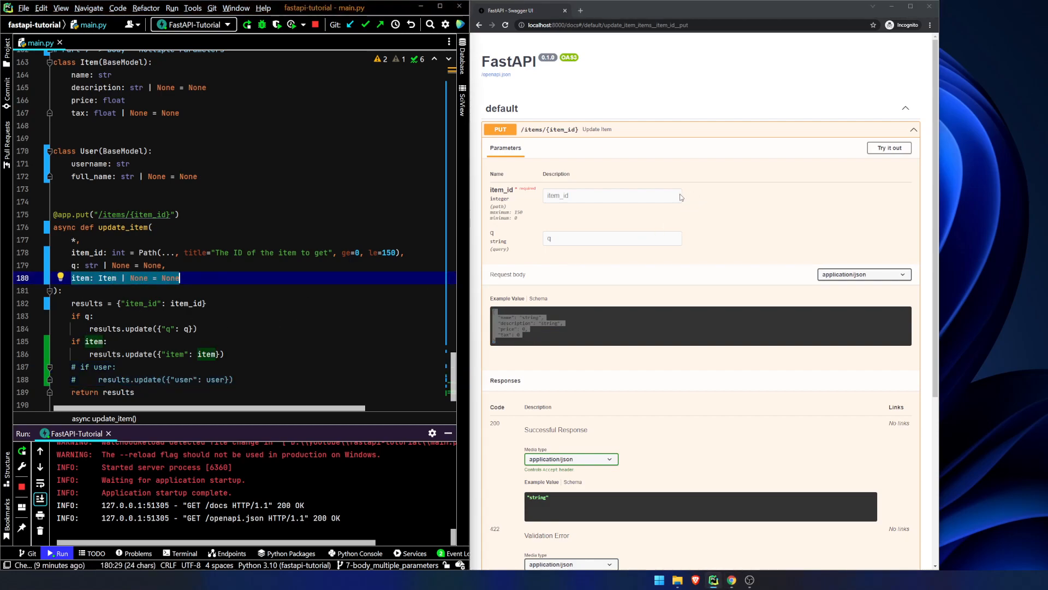
# Execute PUT /items/55 with a flat item body for a 200, then refresh docs with user restored.
pyautogui.click(889, 147)
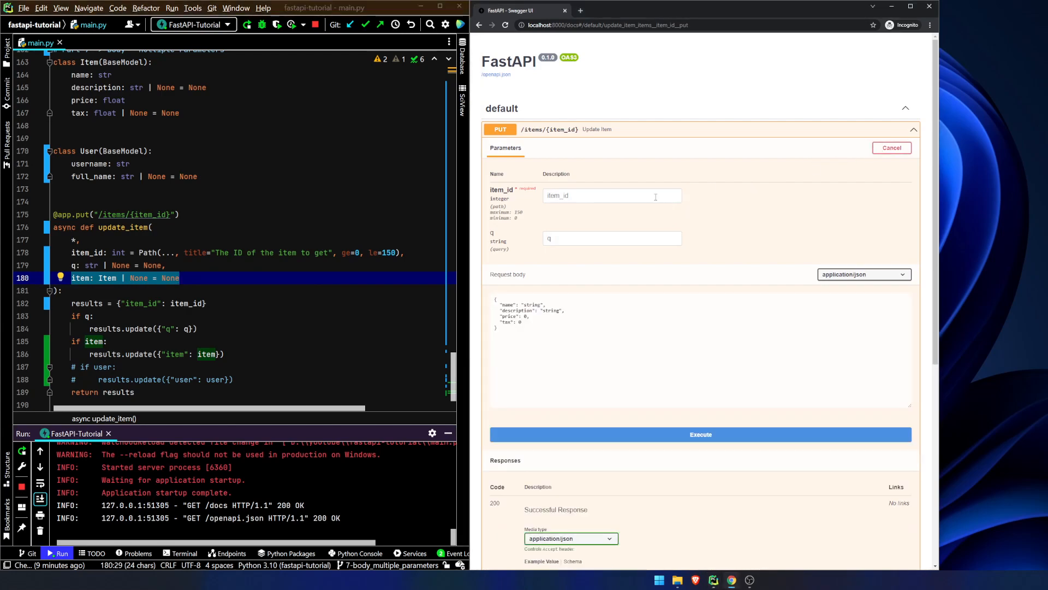
pyautogui.write('55')
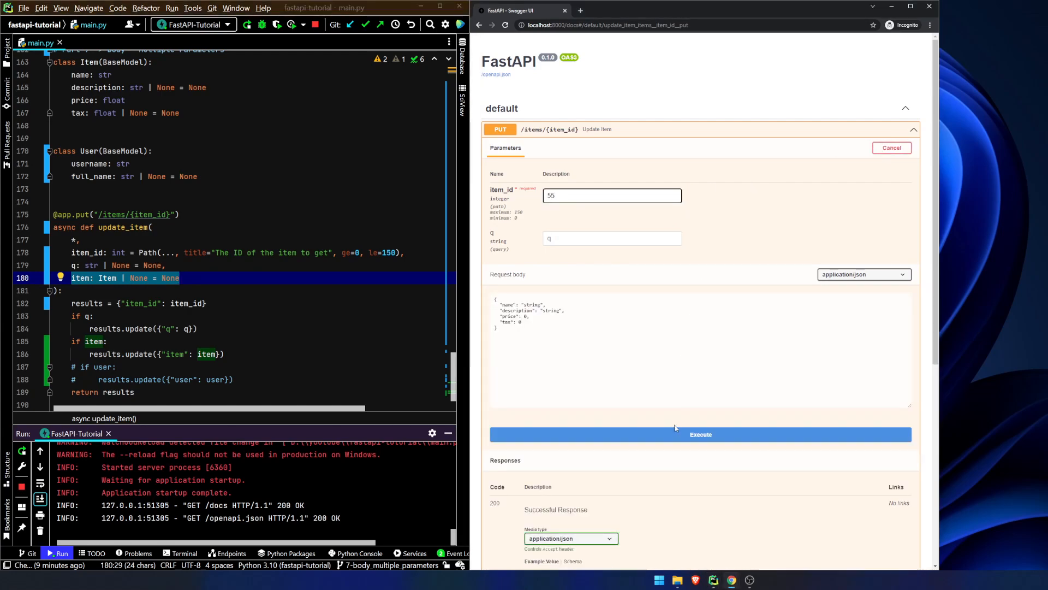
pyautogui.click(701, 433)
pyautogui.write('user: User')
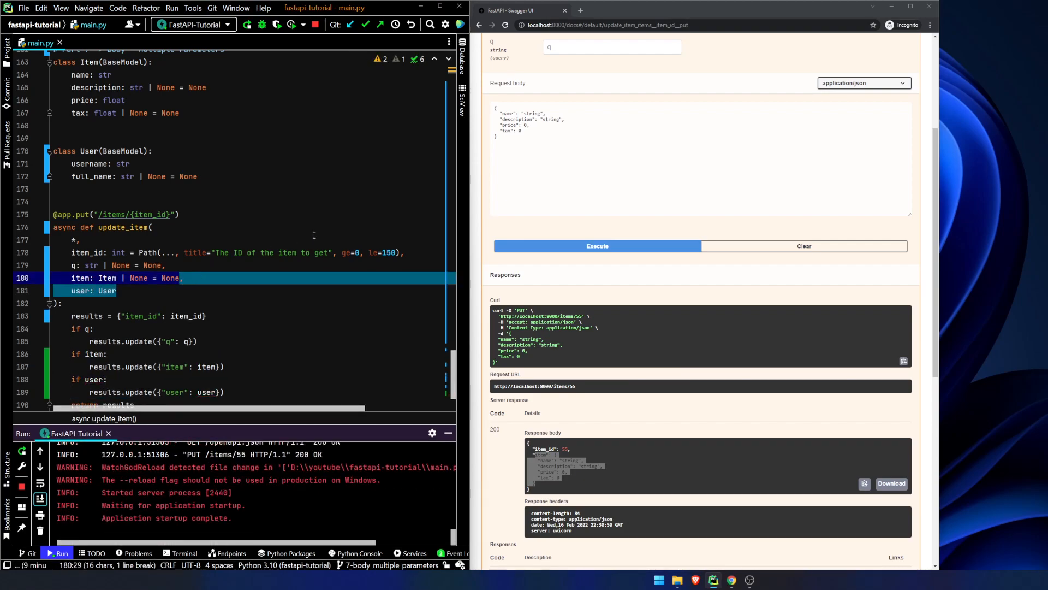
pyautogui.click(506, 25)
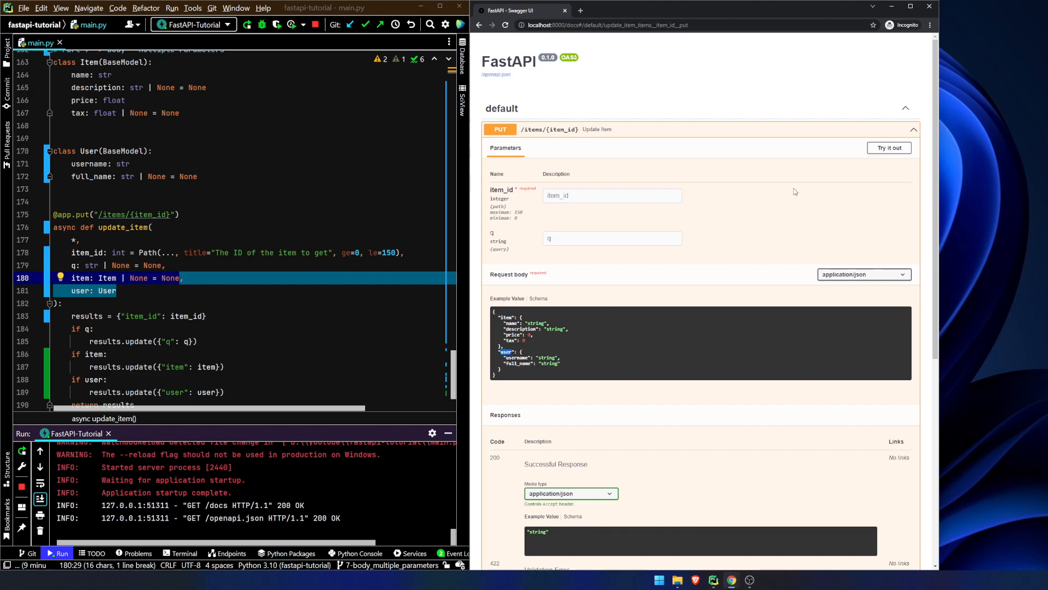
# Execute PUT /items/55 with only a user body (username sam, full_name Alderson) for a 200.
pyautogui.click(888, 147)
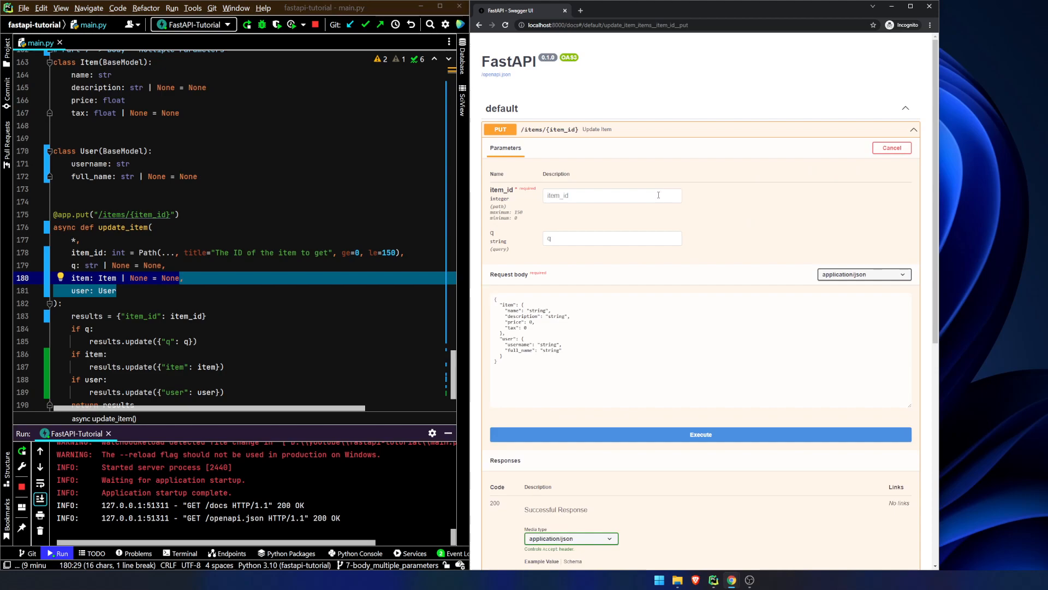
pyautogui.write('555')
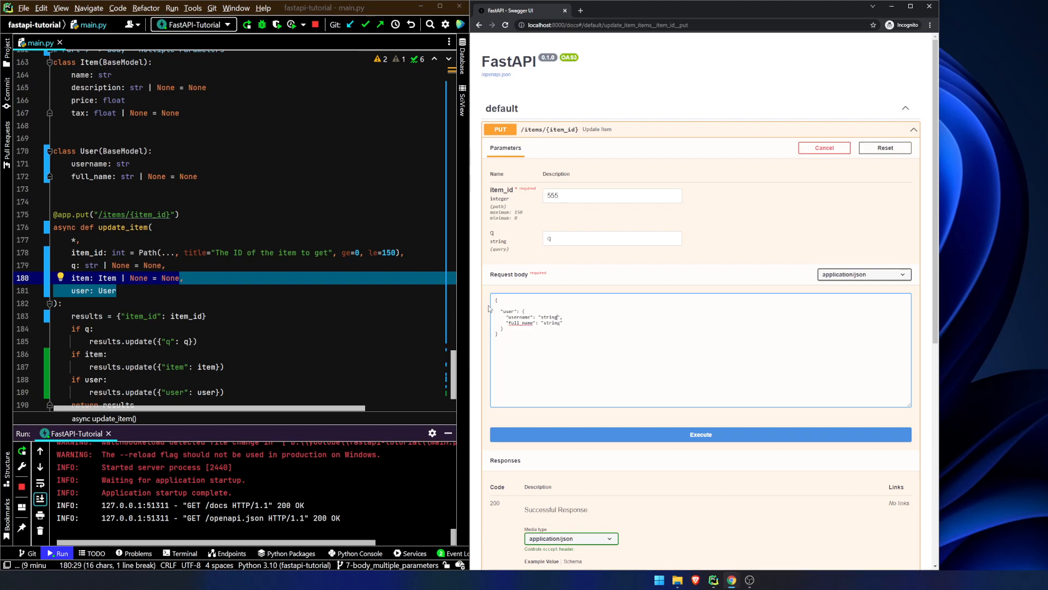
pyautogui.write('samsepi0l')
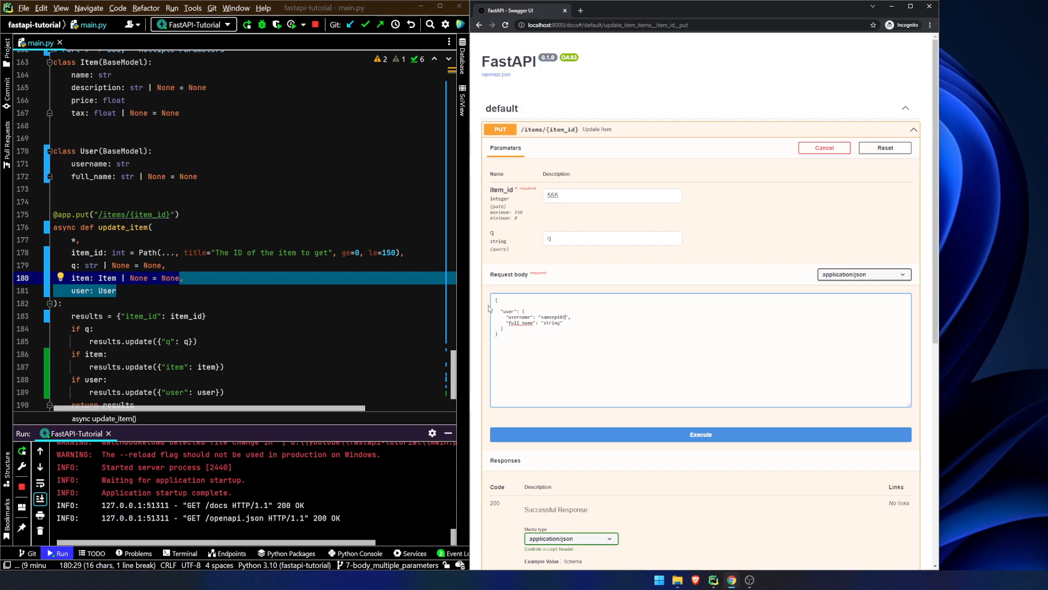
pyautogui.doubleClick(550, 323)
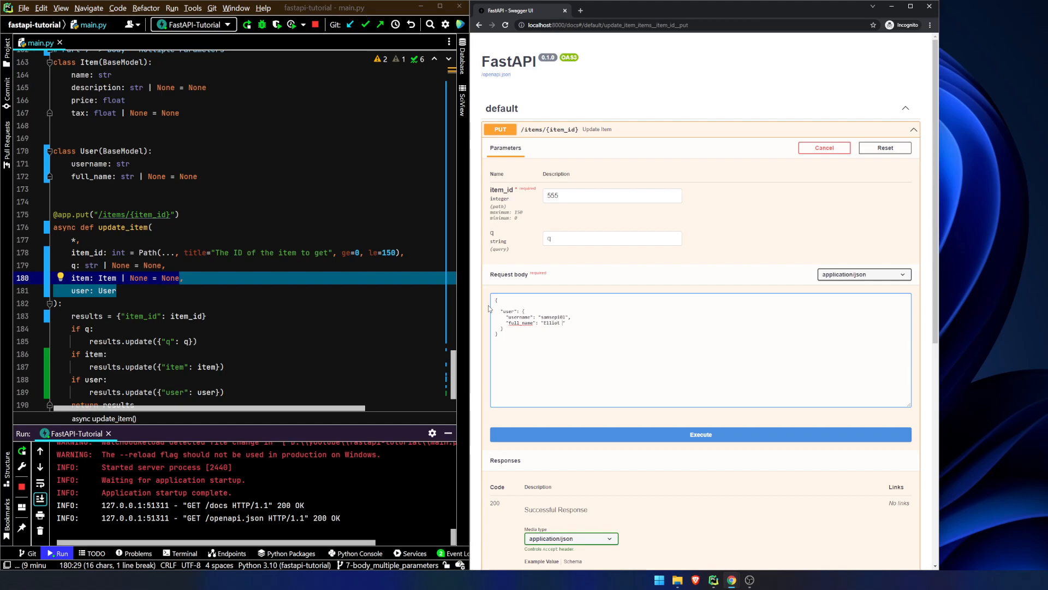
pyautogui.write('Alderson')
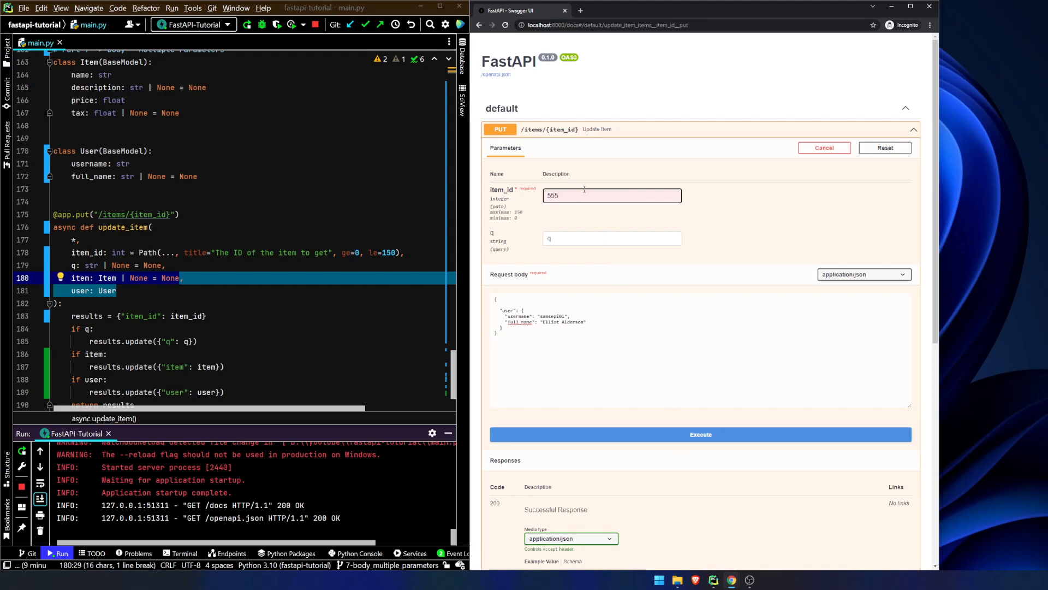
pyautogui.click(701, 433)
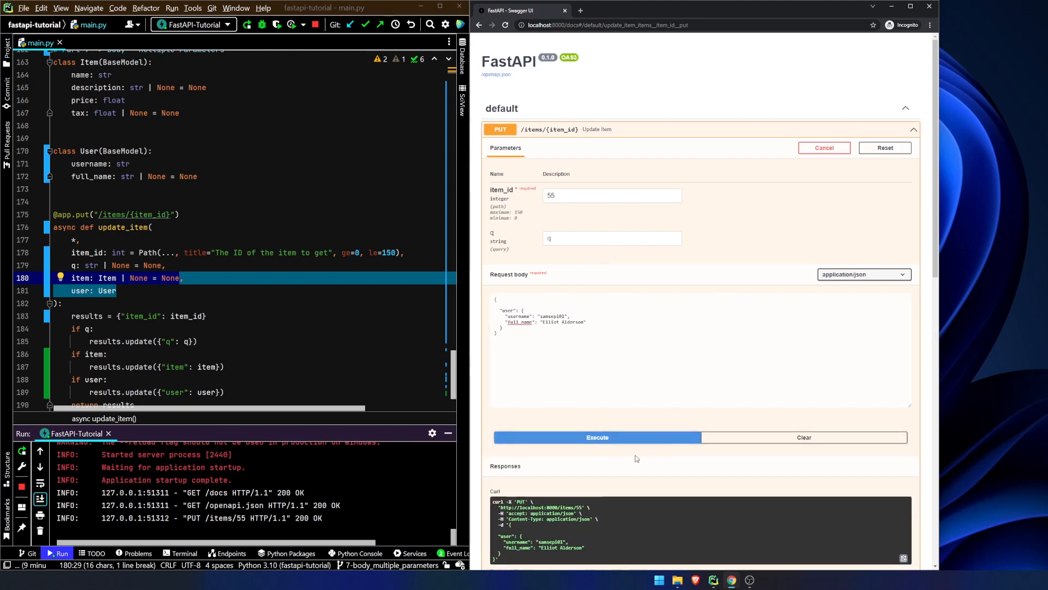
pyautogui.click(596, 436)
pyautogui.write(',')
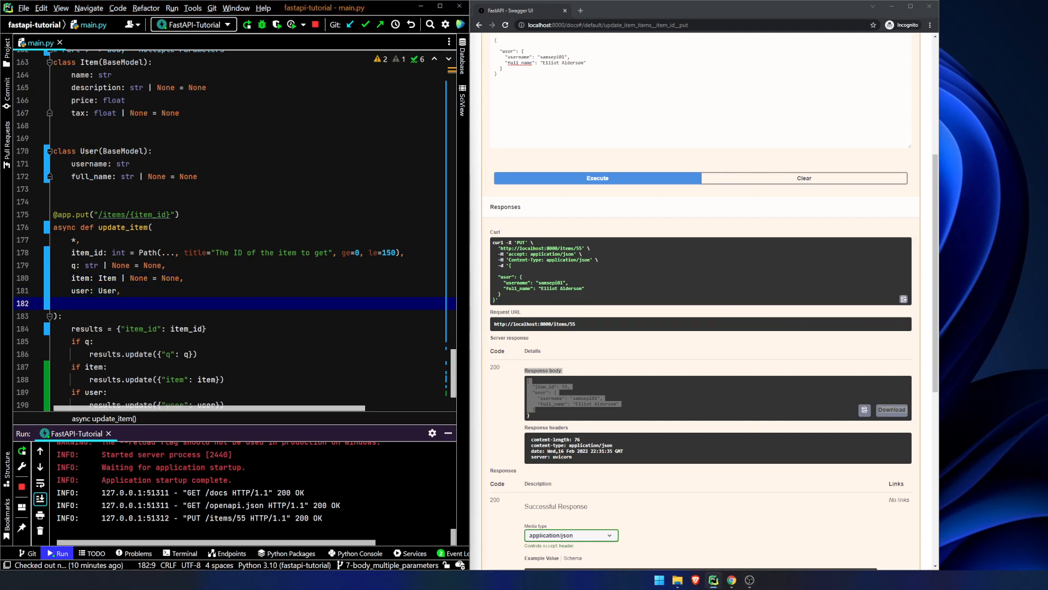
# Add a required importance: int parameter to the update_item signature.
pyautogui.write('importans')
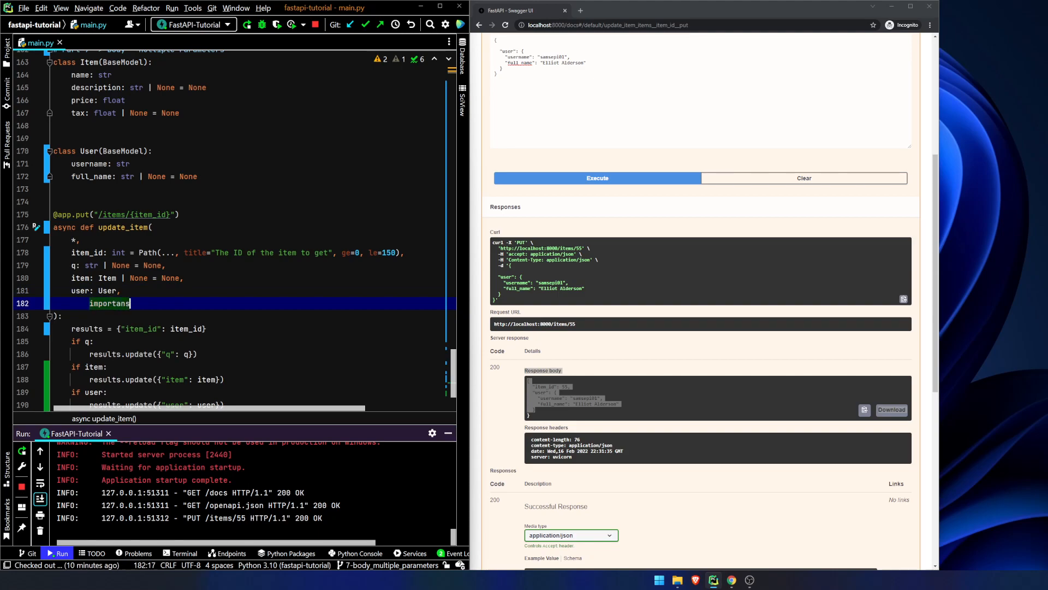
pyautogui.write(': int')
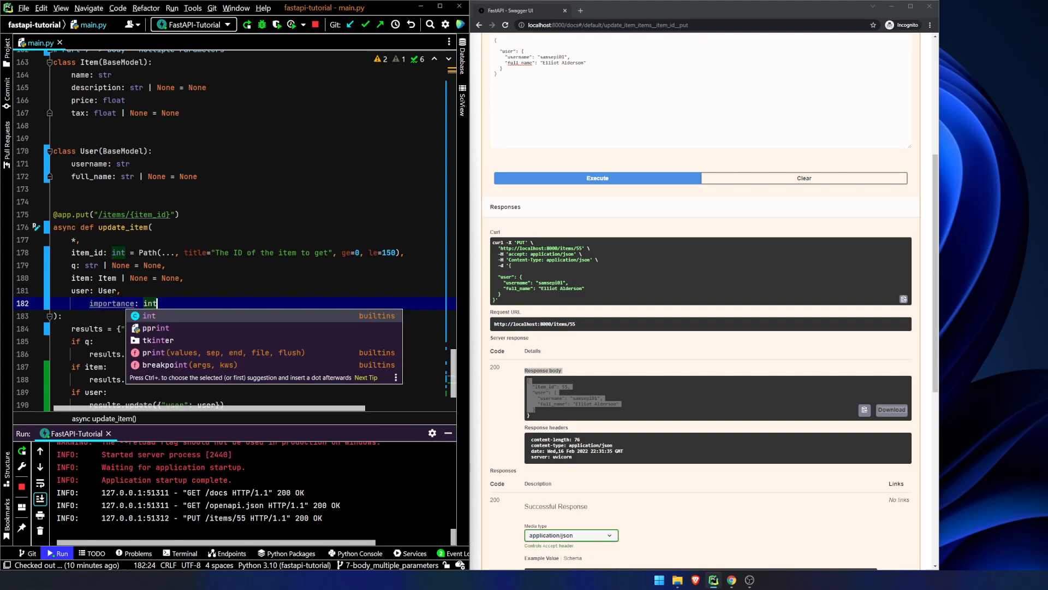
pyautogui.press('enter')
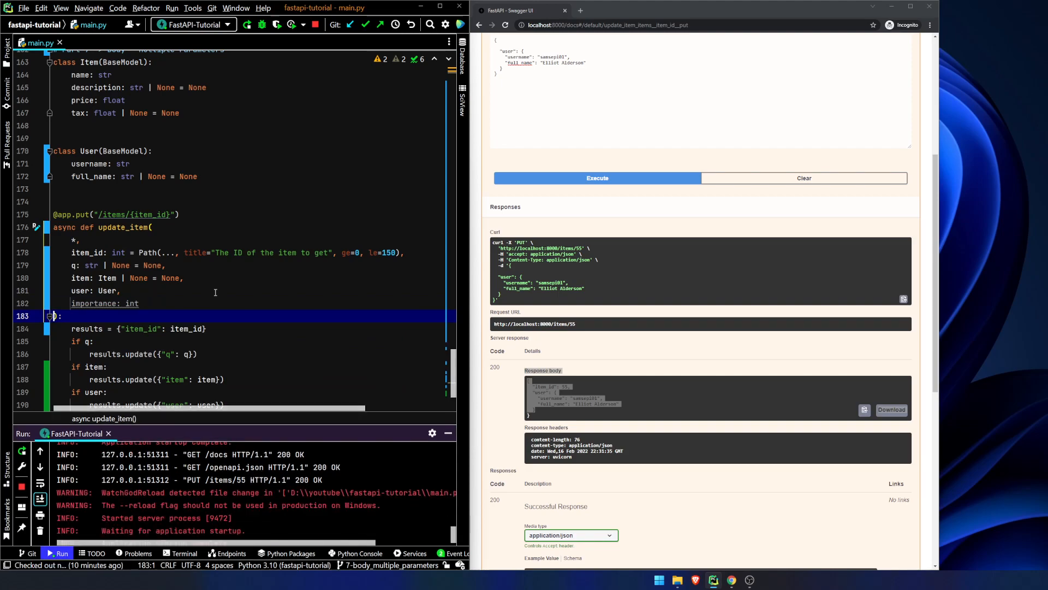
pyautogui.scroll(-3)
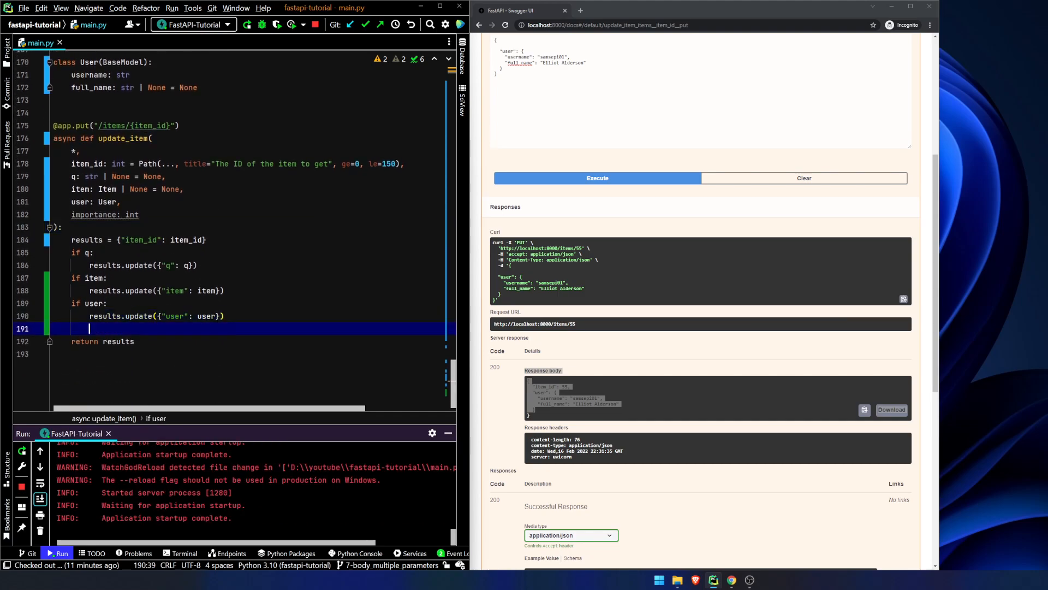
# Add if importance: results.update({"importance": importance}) before the return.
pyautogui.write('if importance')
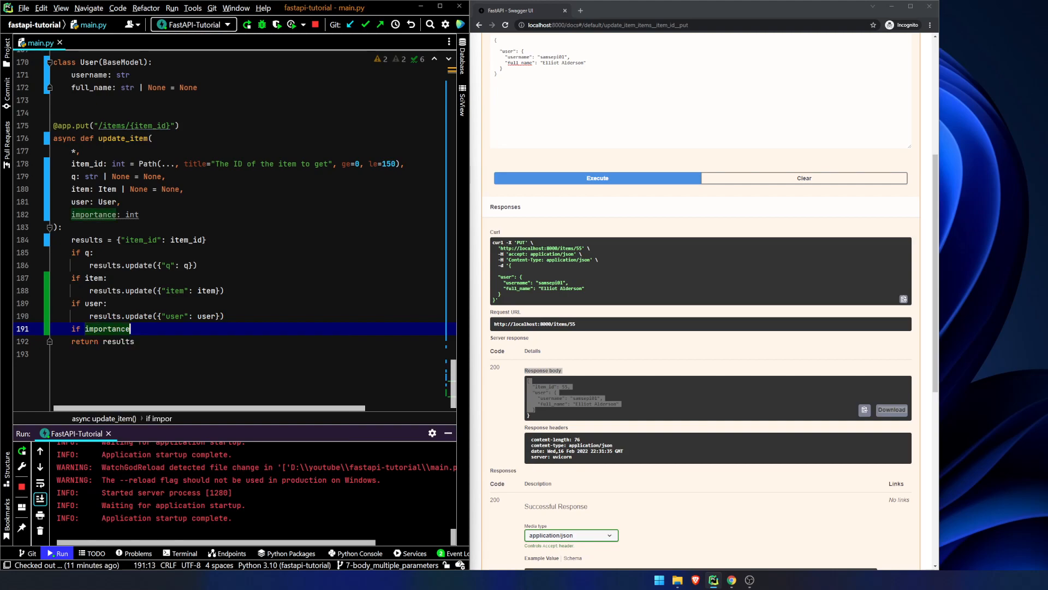
pyautogui.write(':')
pyautogui.write('results.update({"importance')
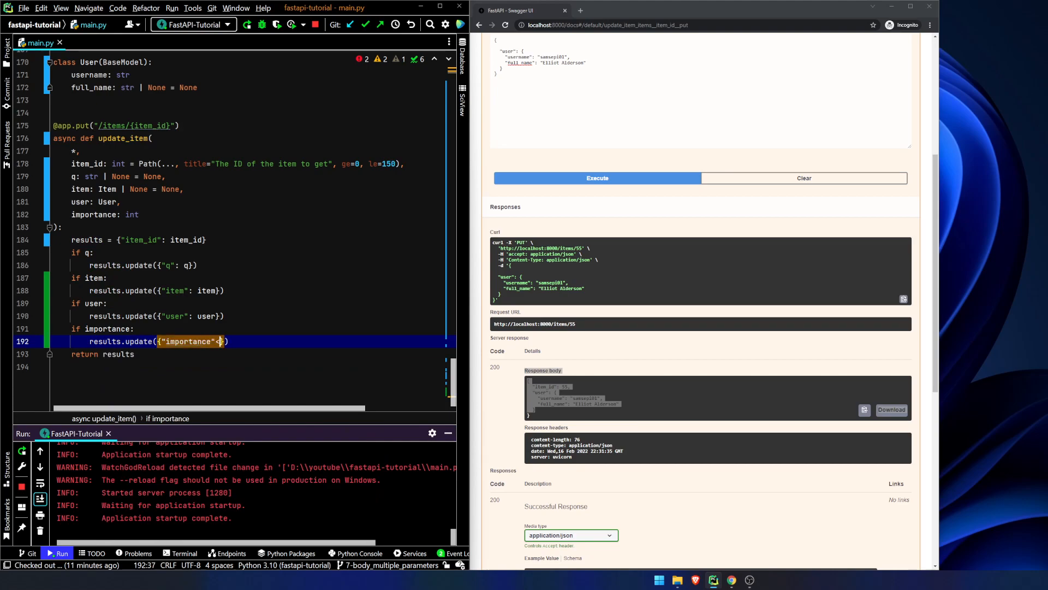
pyautogui.write(', imp')
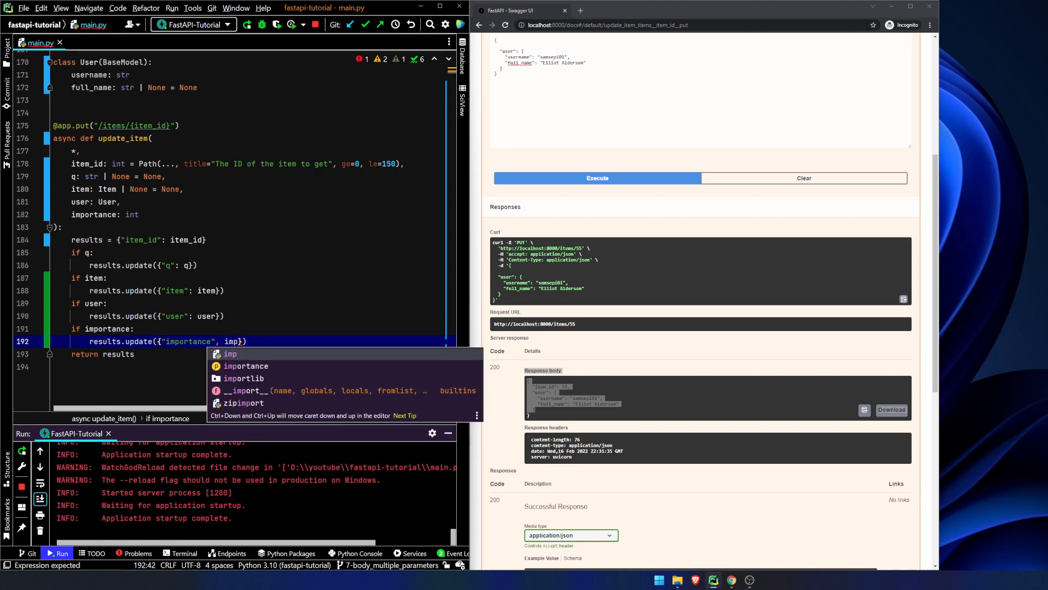
pyautogui.click(246, 366)
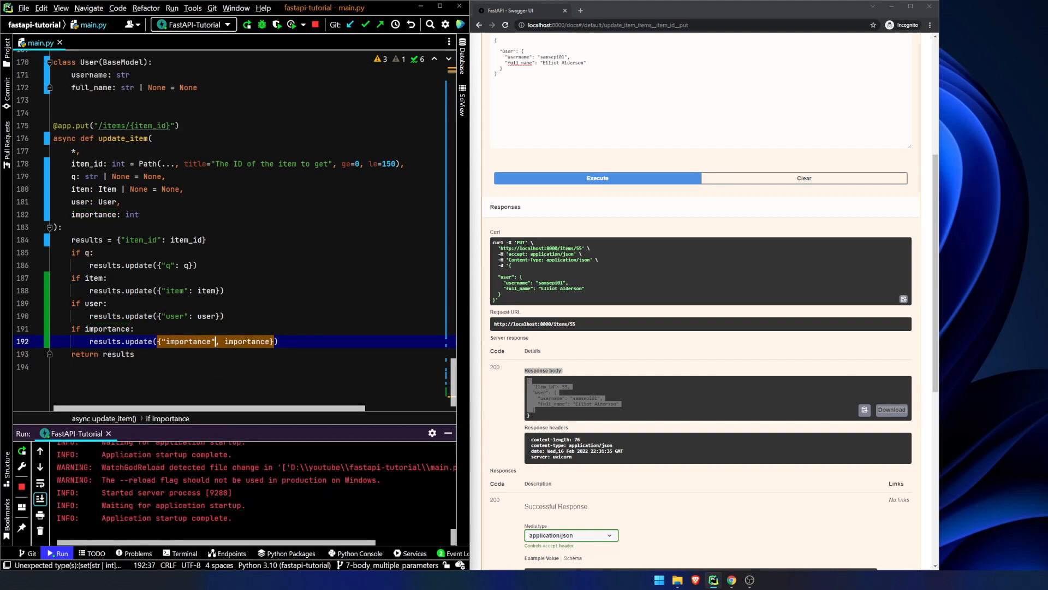
pyautogui.write(':')
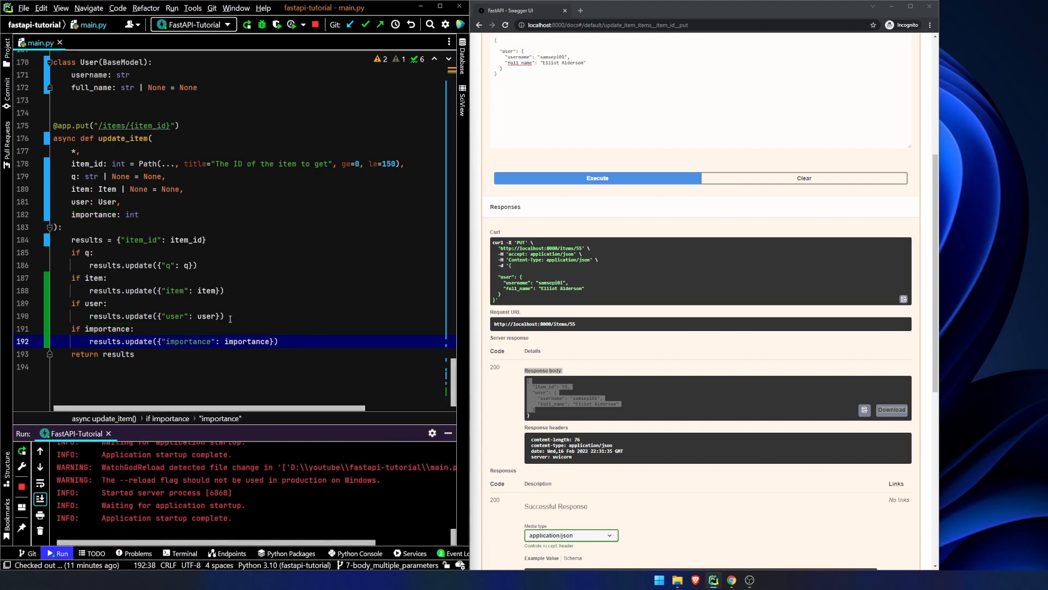
pyautogui.click(506, 25)
pyautogui.write('c')
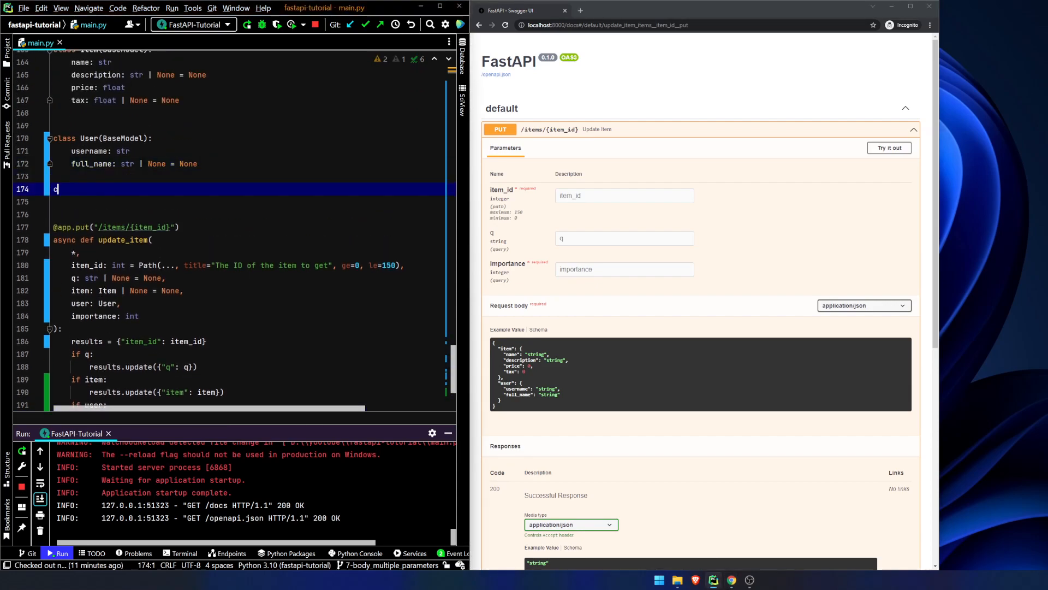
# Define an Importance(BaseModel) class with an importance: int field.
pyautogui.write('lass Importanc')
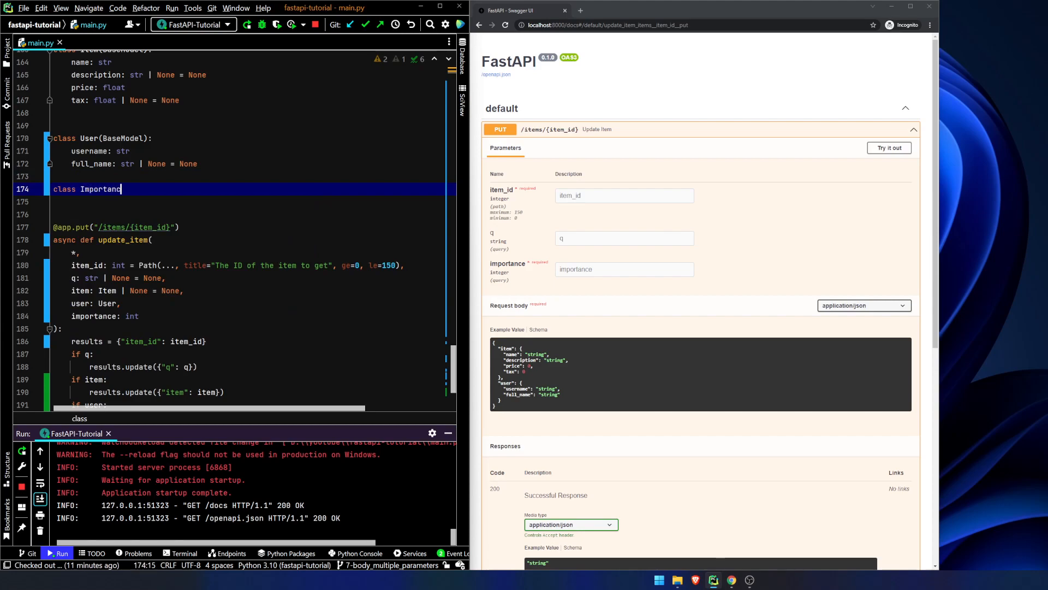
pyautogui.write('(BaseModel)')
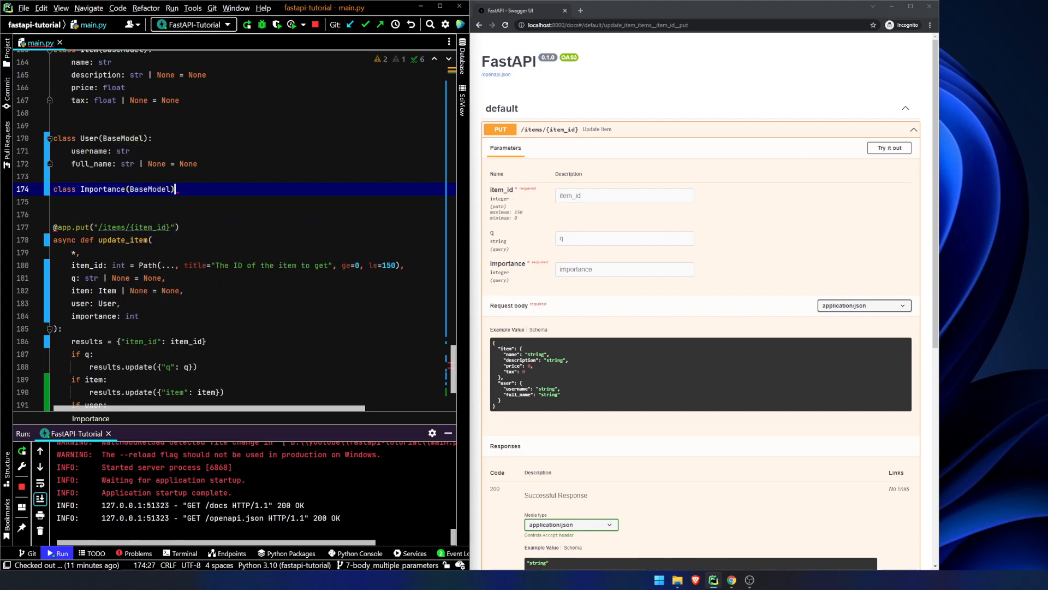
pyautogui.press('enter')
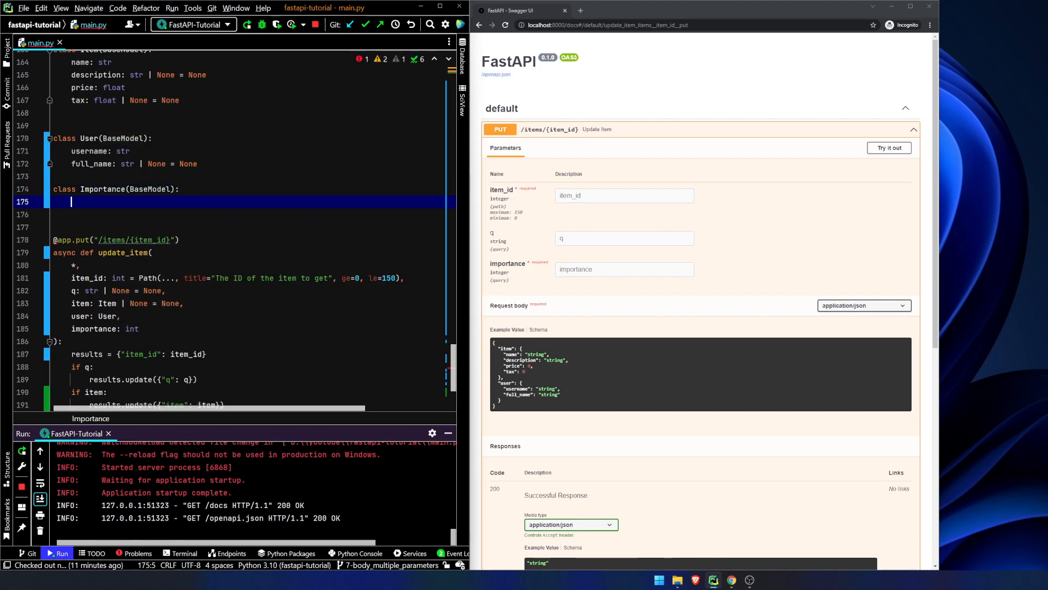
pyautogui.write('importance:')
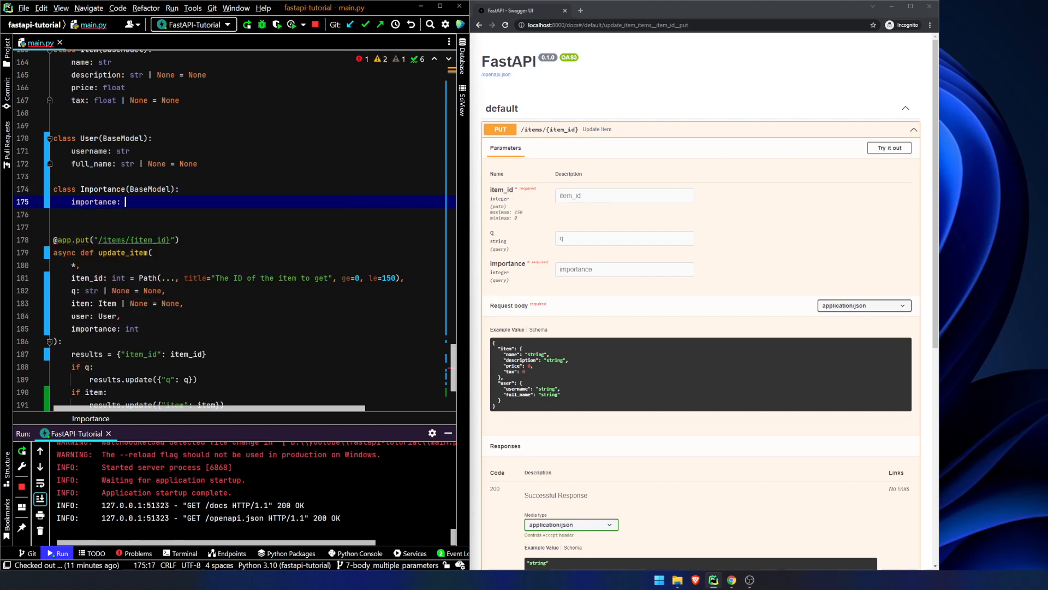
pyautogui.write('int')
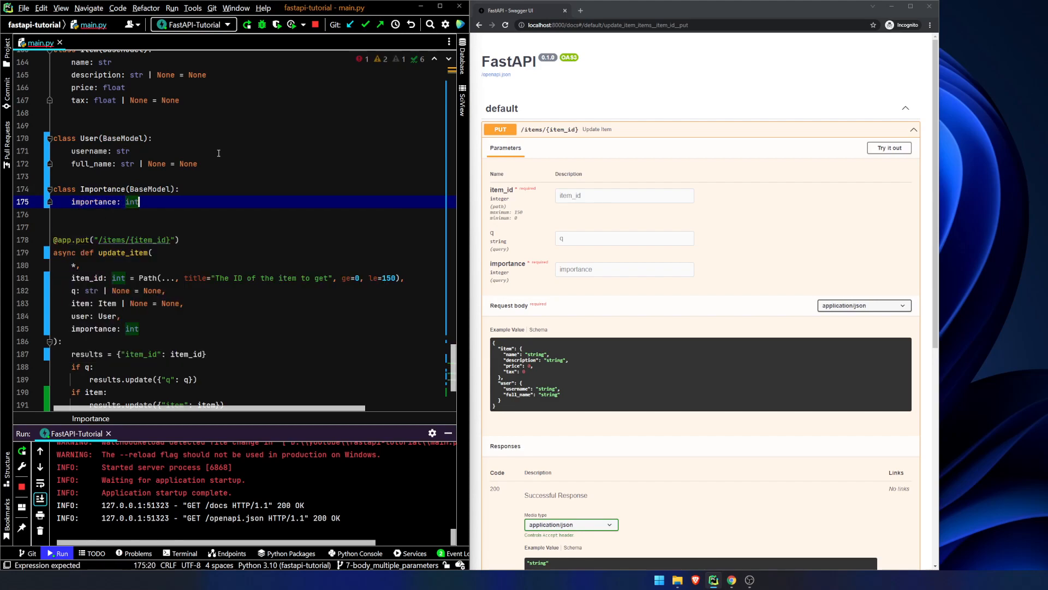
# Use Importance as the type of the importance parameter in update_item.
pyautogui.scroll(-3)
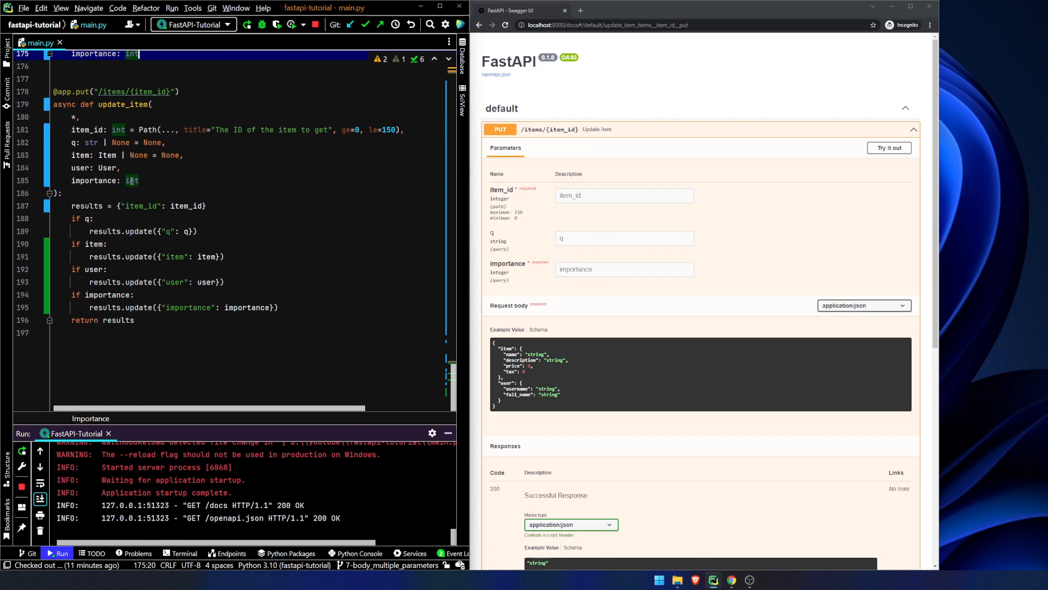
pyautogui.write('Importance')
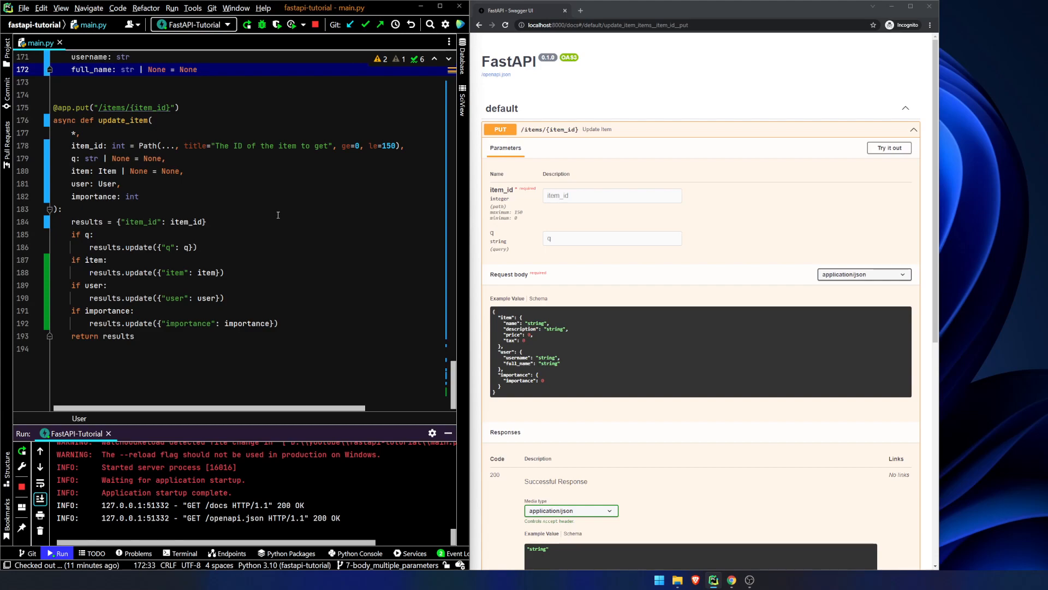
# Declare importance: int = Body(...) and add Body to the fastapi import.
pyautogui.click(140, 195)
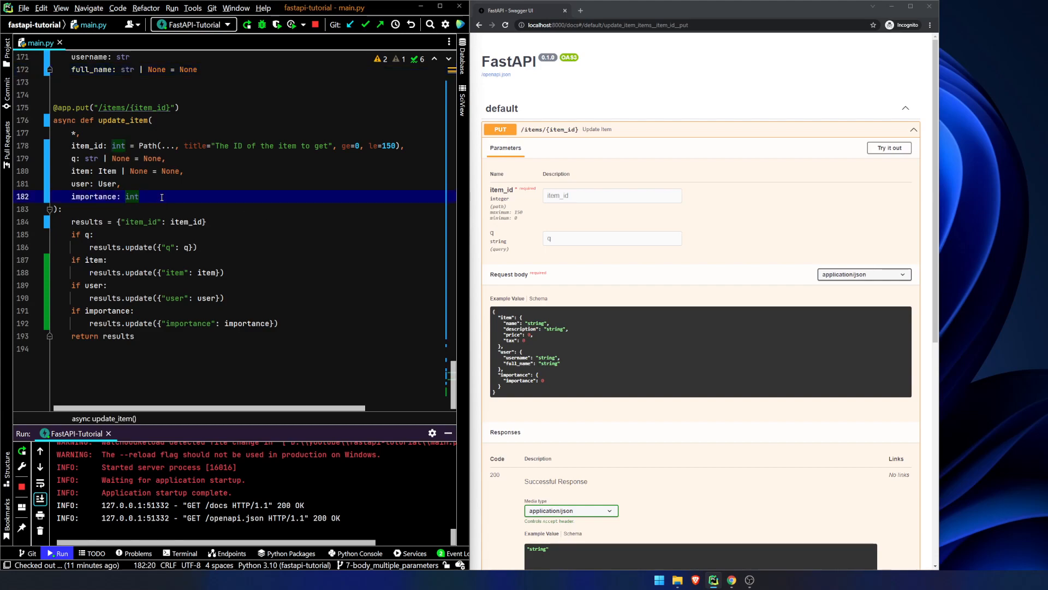
pyautogui.write('= Bod')
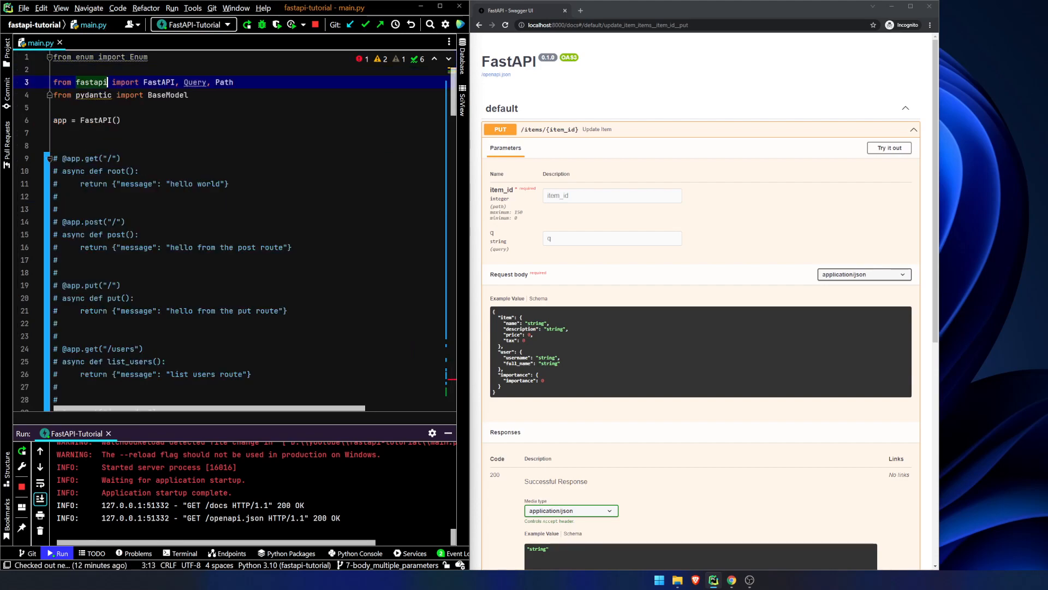
pyautogui.write('Body,')
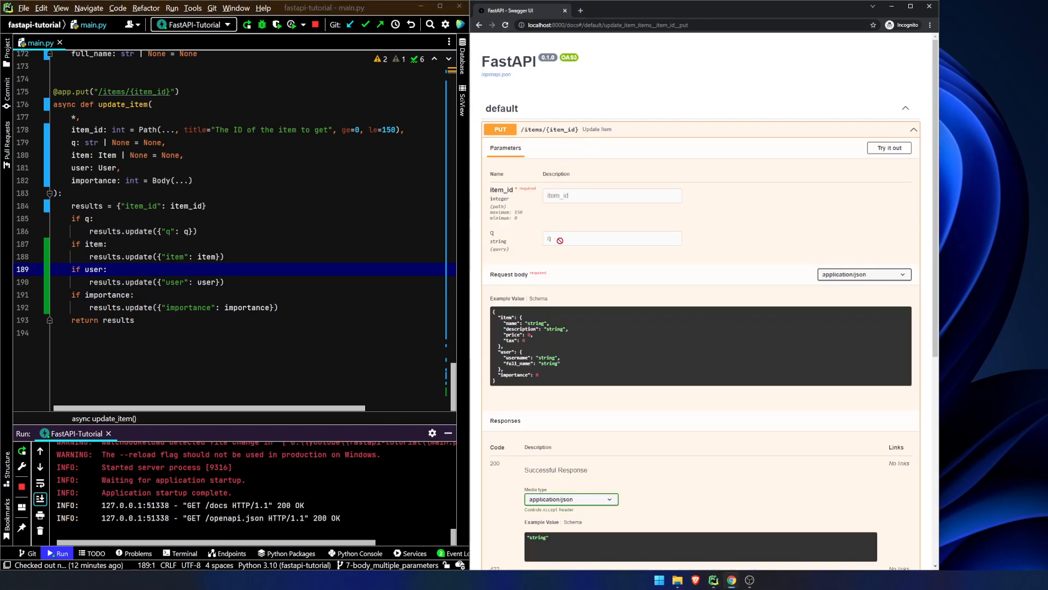
pyautogui.doubleClick(514, 375)
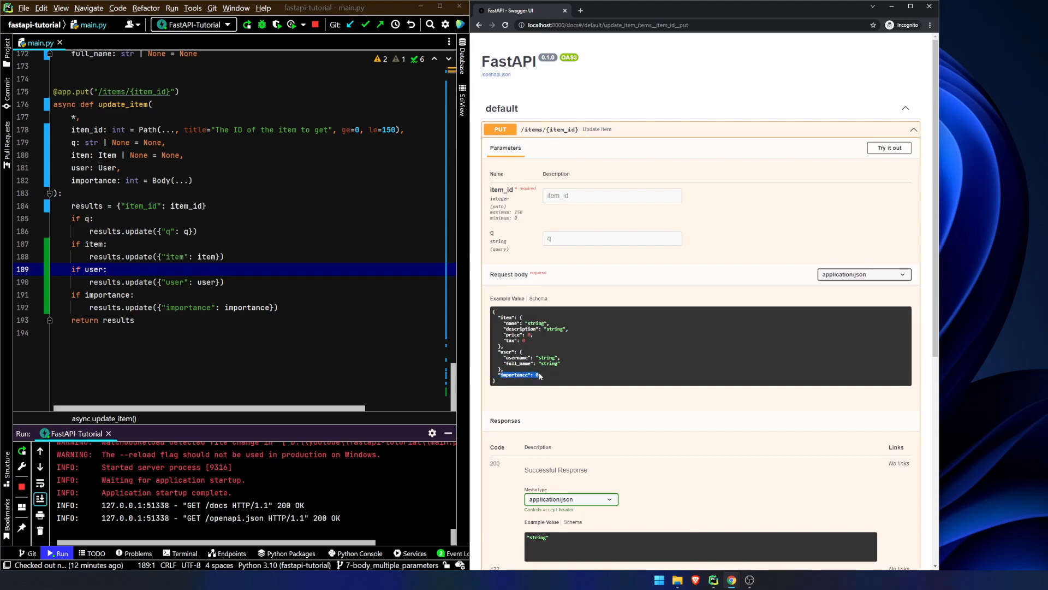
pyautogui.click(889, 148)
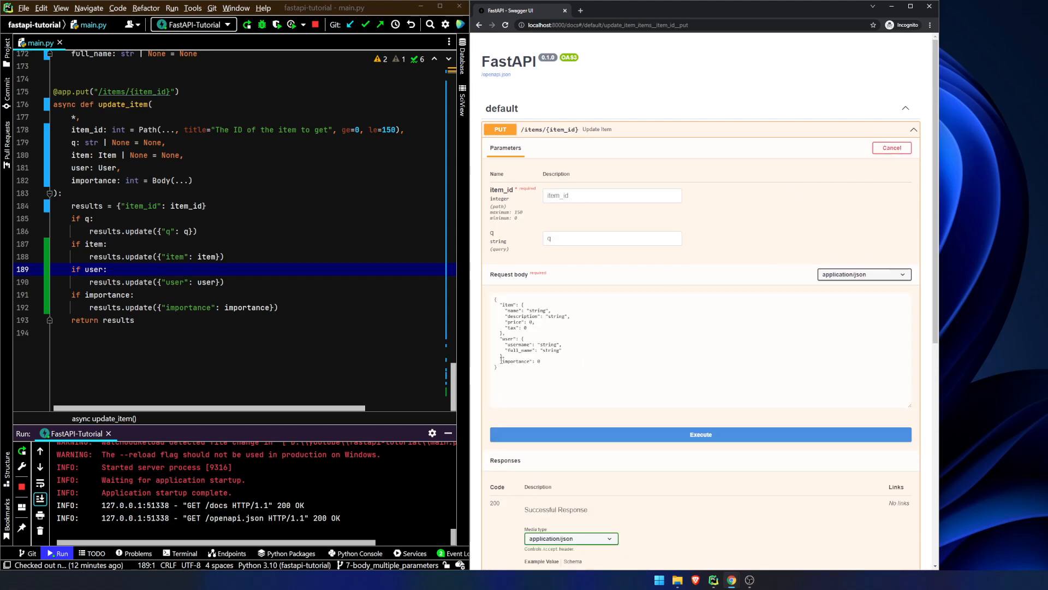
# Send PUT /items/55 with importance 0, then again with importance set to 5.
pyautogui.click(545, 361)
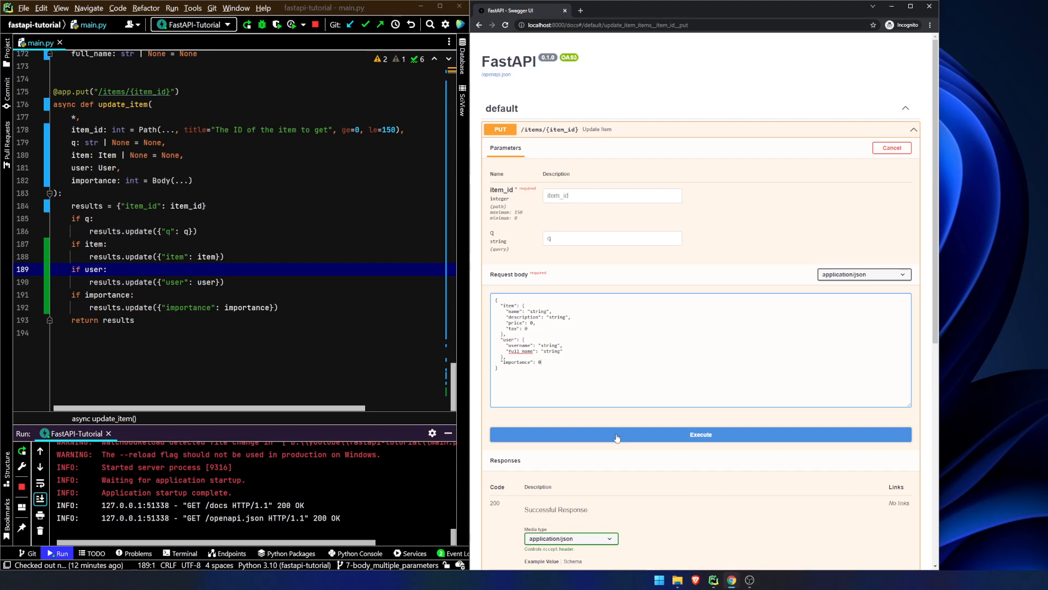
pyautogui.click(612, 196)
pyautogui.write('55')
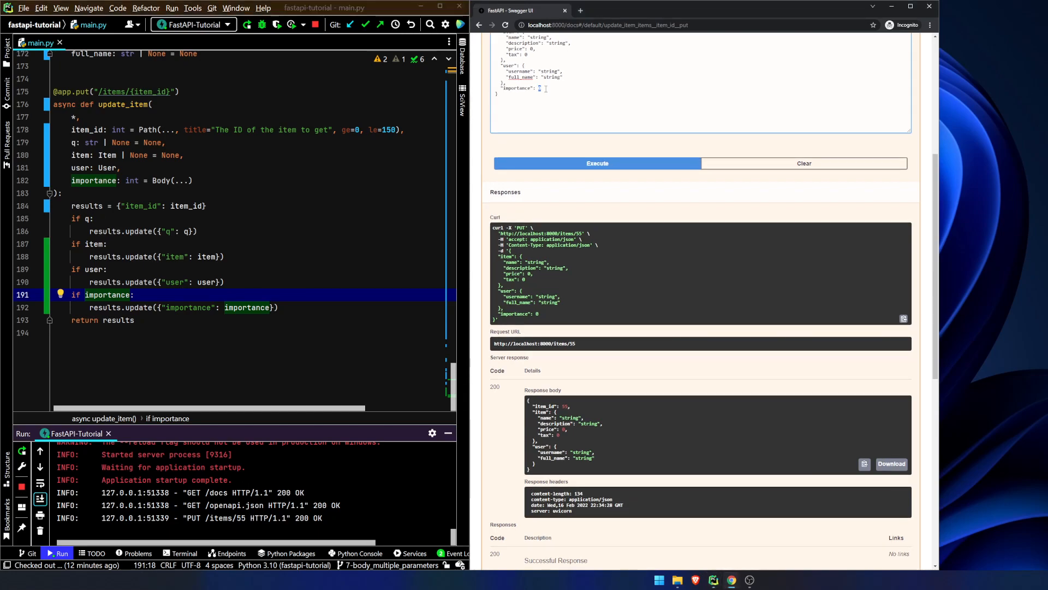
pyautogui.click(596, 164)
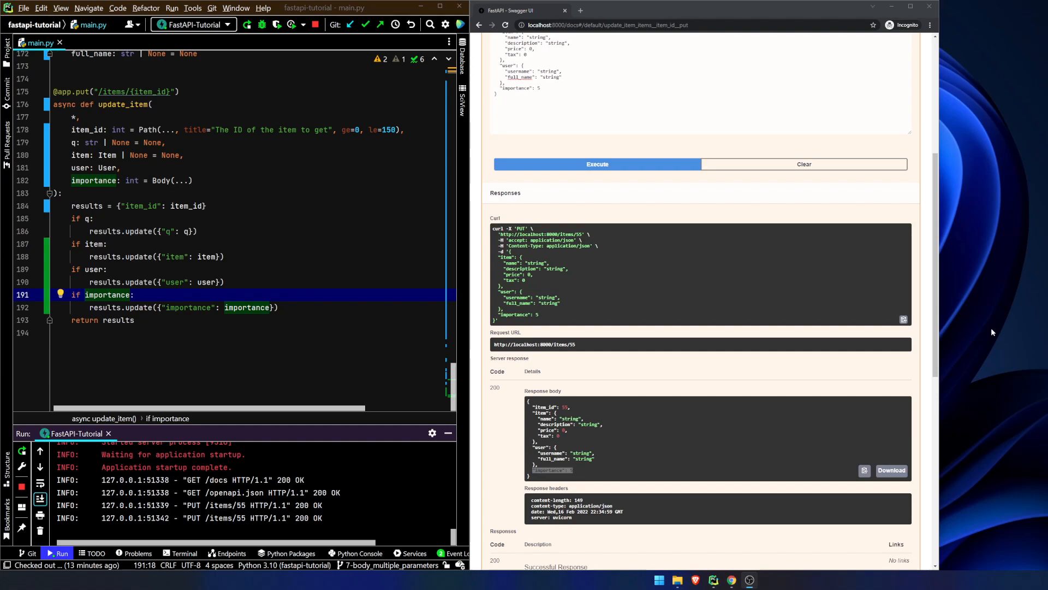
pyautogui.moveTo(426, 230)
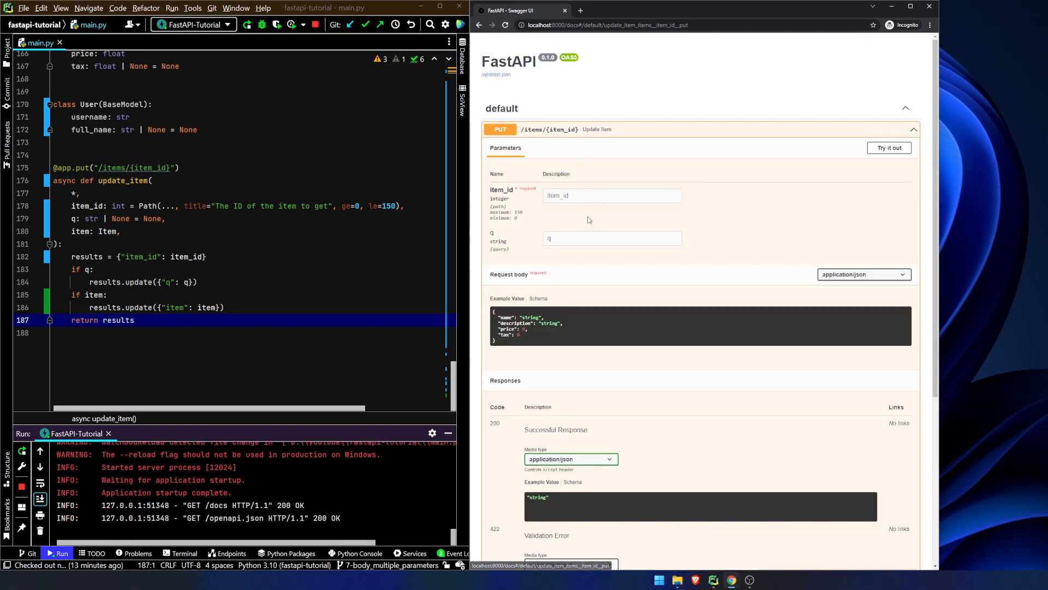
# Declare item: Item = Body(..., embed=True) as the only update_item parameter, testing with id 55.
pyautogui.click(888, 147)
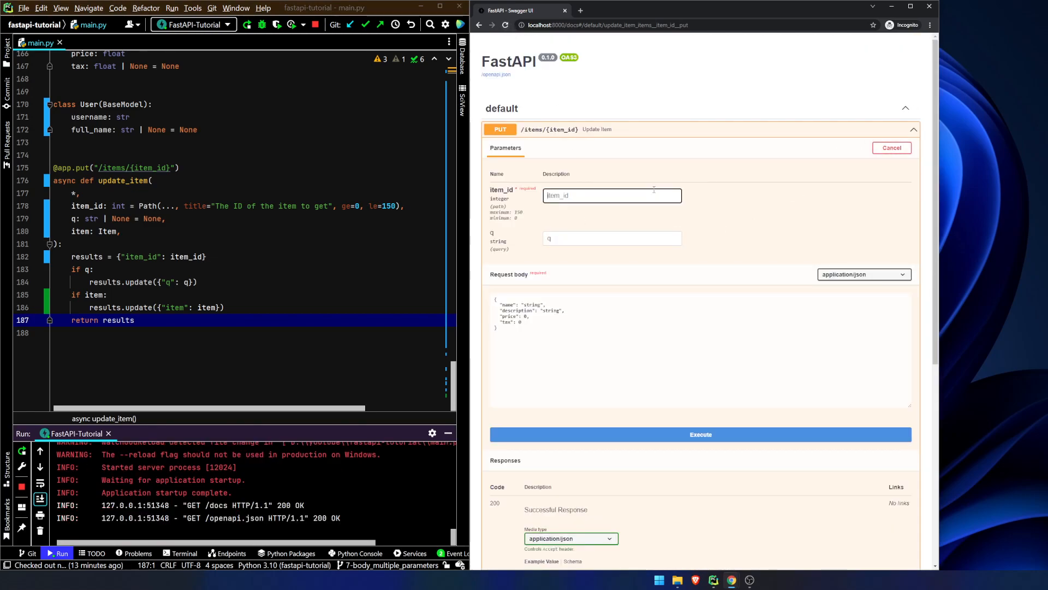
pyautogui.write('55')
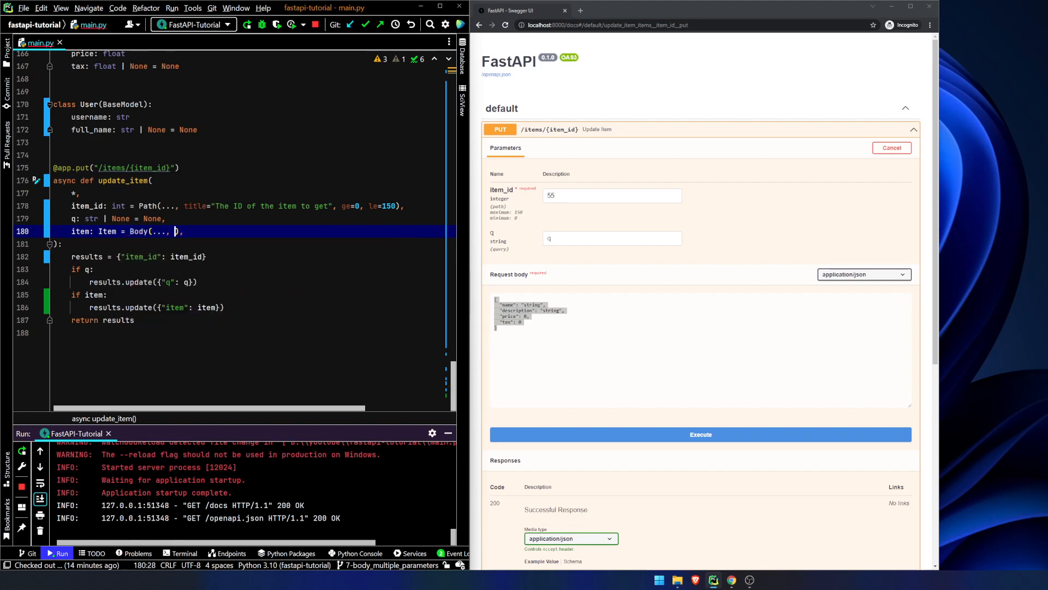
pyautogui.write('embed=')
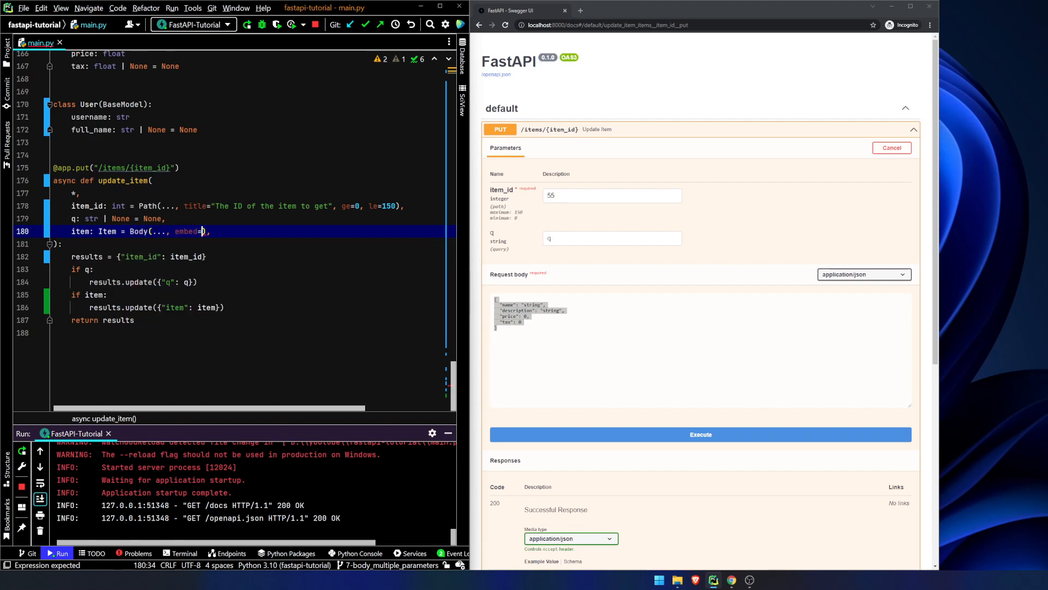
pyautogui.write('True')
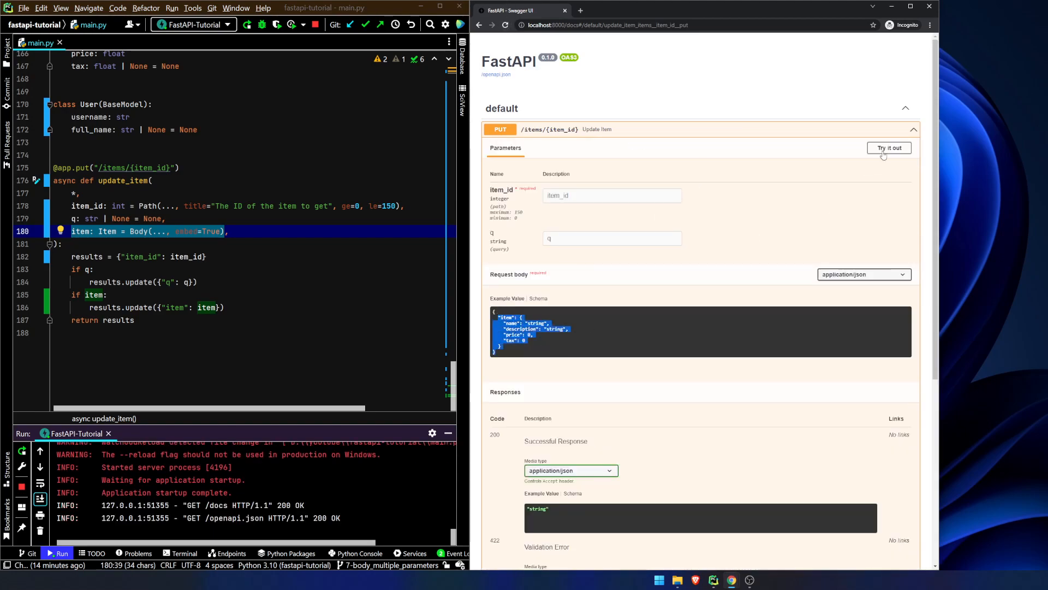
# Send PUT /items/55 without the "item" wrapper key to get a 422 error, then reload the docs.
pyautogui.click(888, 147)
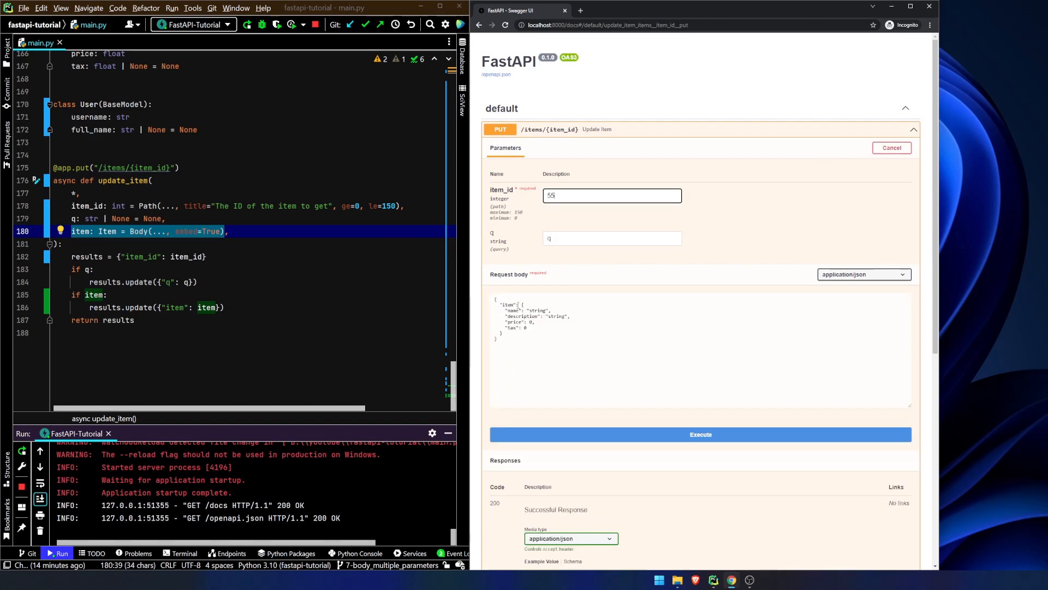
pyautogui.click(668, 347)
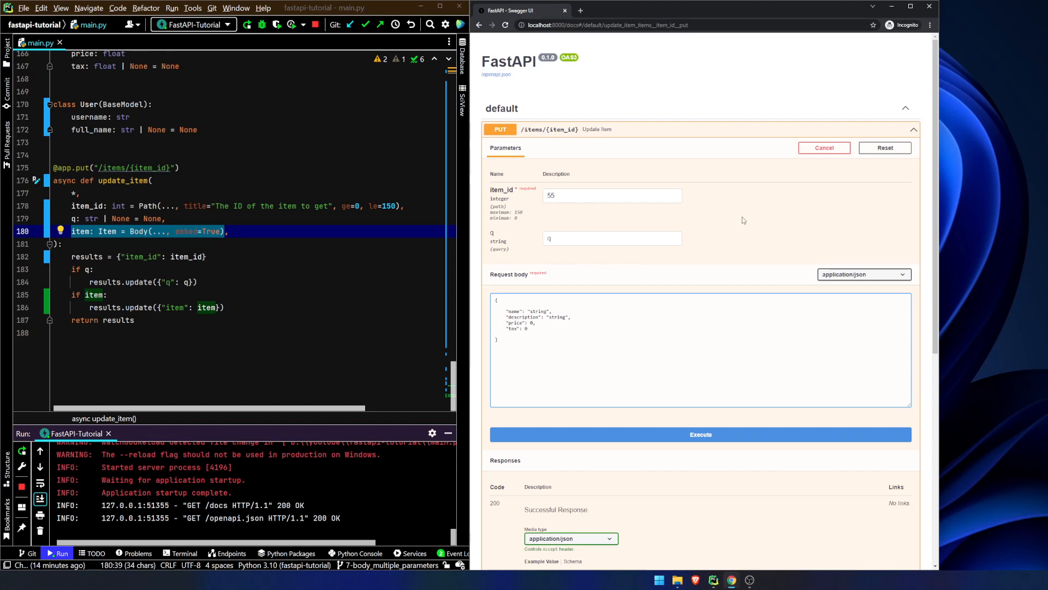
pyautogui.click(701, 434)
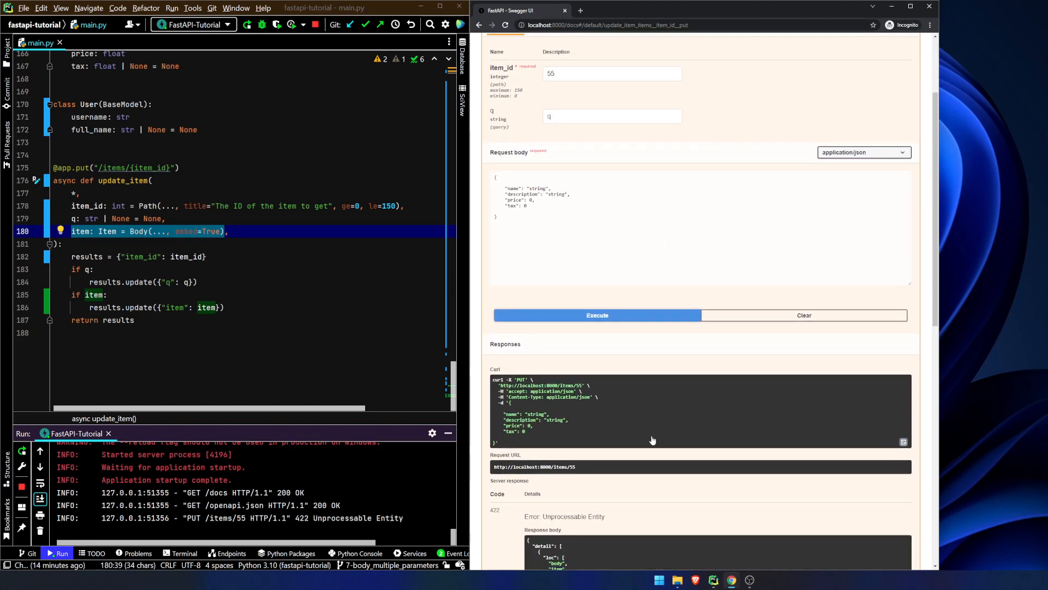
pyautogui.scroll(-3)
pyautogui.write(',')
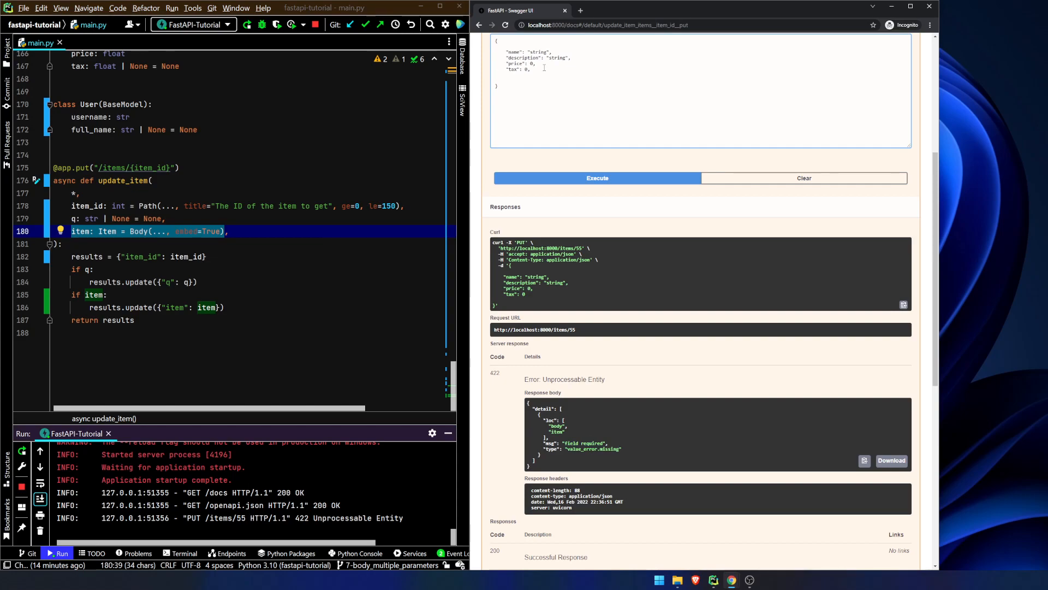
pyautogui.write('"item":')
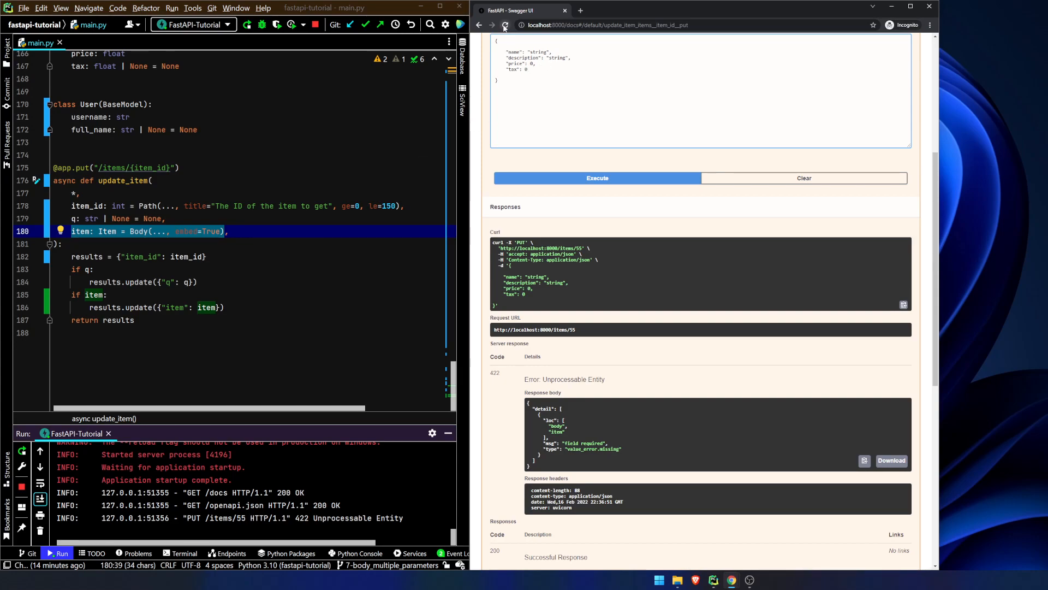
pyautogui.click(505, 25)
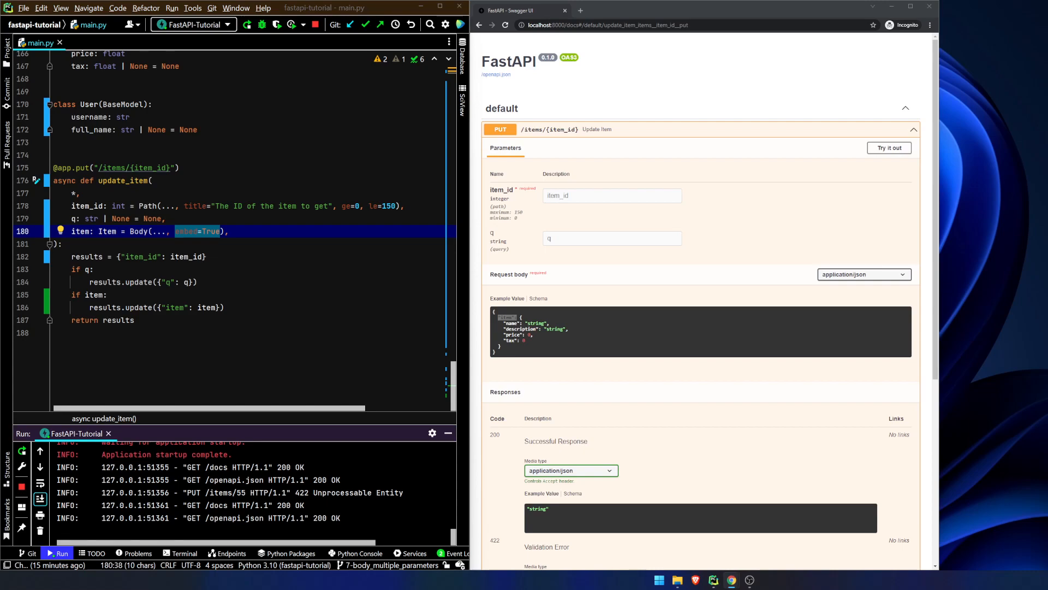
pyautogui.moveTo(970, 386)
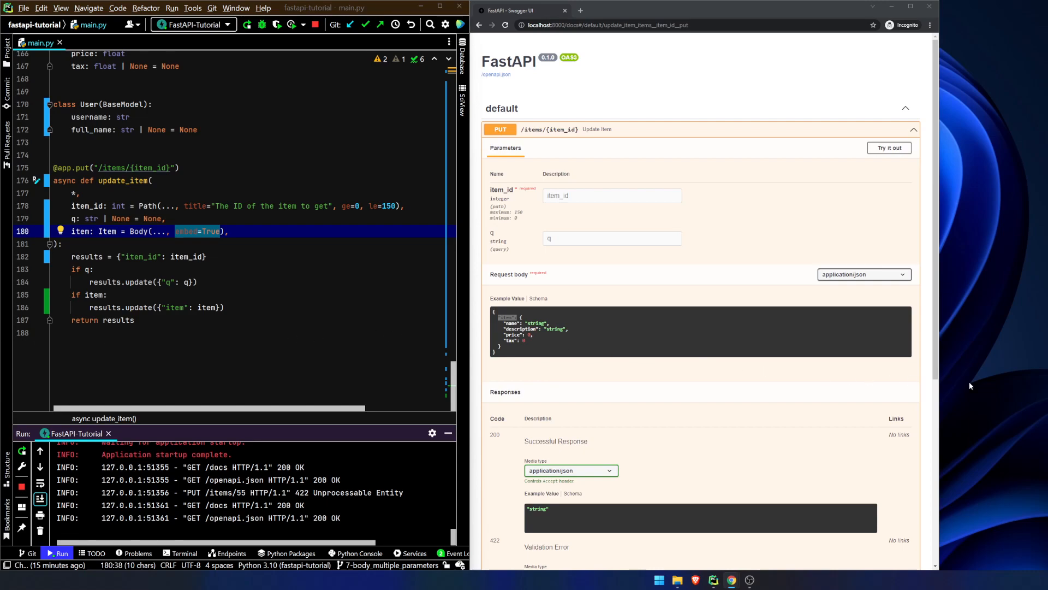